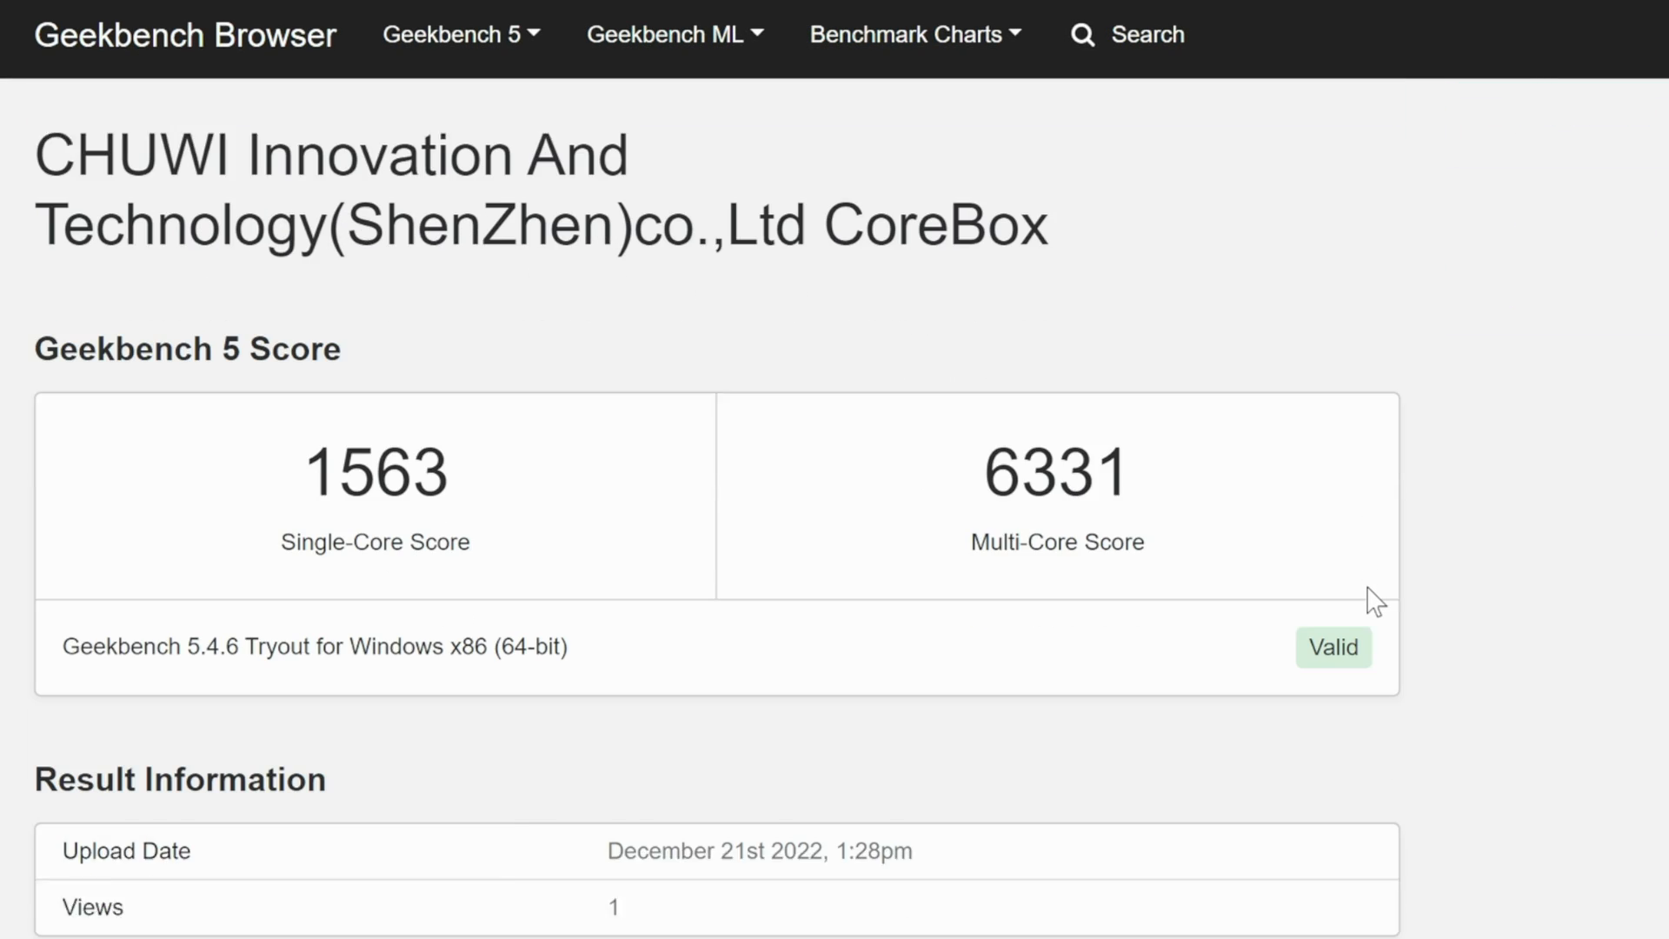
Scroll through the MainInfo firmware page, then enter the Advanced setup section
{"action": "scroll", "scroll_direction": "down", "scroll_amount": 3}
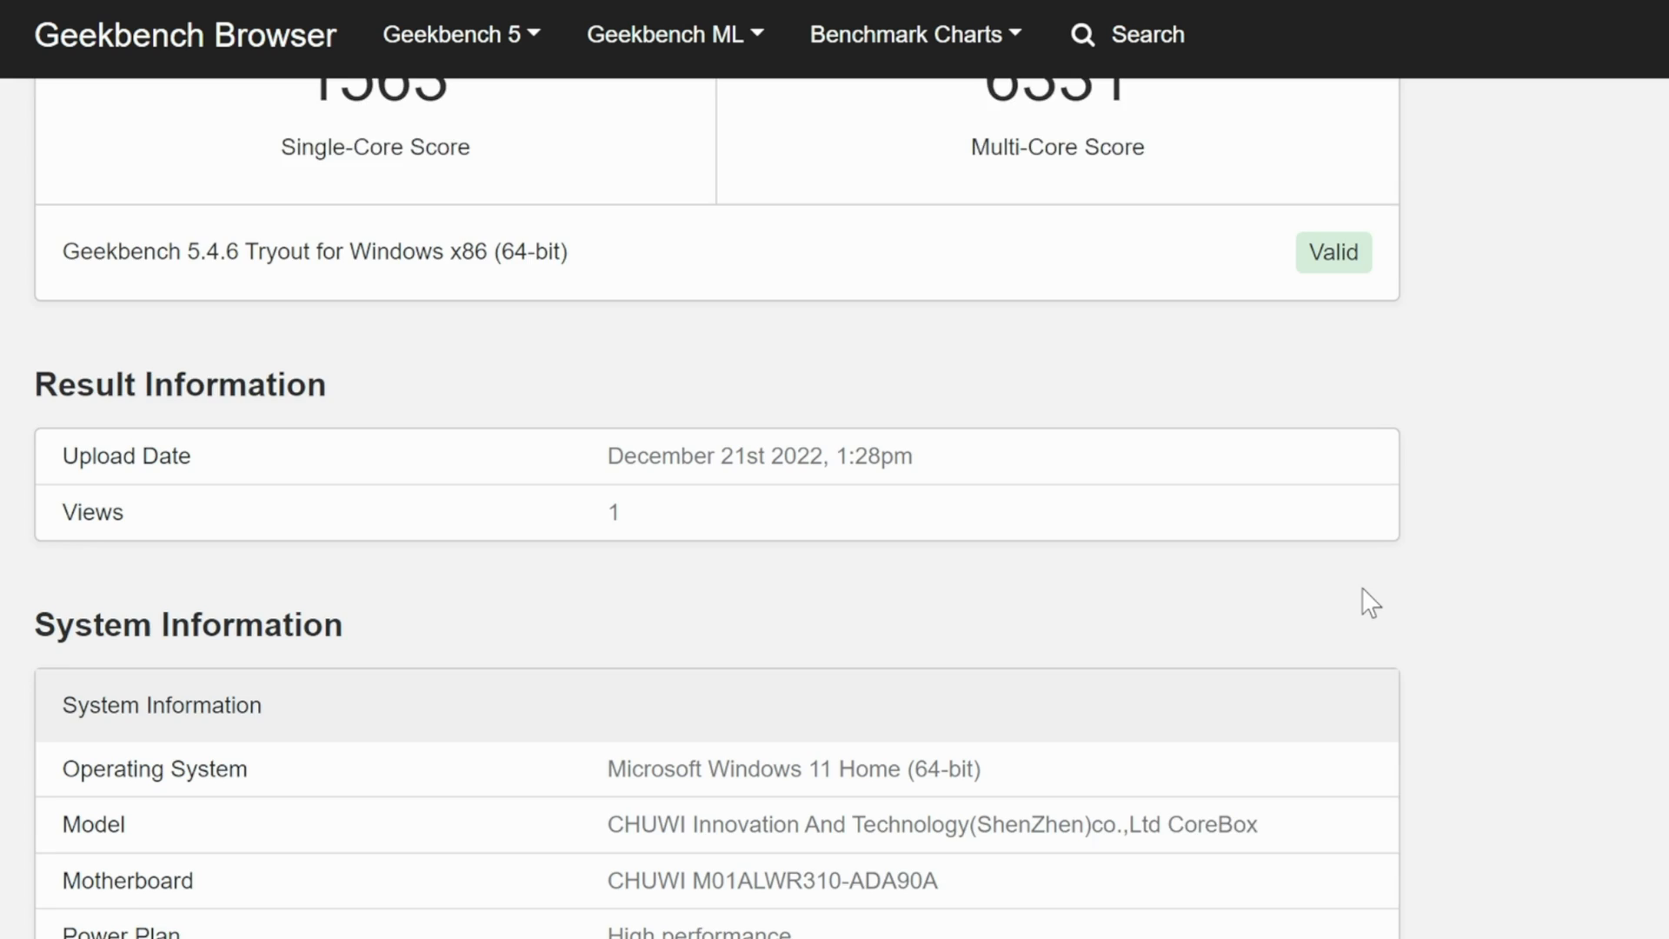
{"action": "scroll", "scroll_direction": "down", "scroll_amount": 3}
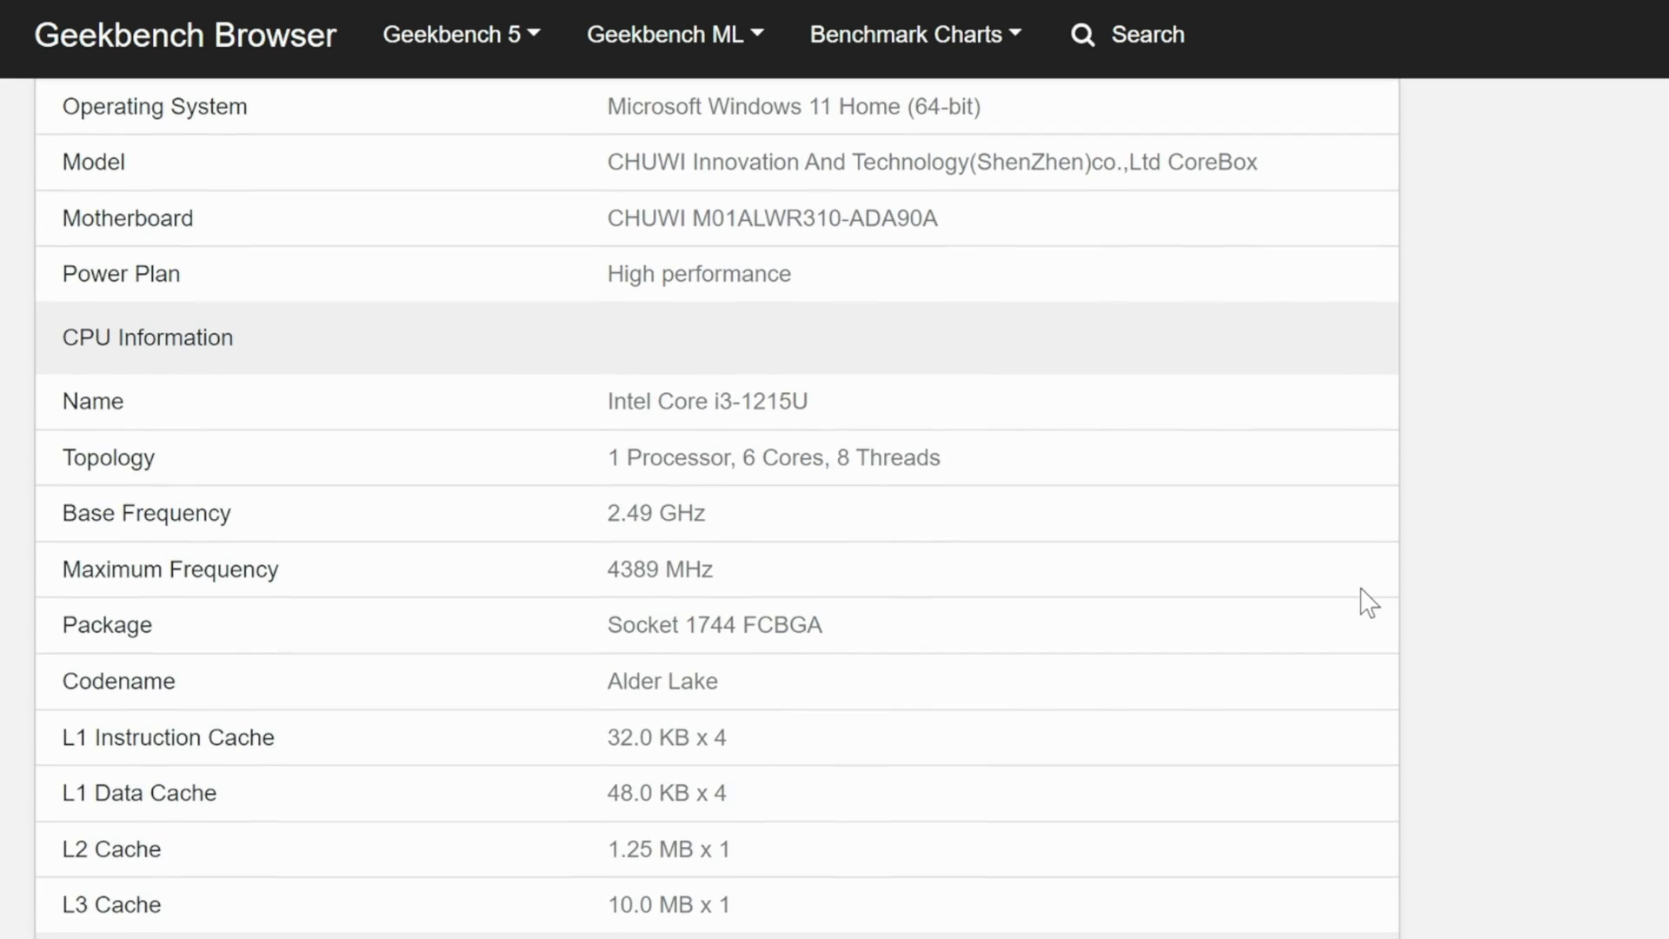
{"action": "scroll", "scroll_direction": "down", "scroll_amount": 3}
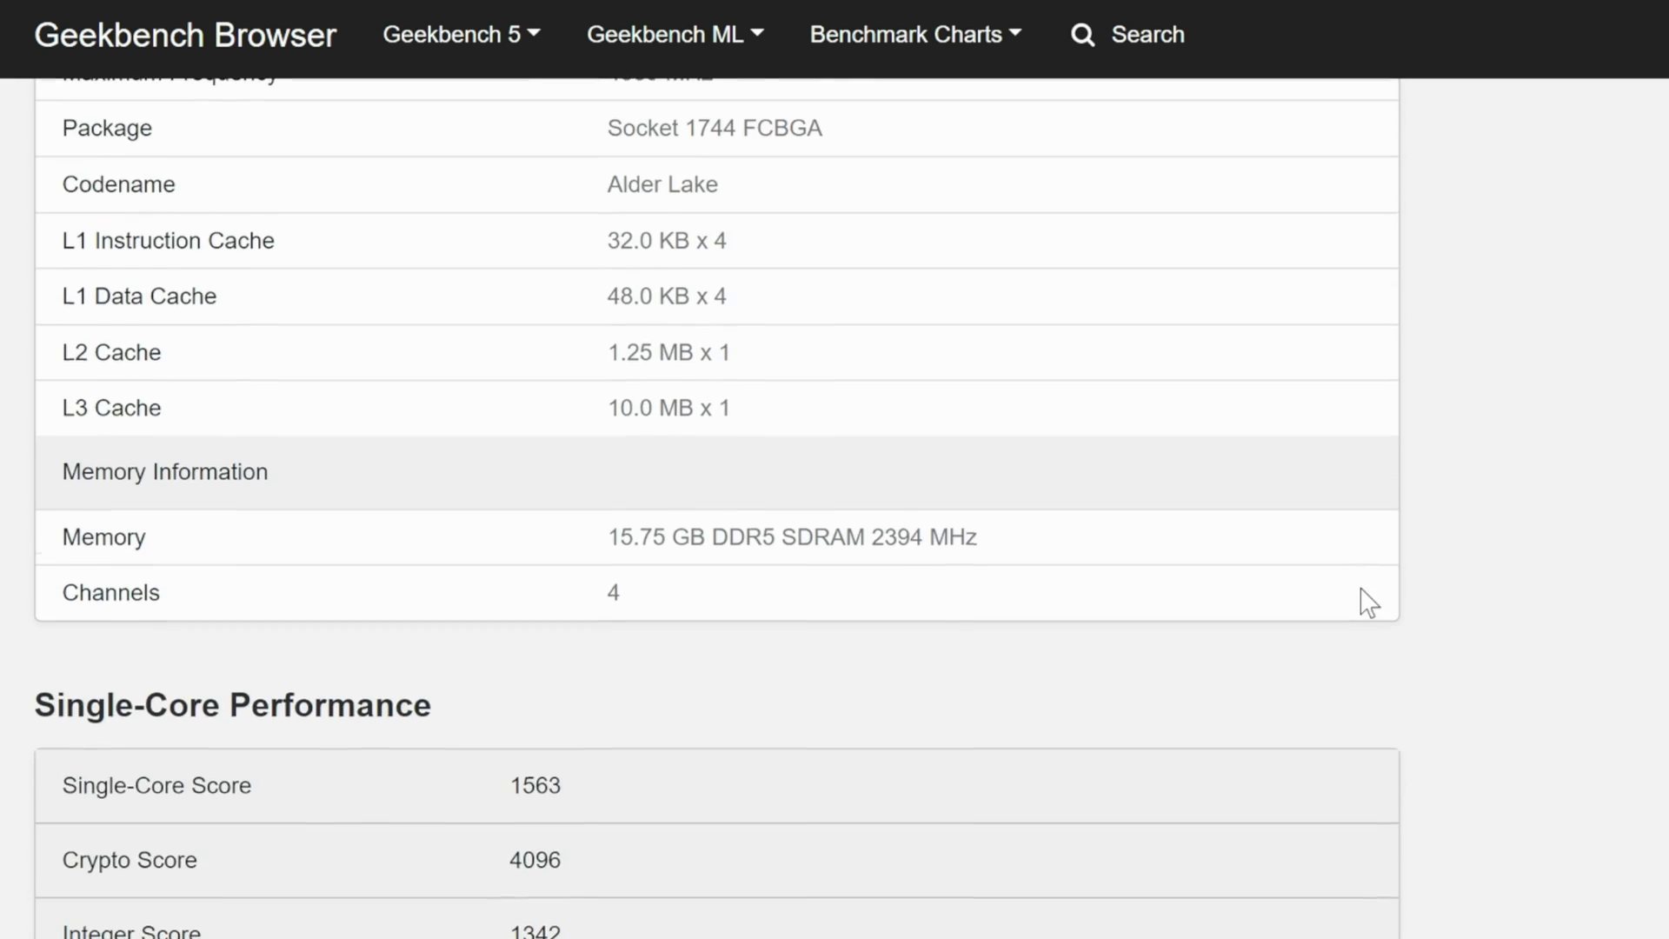
{"action": "scroll", "scroll_direction": "down", "scroll_amount": 3}
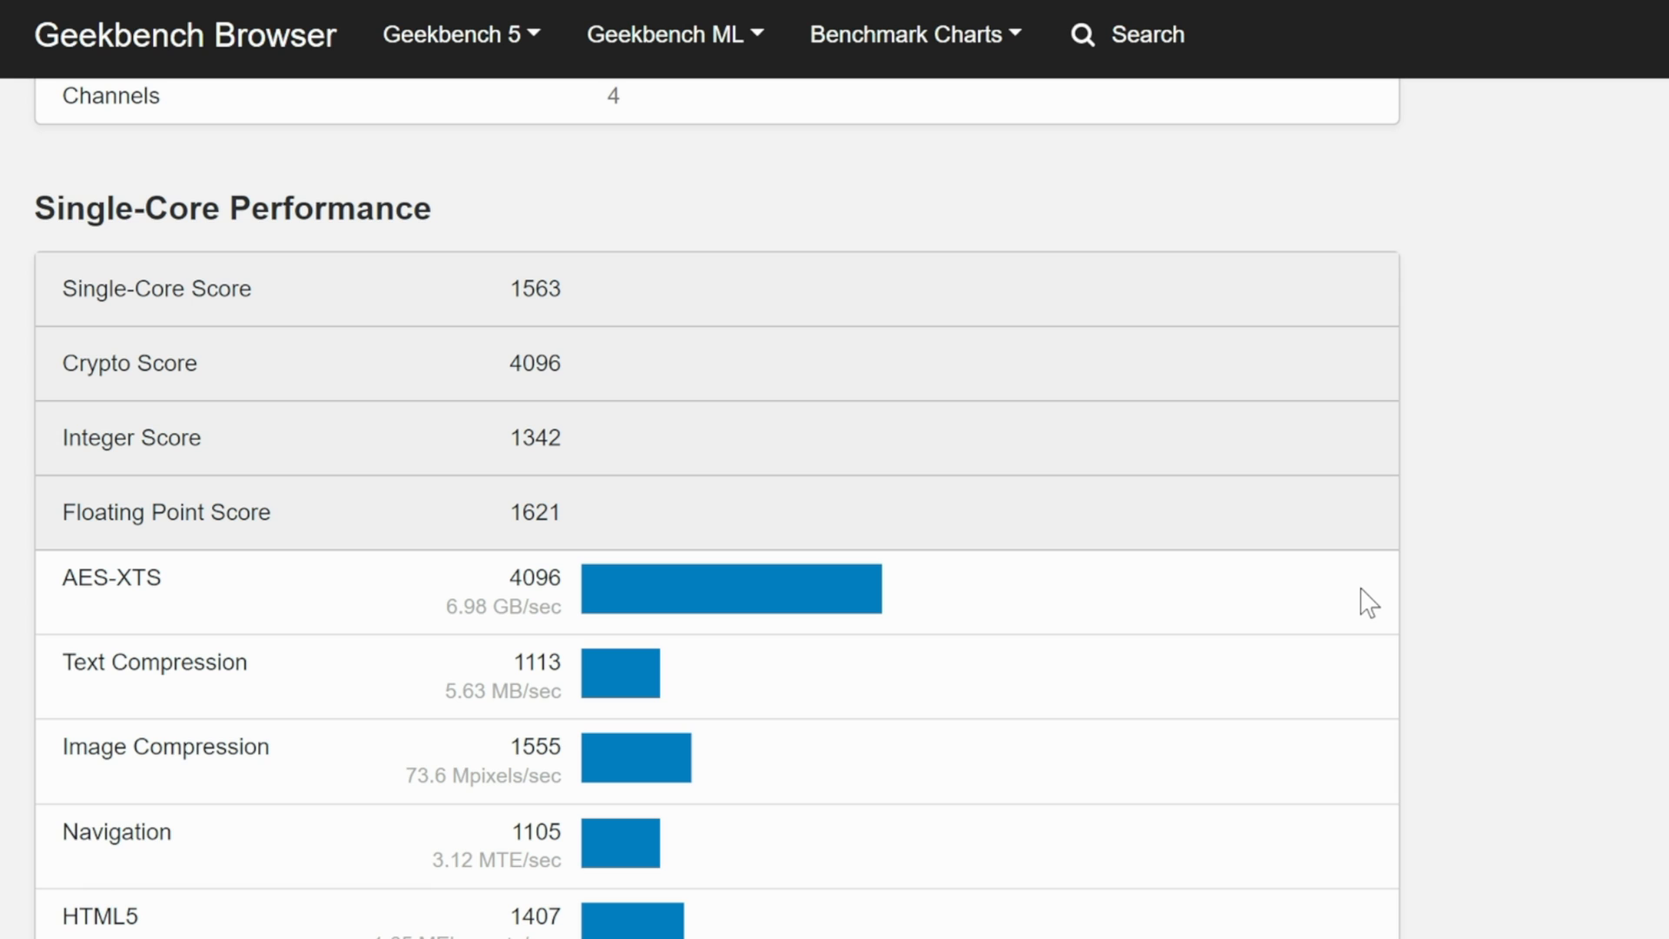
{"action": "scroll", "scroll_direction": "down", "scroll_amount": 3}
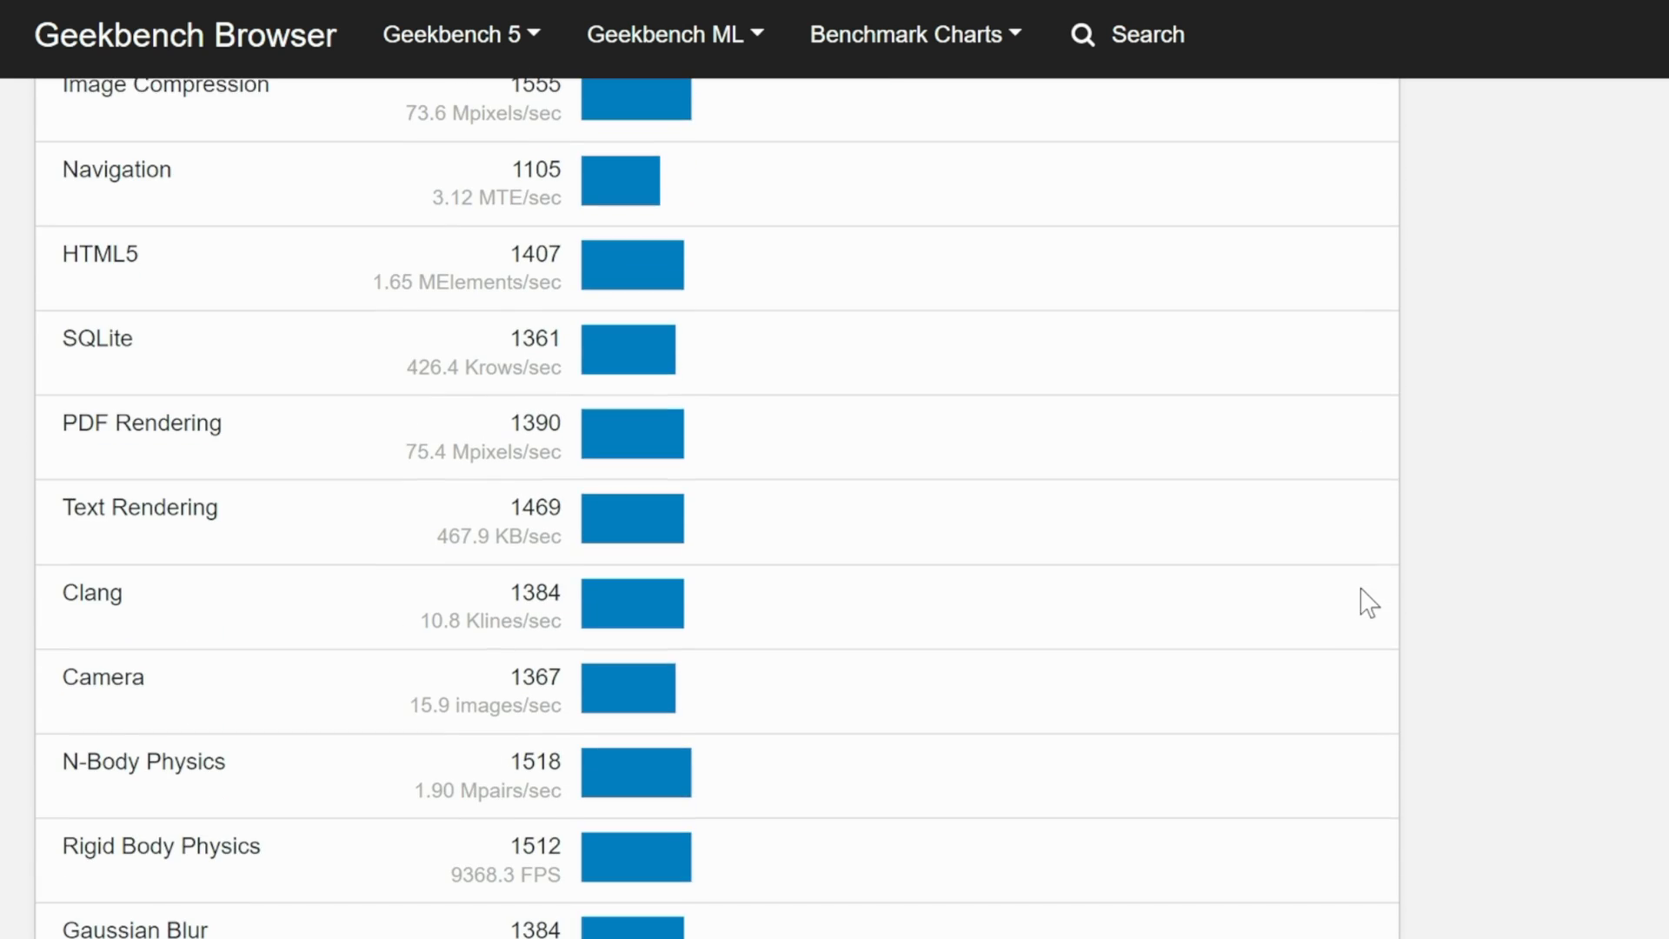
{"action": "scroll", "scroll_direction": "down", "scroll_amount": 3}
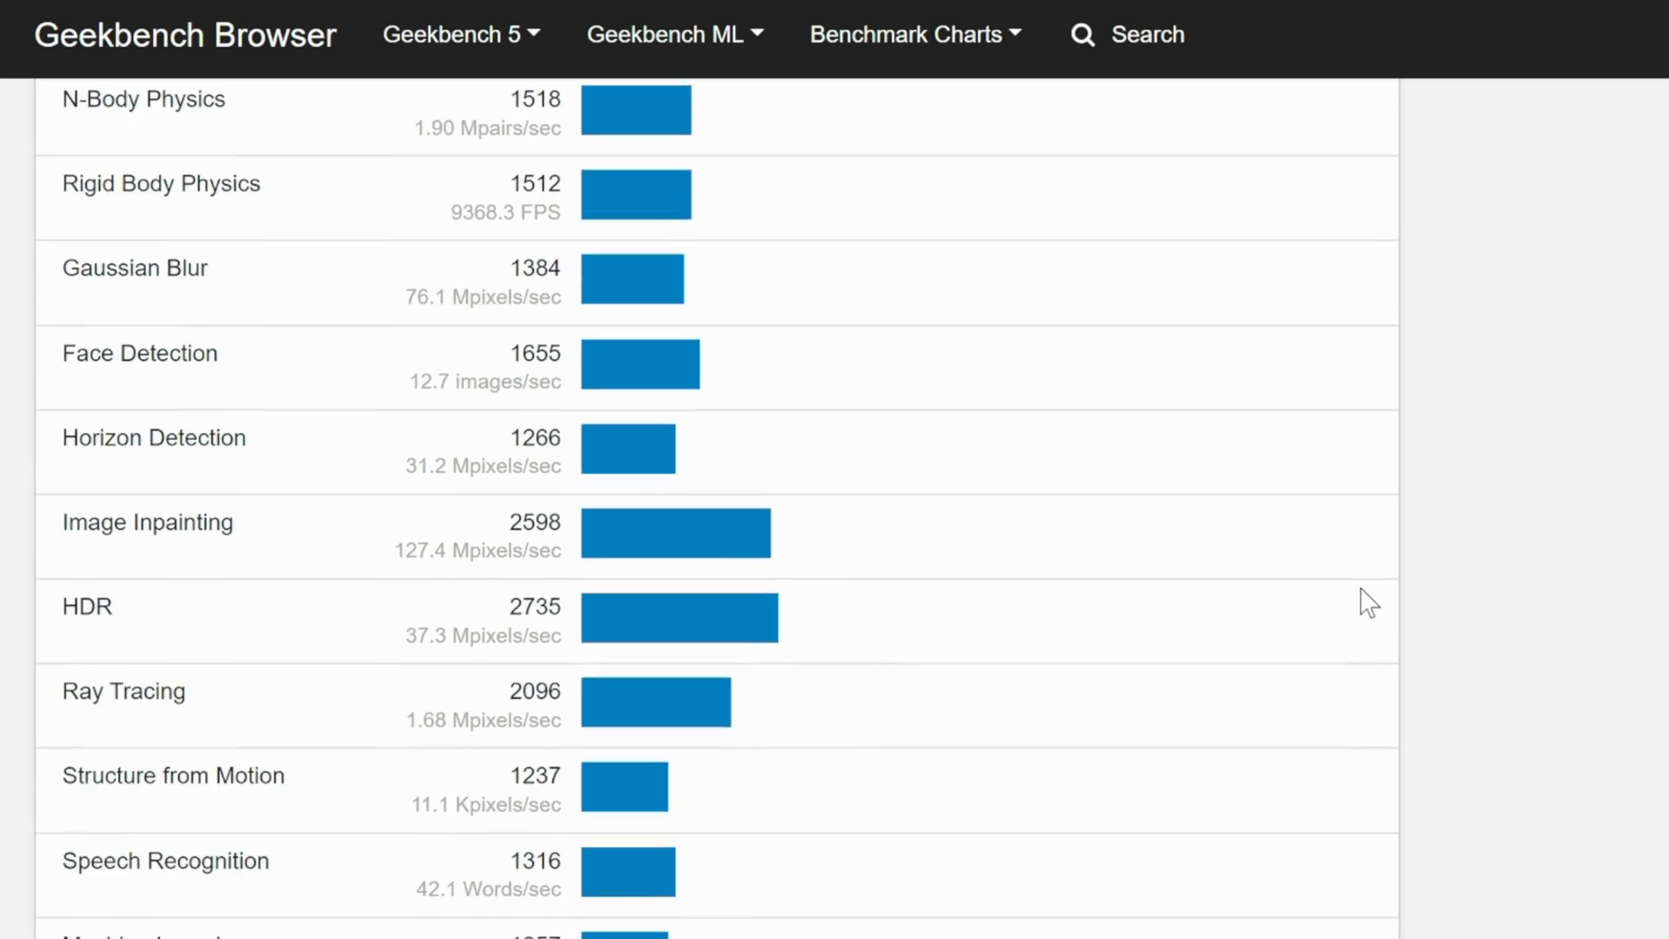
{"action": "scroll", "scroll_direction": "down", "scroll_amount": 3}
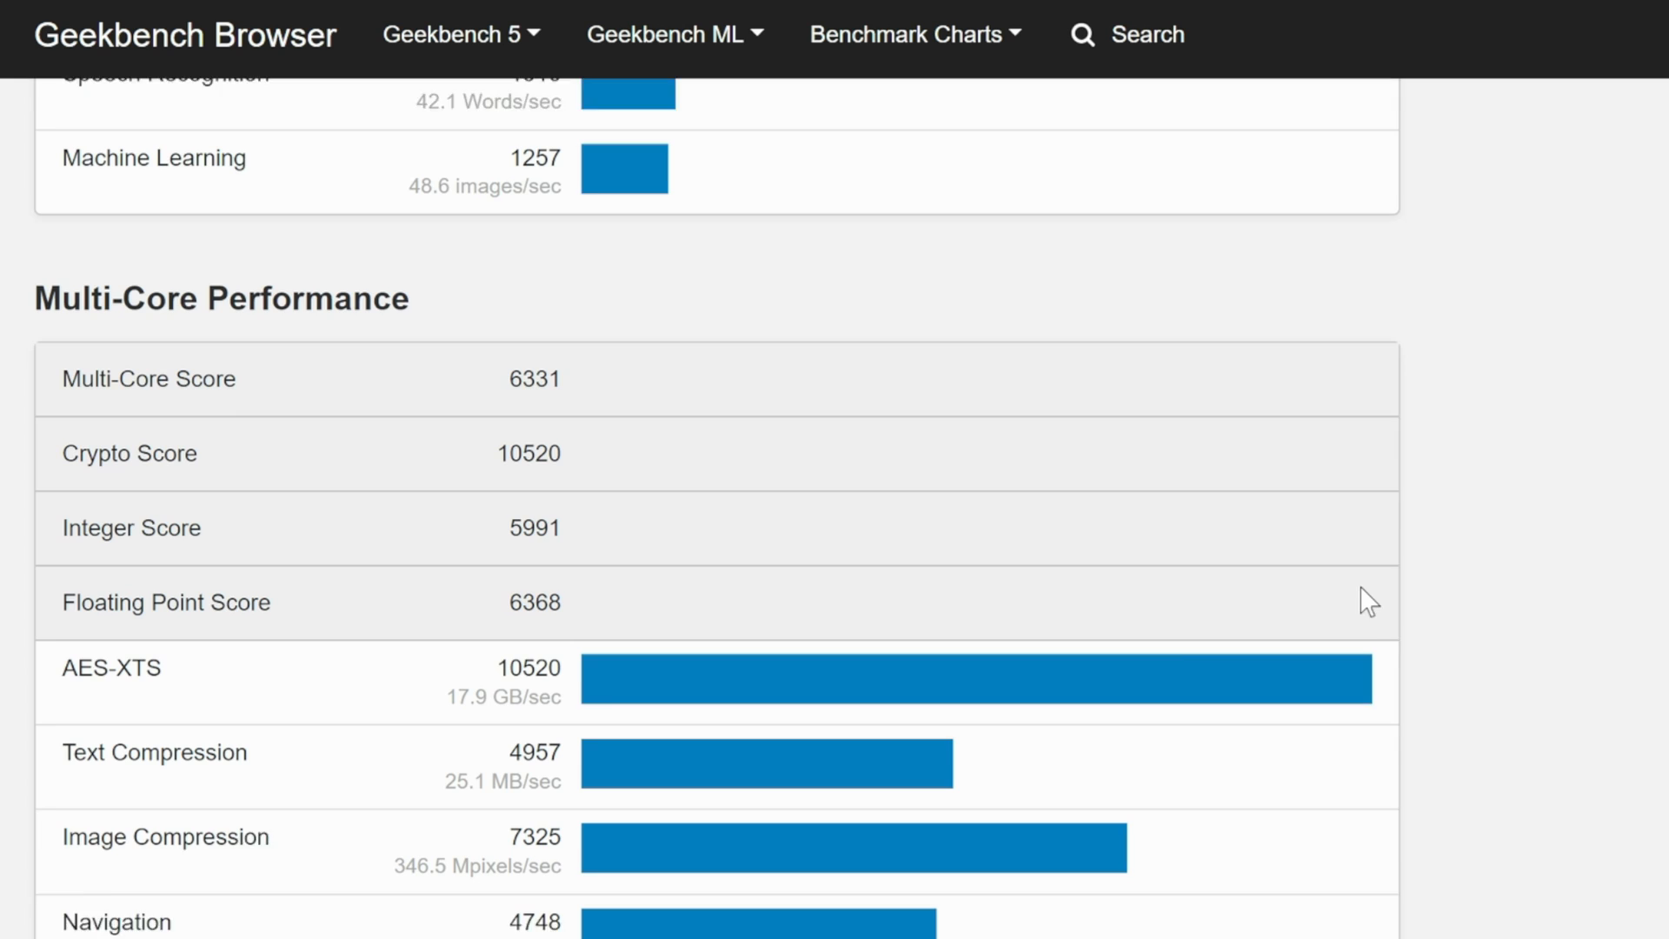
{"action": "scroll", "scroll_direction": "down", "scroll_amount": 3}
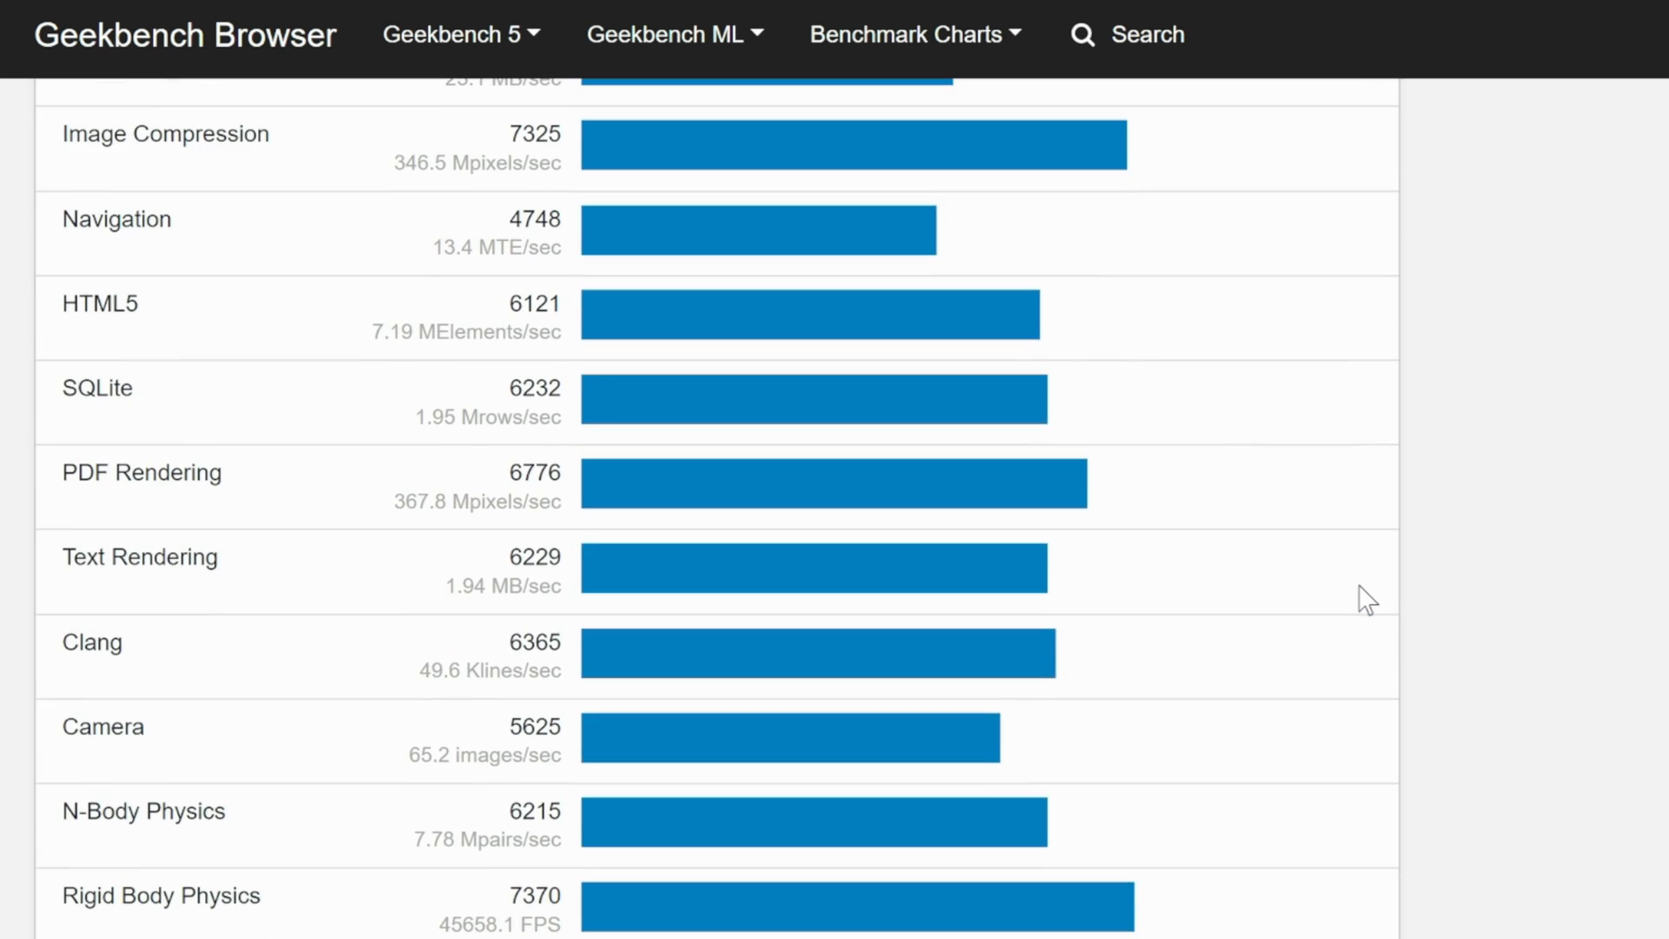
{"action": "scroll", "scroll_direction": "down", "scroll_amount": 3}
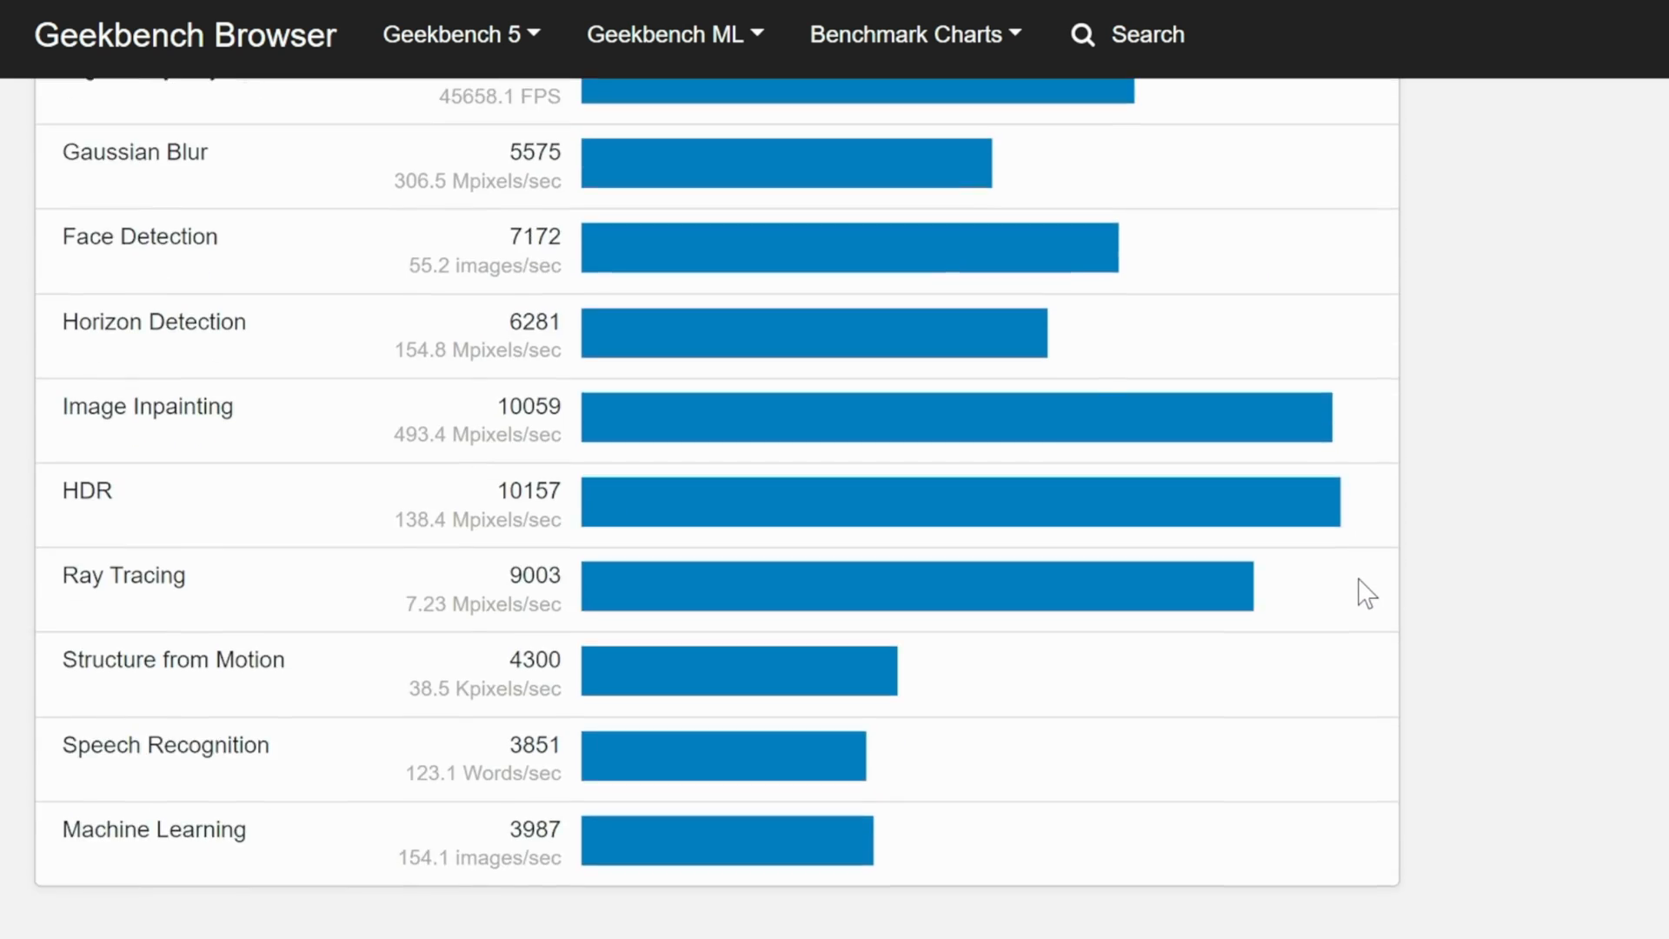
{"action": "scroll", "scroll_direction": "up", "scroll_amount": 3}
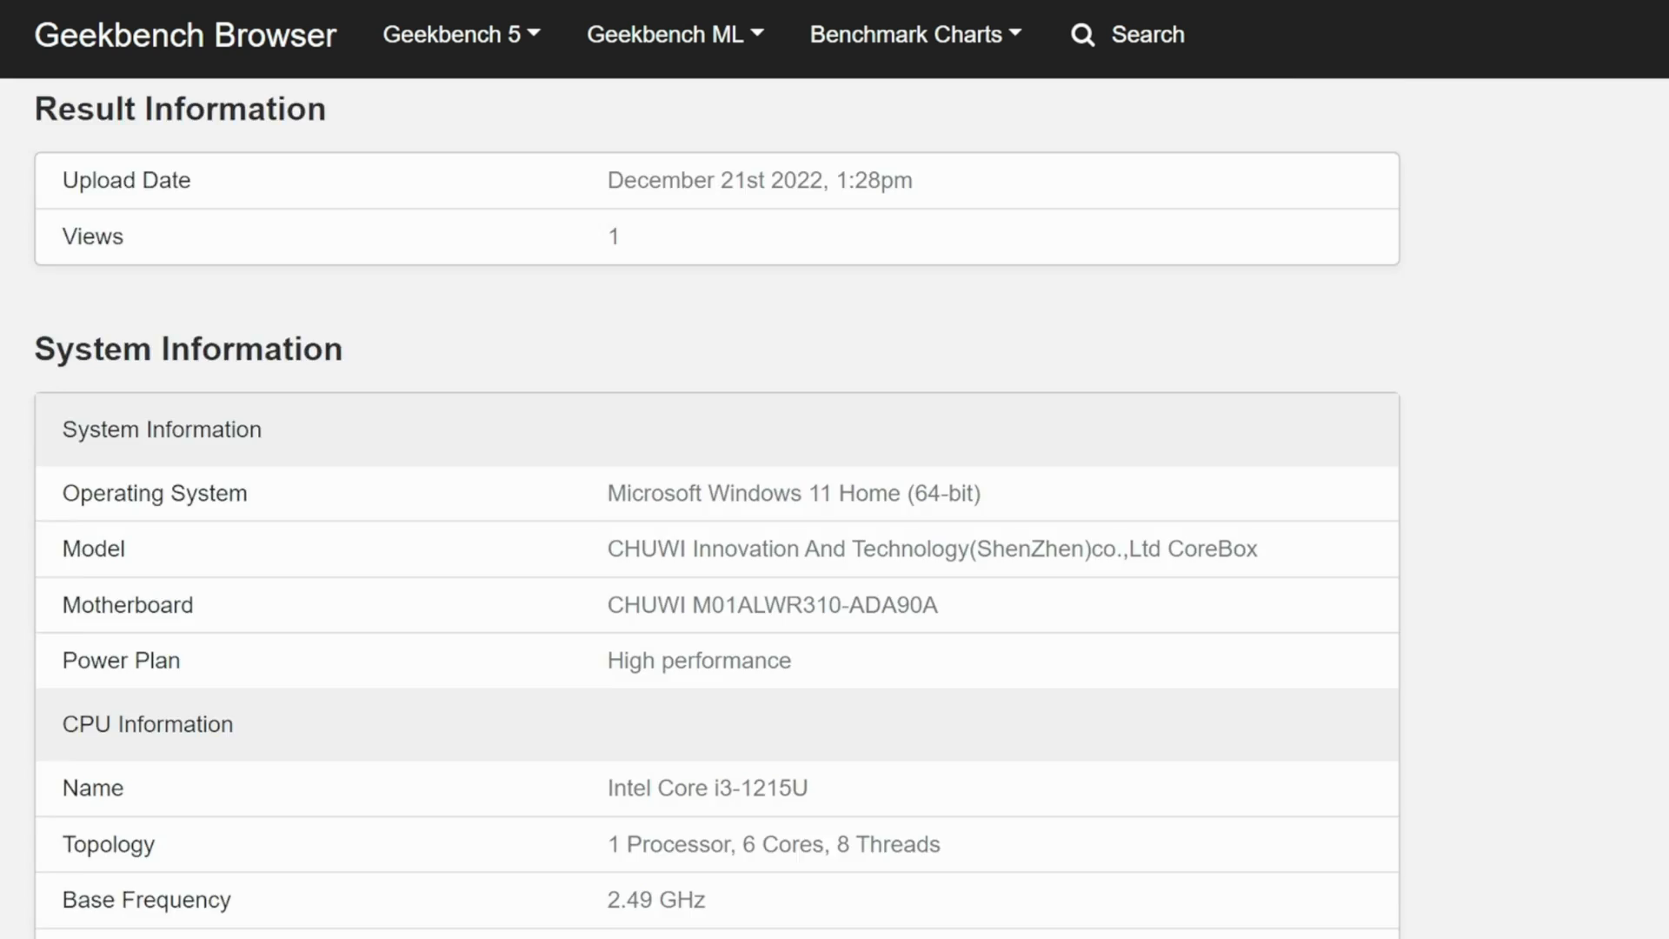
{"action": "scroll", "scroll_direction": "up", "scroll_amount": 3}
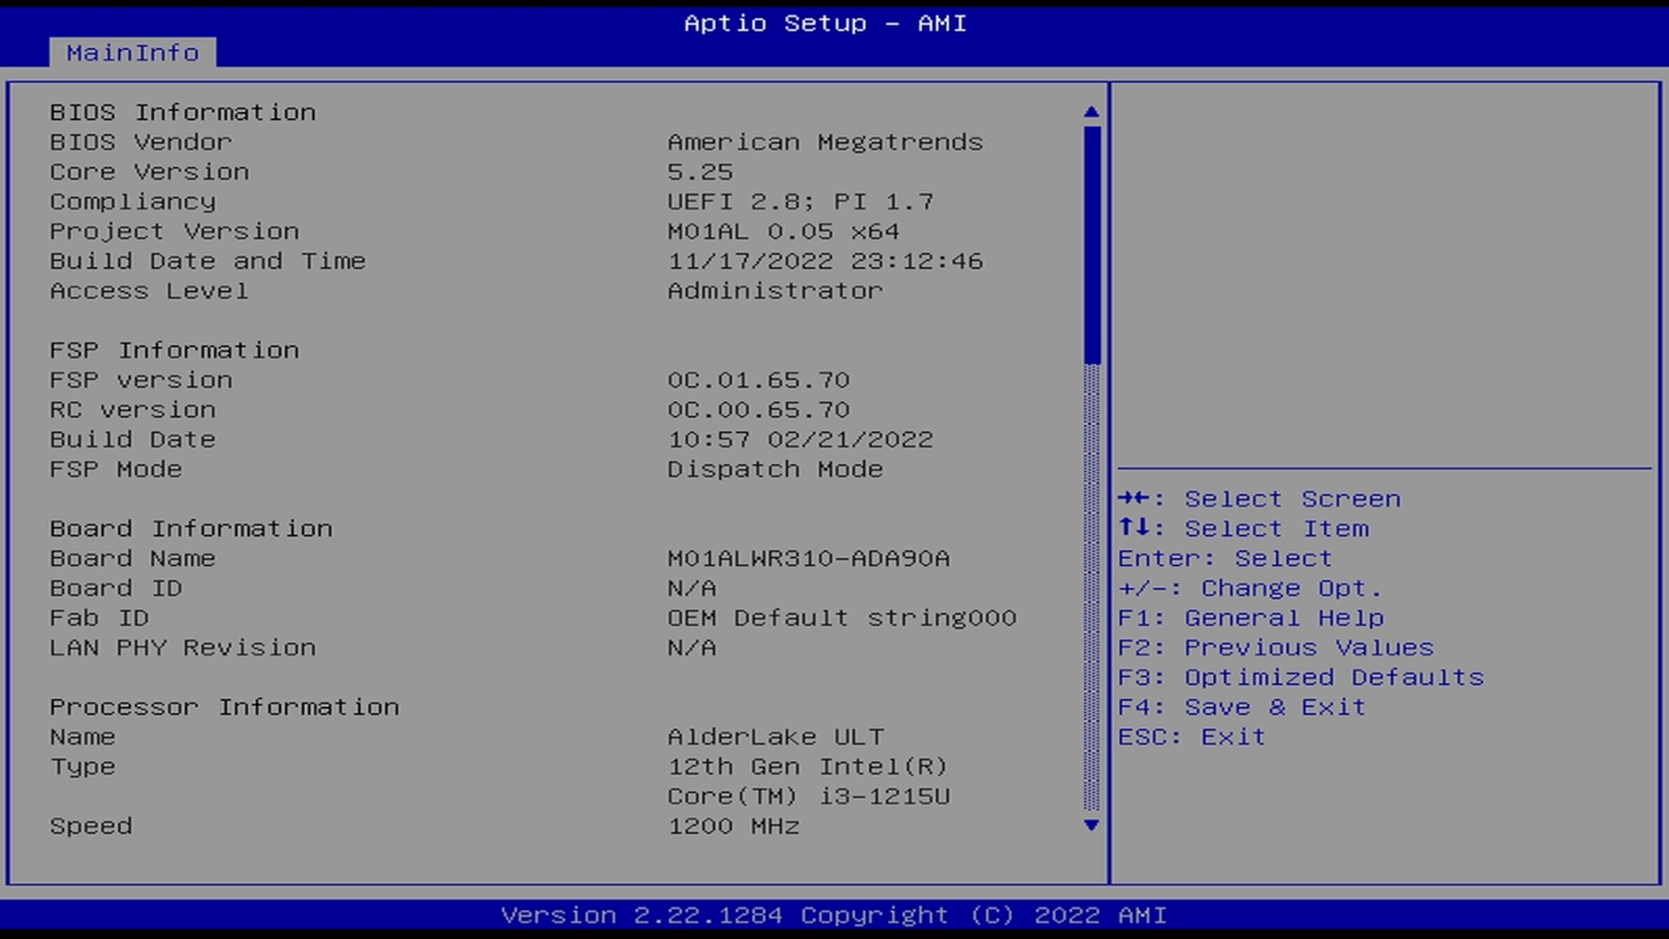
{"action": "scroll", "scroll_direction": "down", "scroll_amount": 3}
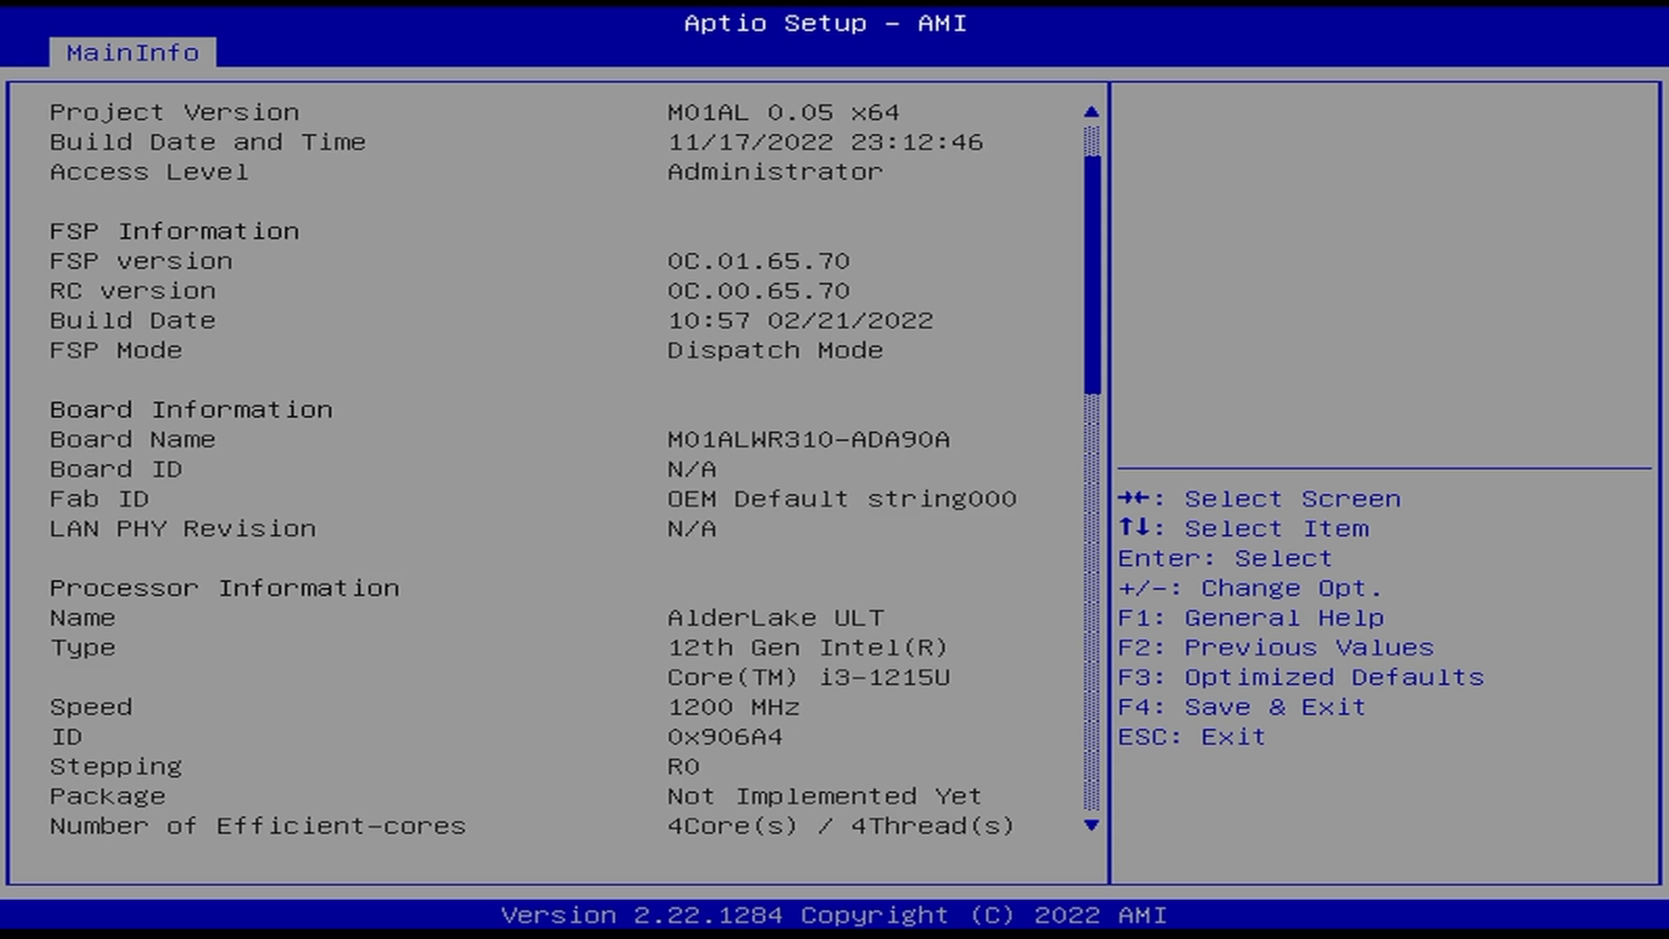
{"action": "scroll", "scroll_direction": "down", "scroll_amount": 3}
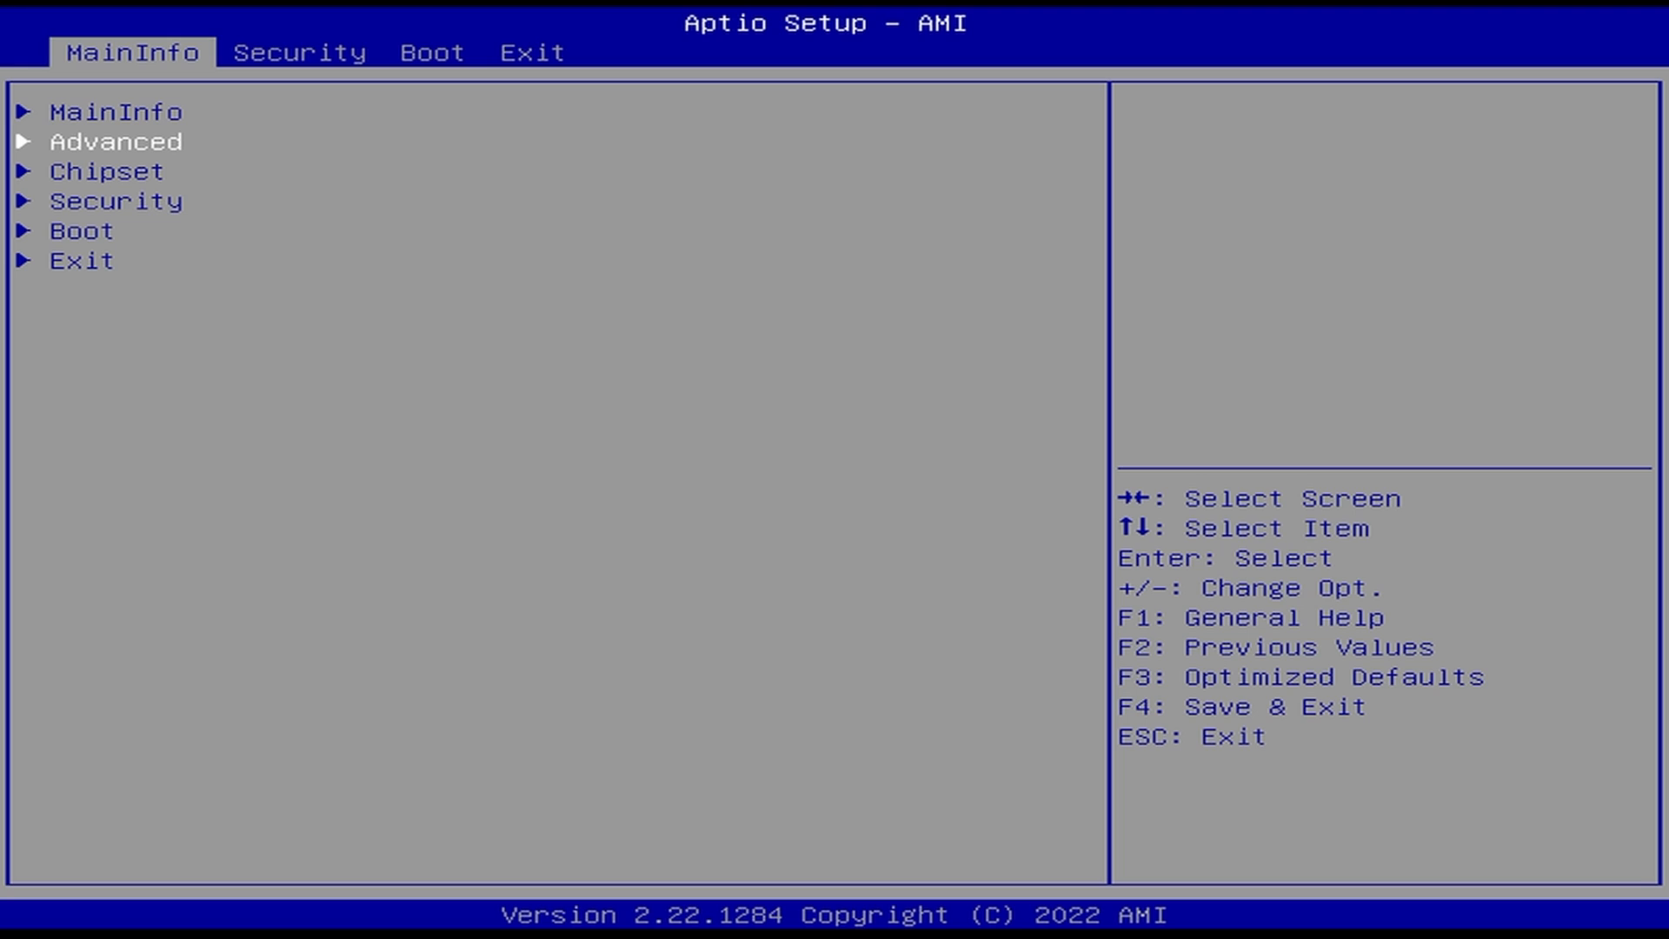
{"action": "left_click", "coordinate": [115, 141]}
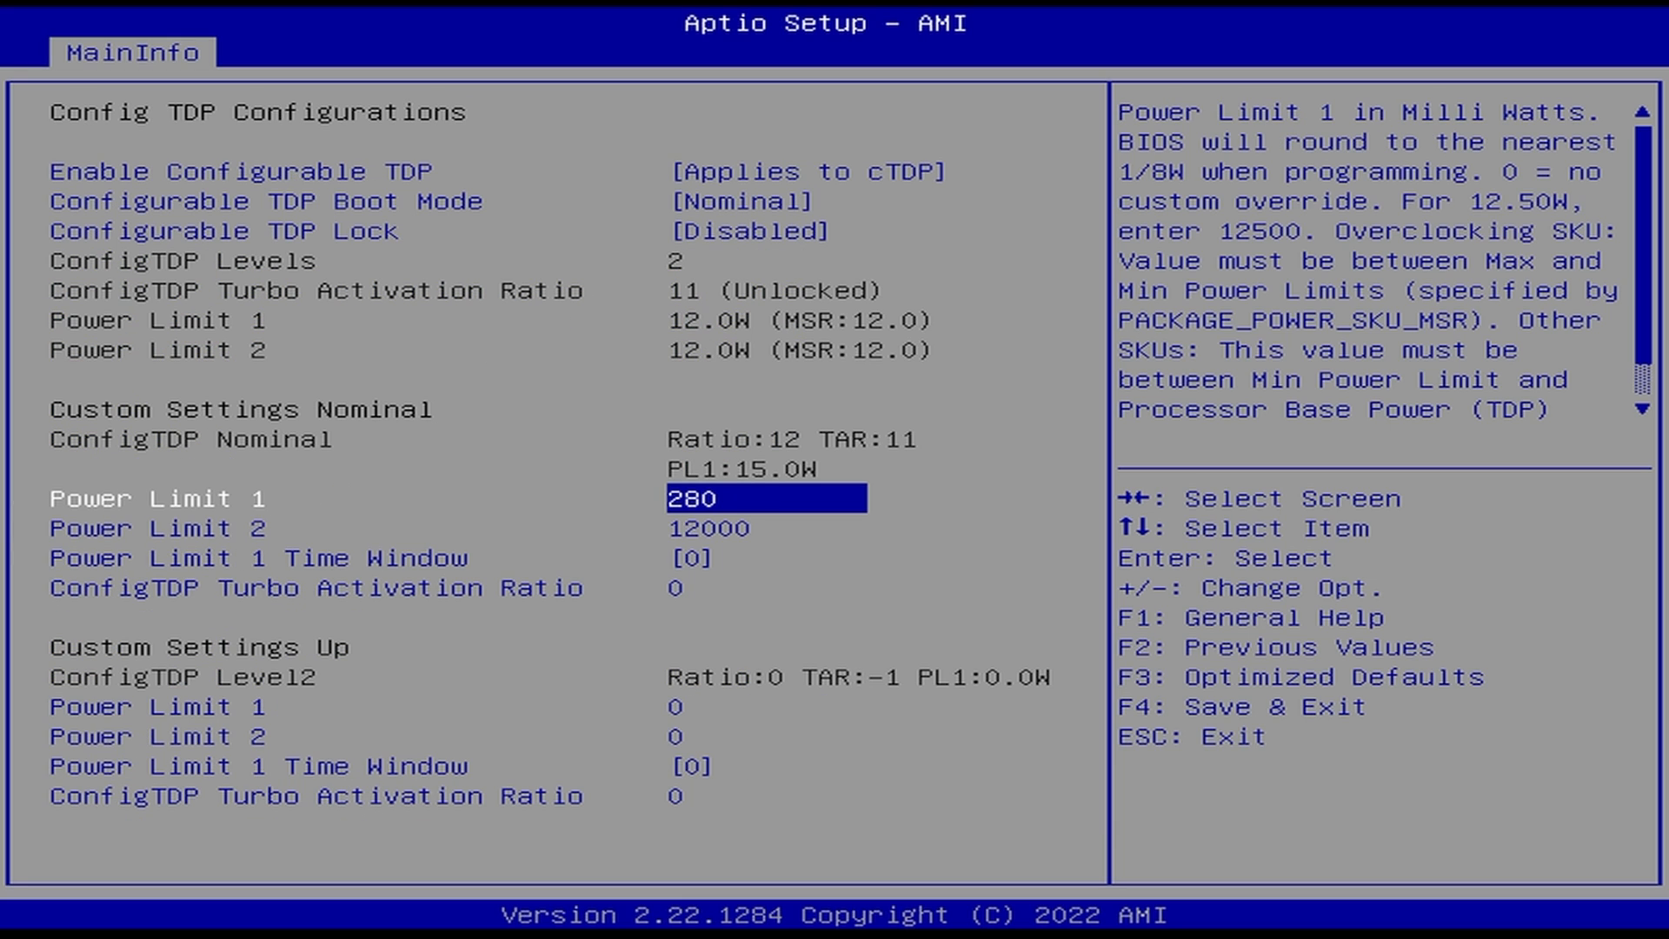
Enter 45000 for Power Limit 2 after Power Limit 1, then browse the CPU Power Management C-state options
{"action": "key", "text": "Down"}
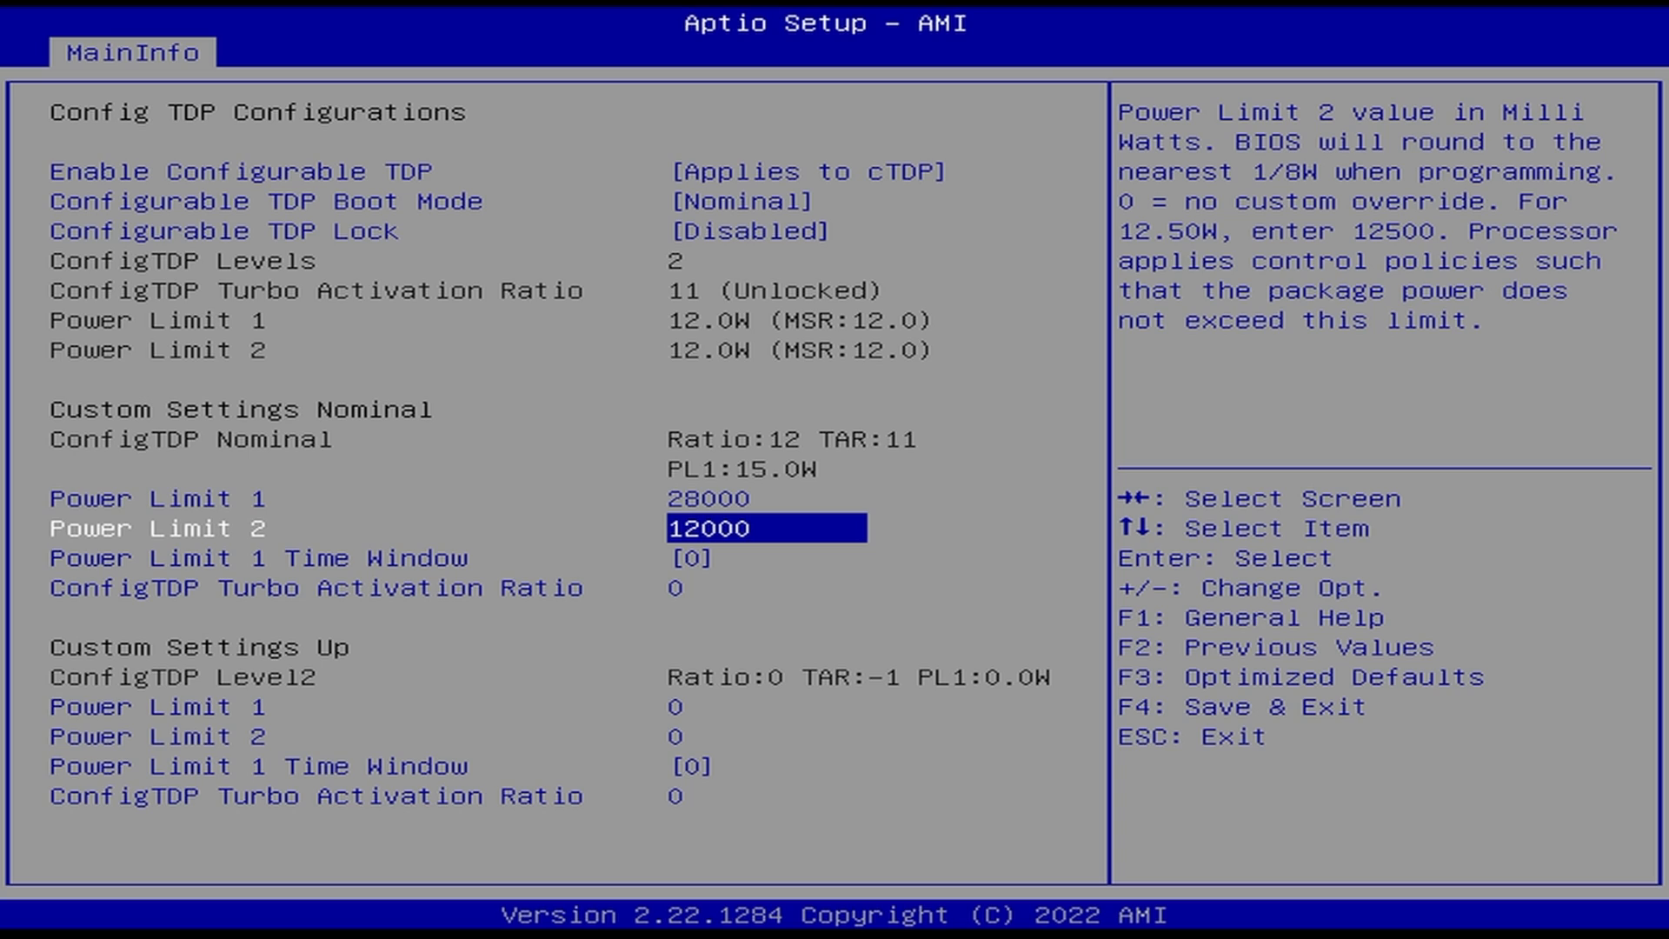
{"action": "type", "text": "45"}
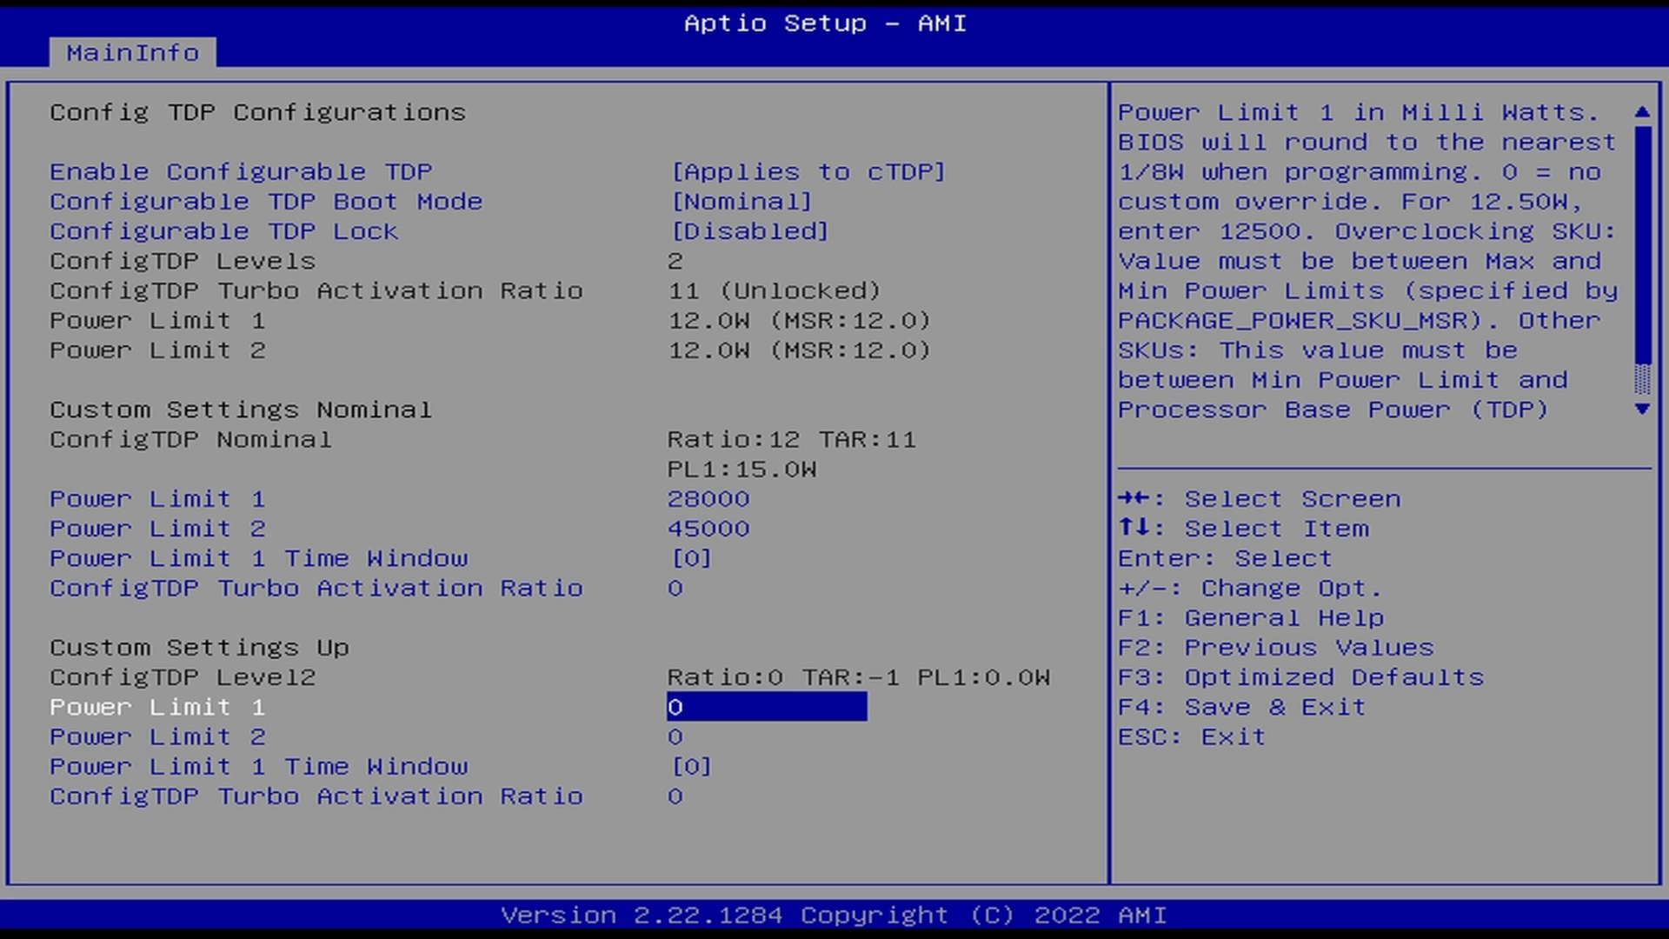
{"action": "key", "text": "Up"}
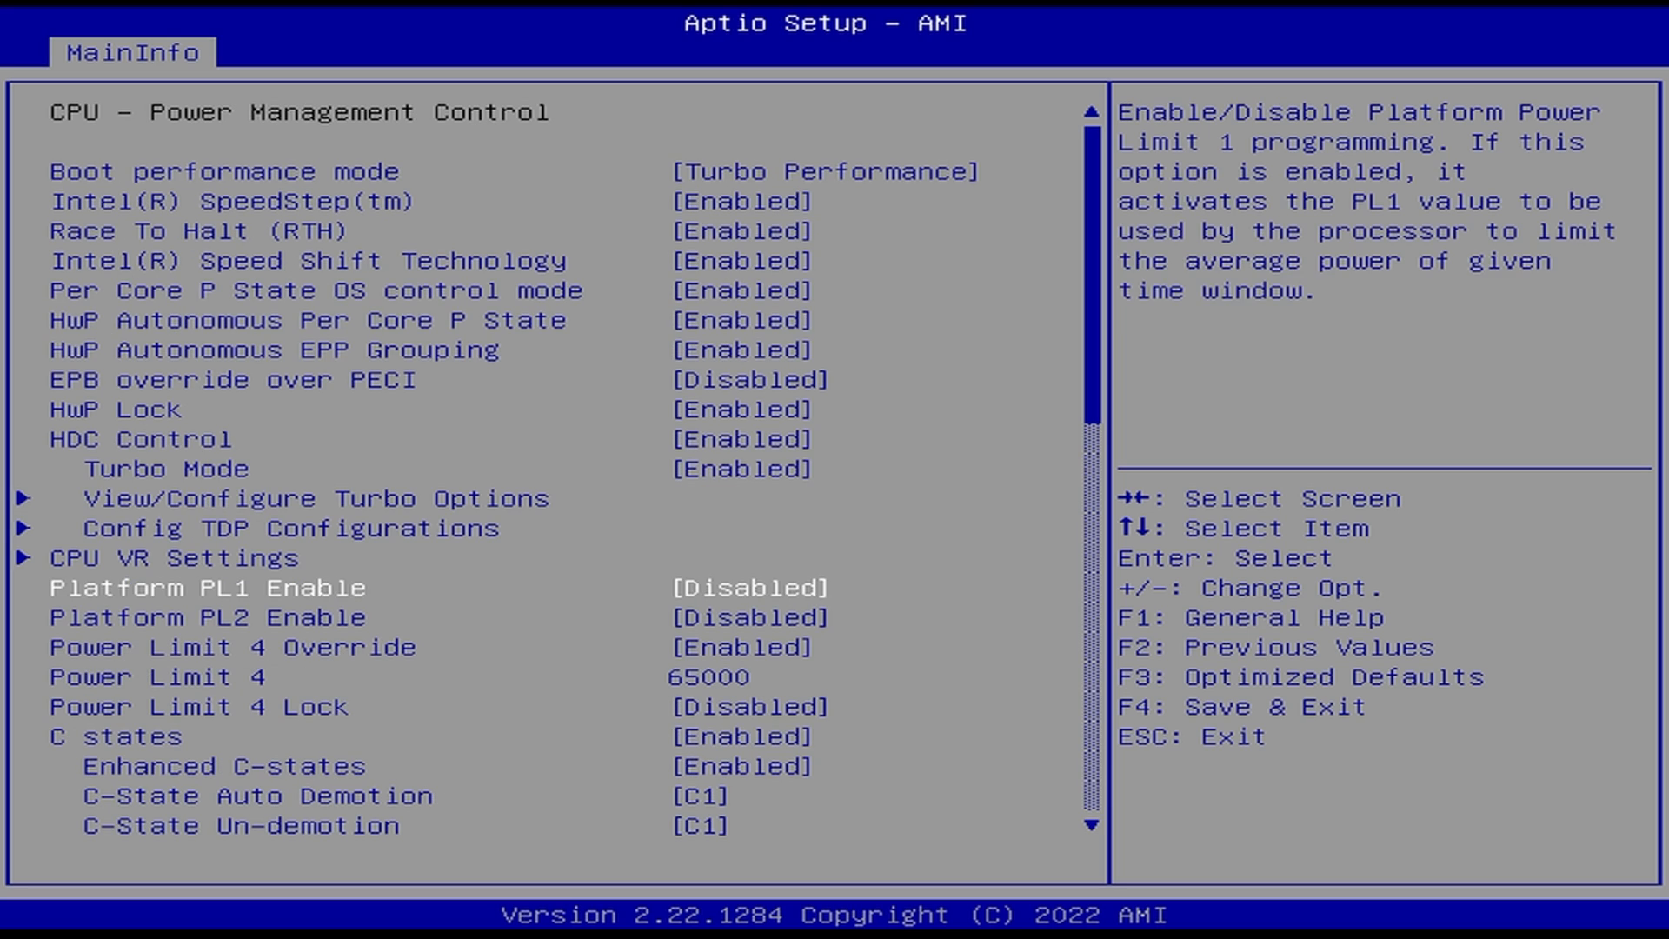
{"action": "key", "text": "Down"}
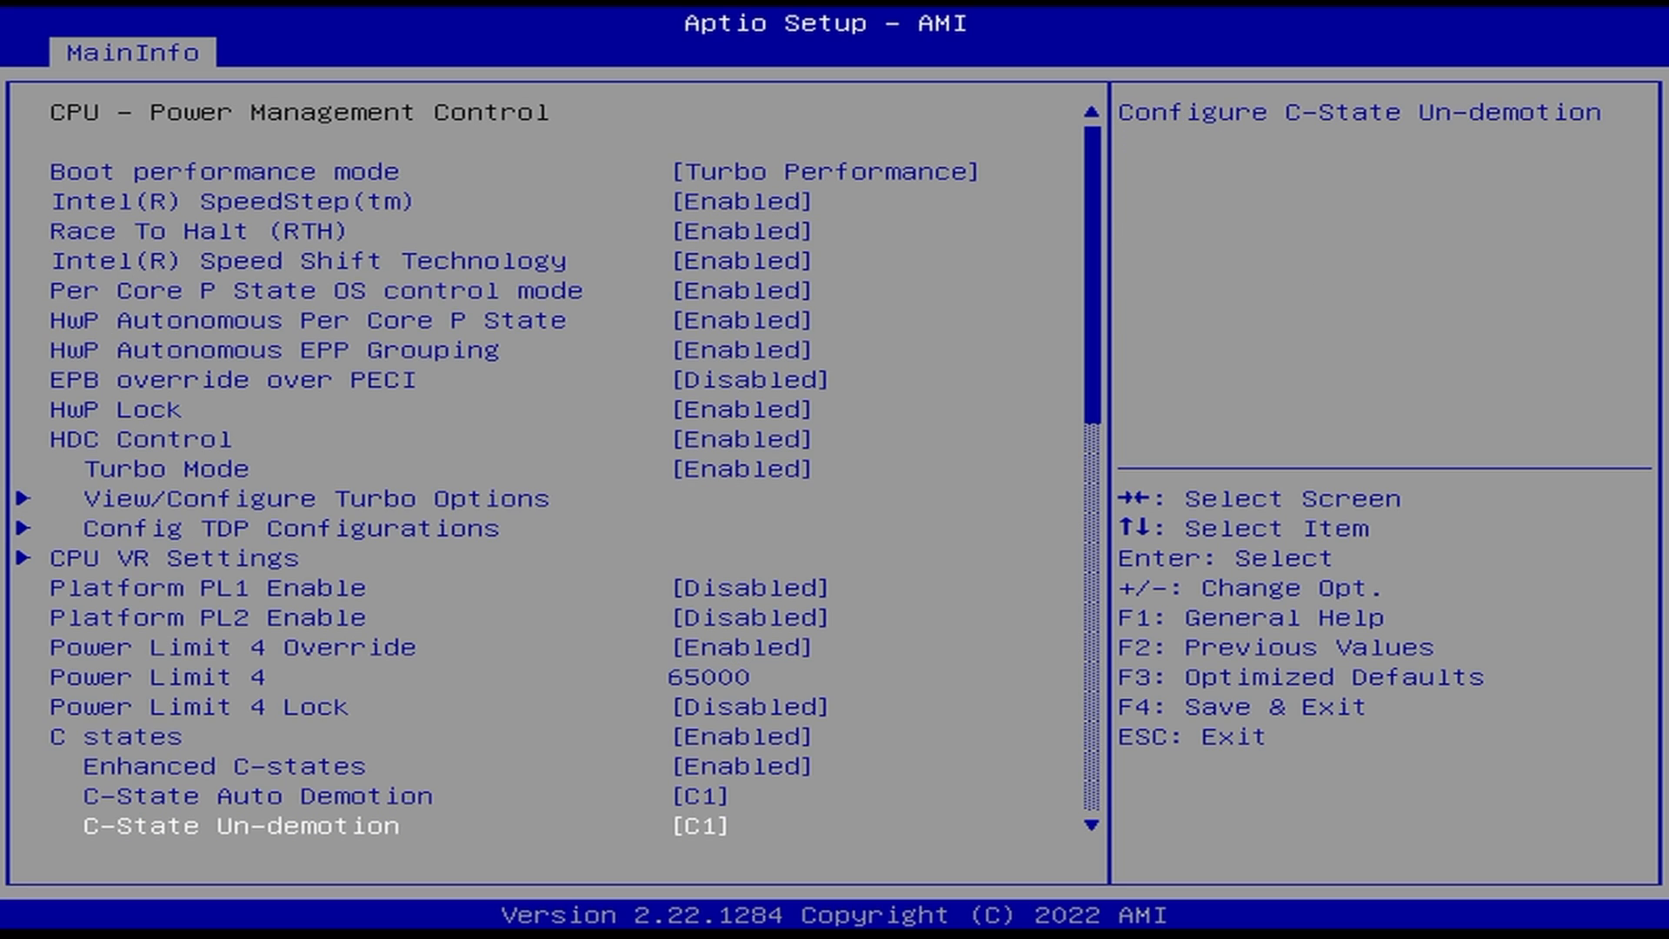
{"action": "scroll", "scroll_direction": "down", "scroll_amount": 3}
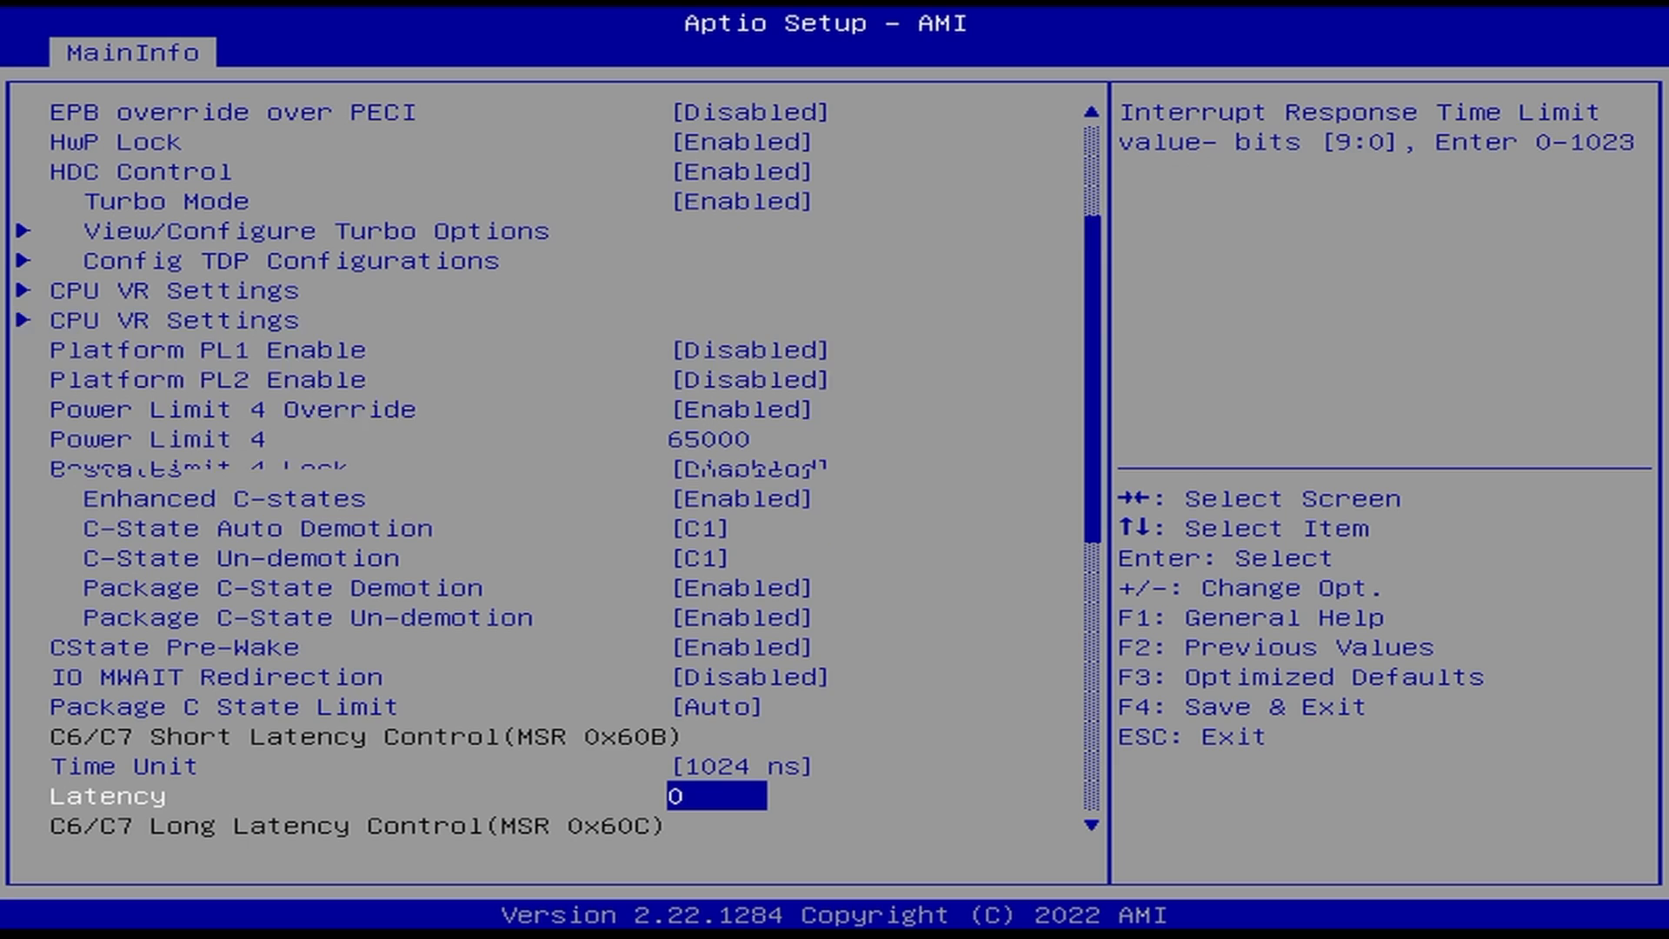
{"action": "scroll", "scroll_direction": "down", "scroll_amount": 3}
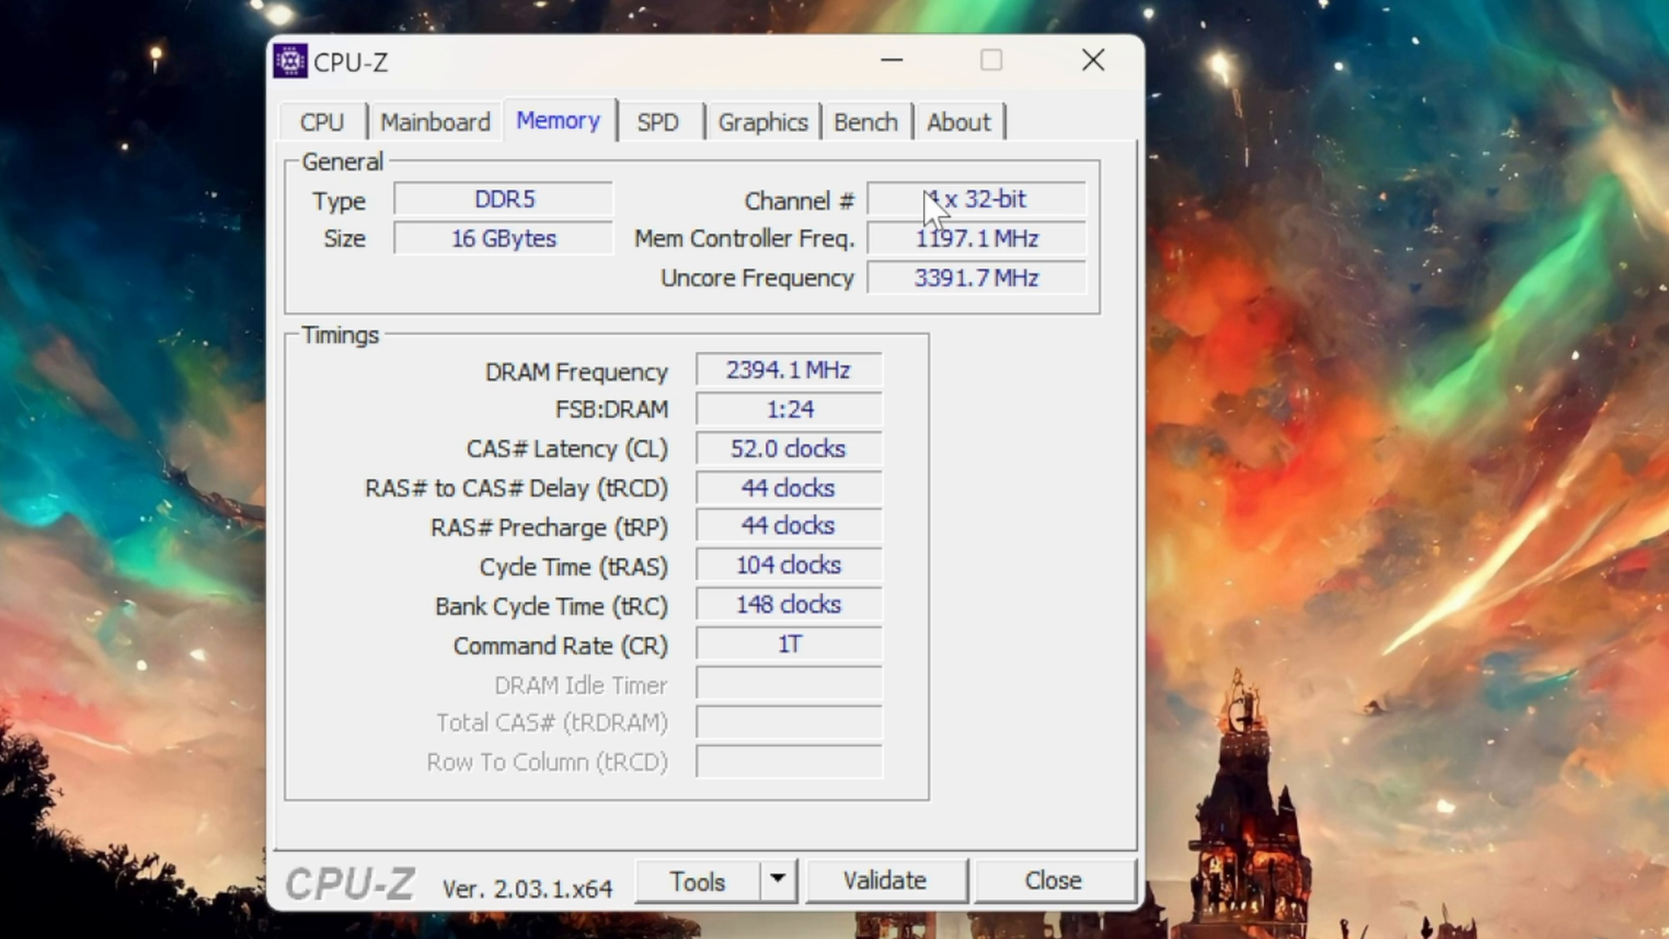
{"action": "mouse_move", "coordinate": [642, 407]}
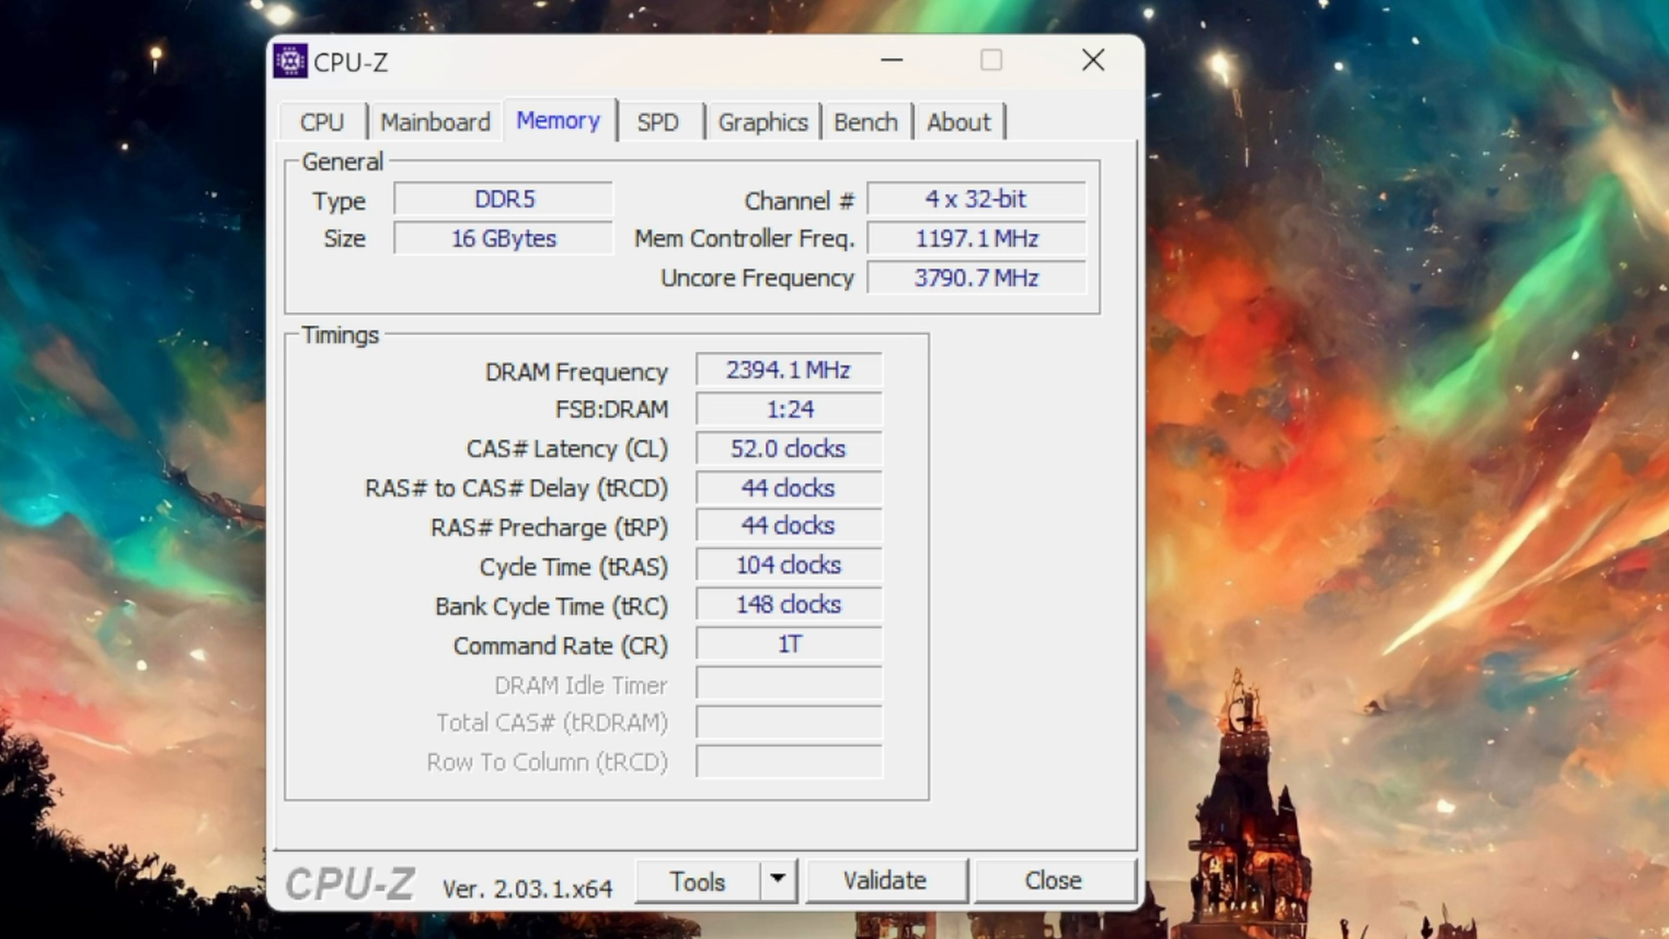
Bring up the Start button's context menu to launch Task Manager
{"action": "right_click", "coordinate": [20, 916]}
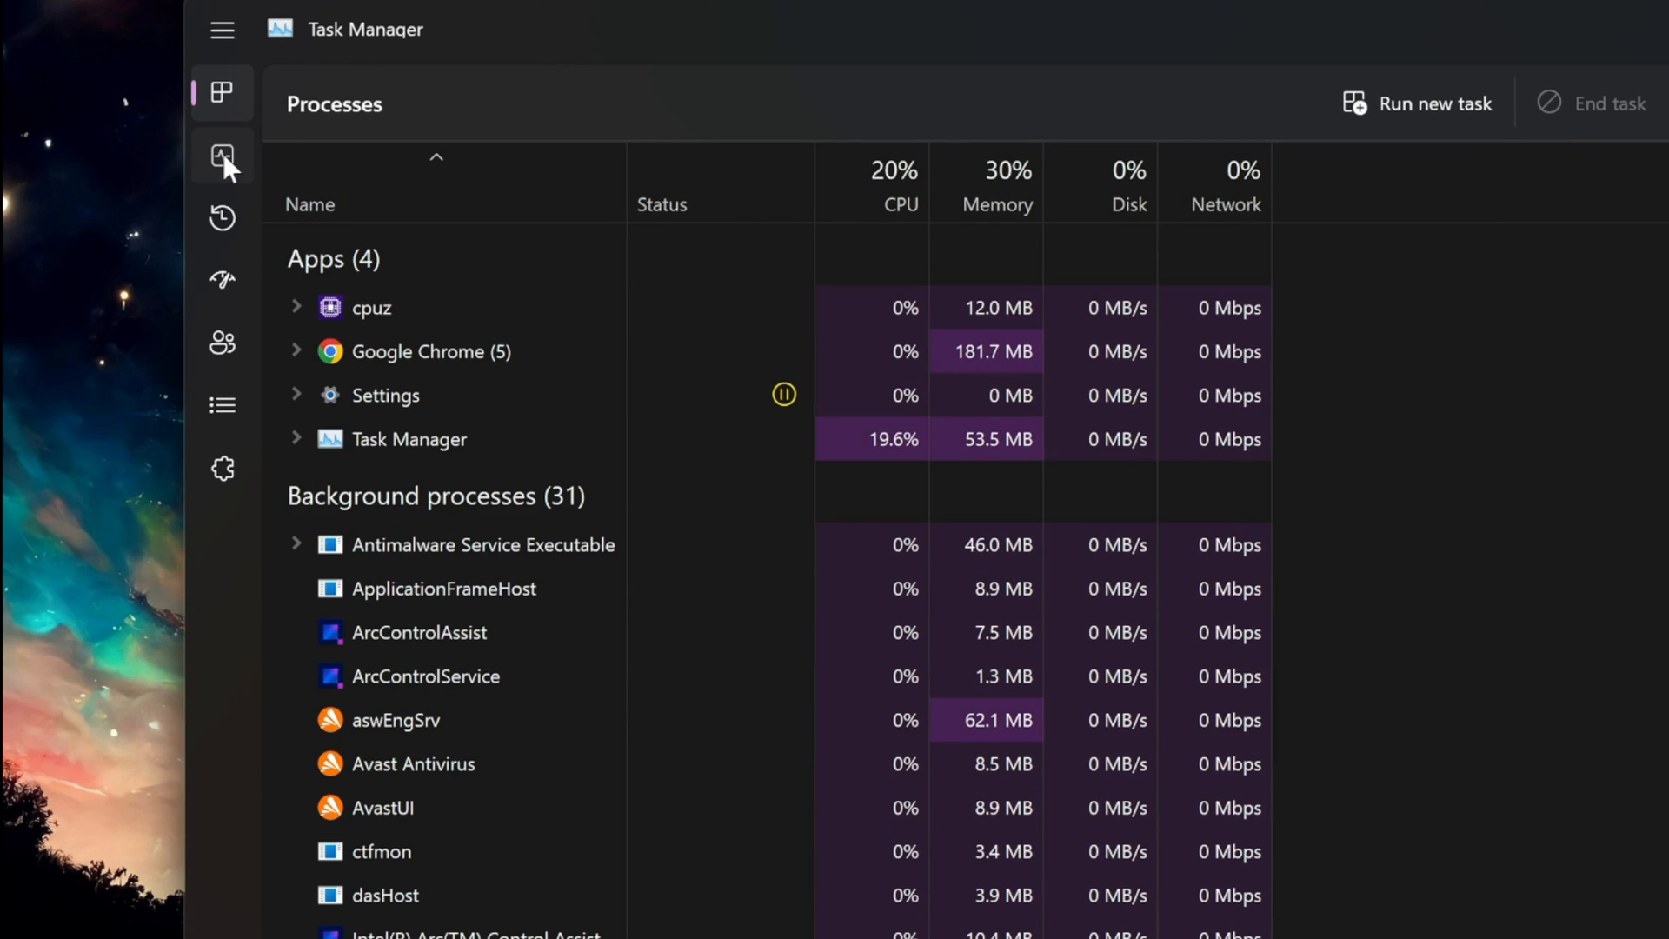
Show Task Manager's memory performance view (4.7 of 15.7 GB used, 8 of 8 slots)
{"action": "left_click", "coordinate": [223, 154]}
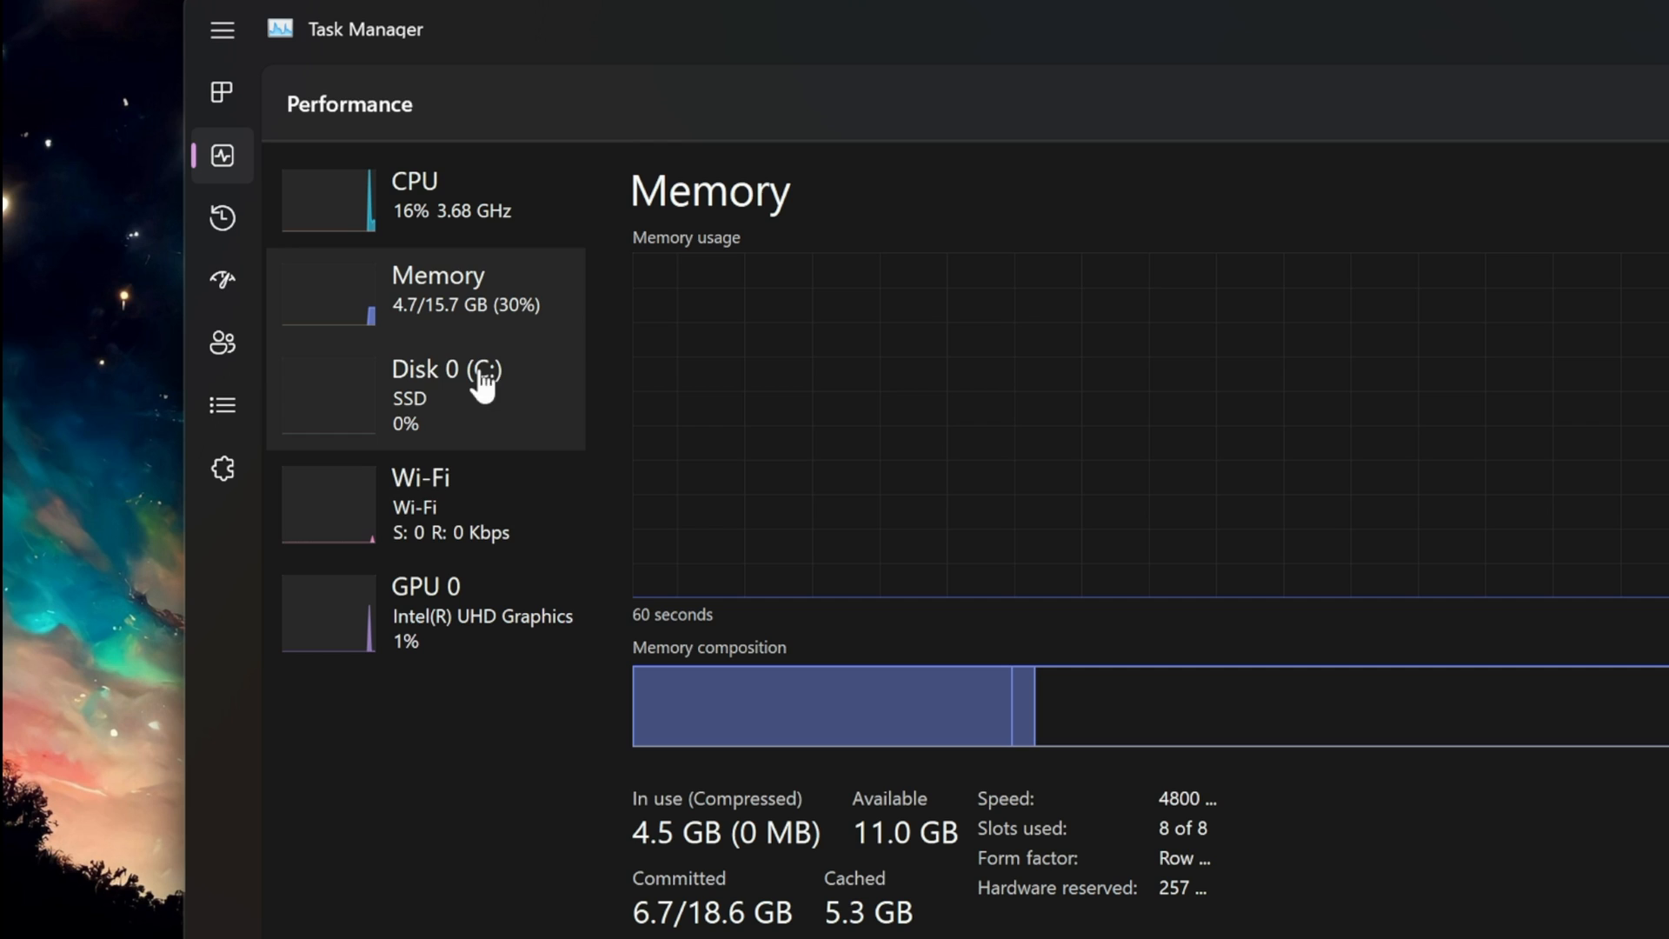
{"action": "mouse_move", "coordinate": [1049, 867]}
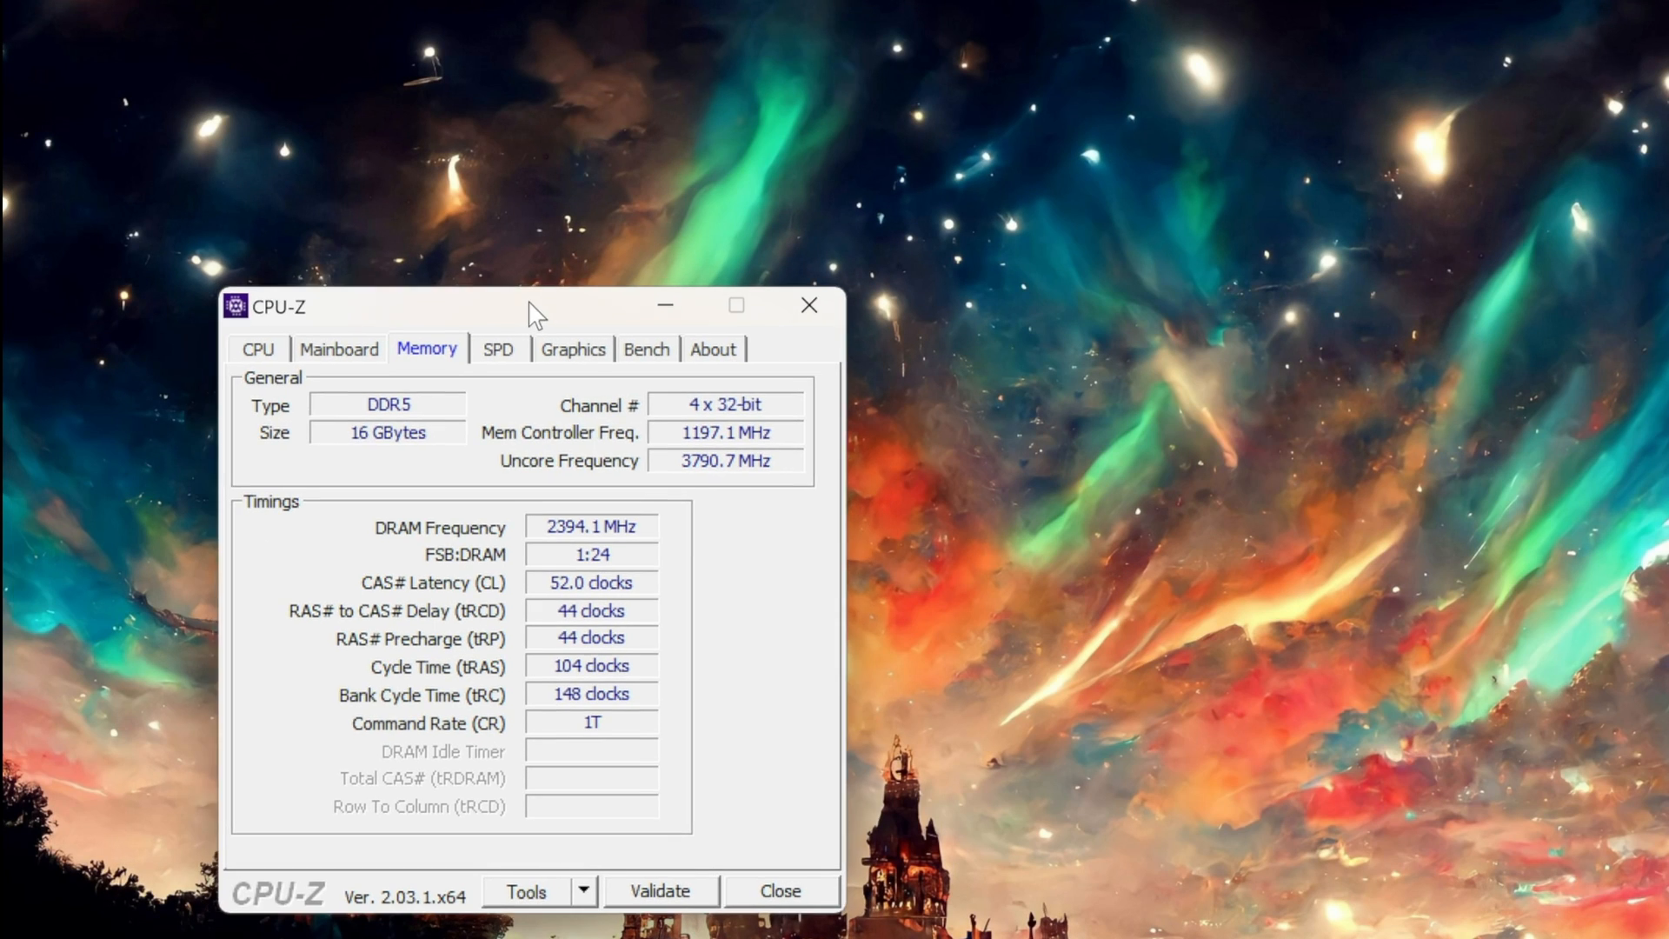
Inspect the SPD memory slots including Slot #7, then show the CHUWI mainboard and AMI BIOS details
{"action": "left_click", "coordinate": [497, 350]}
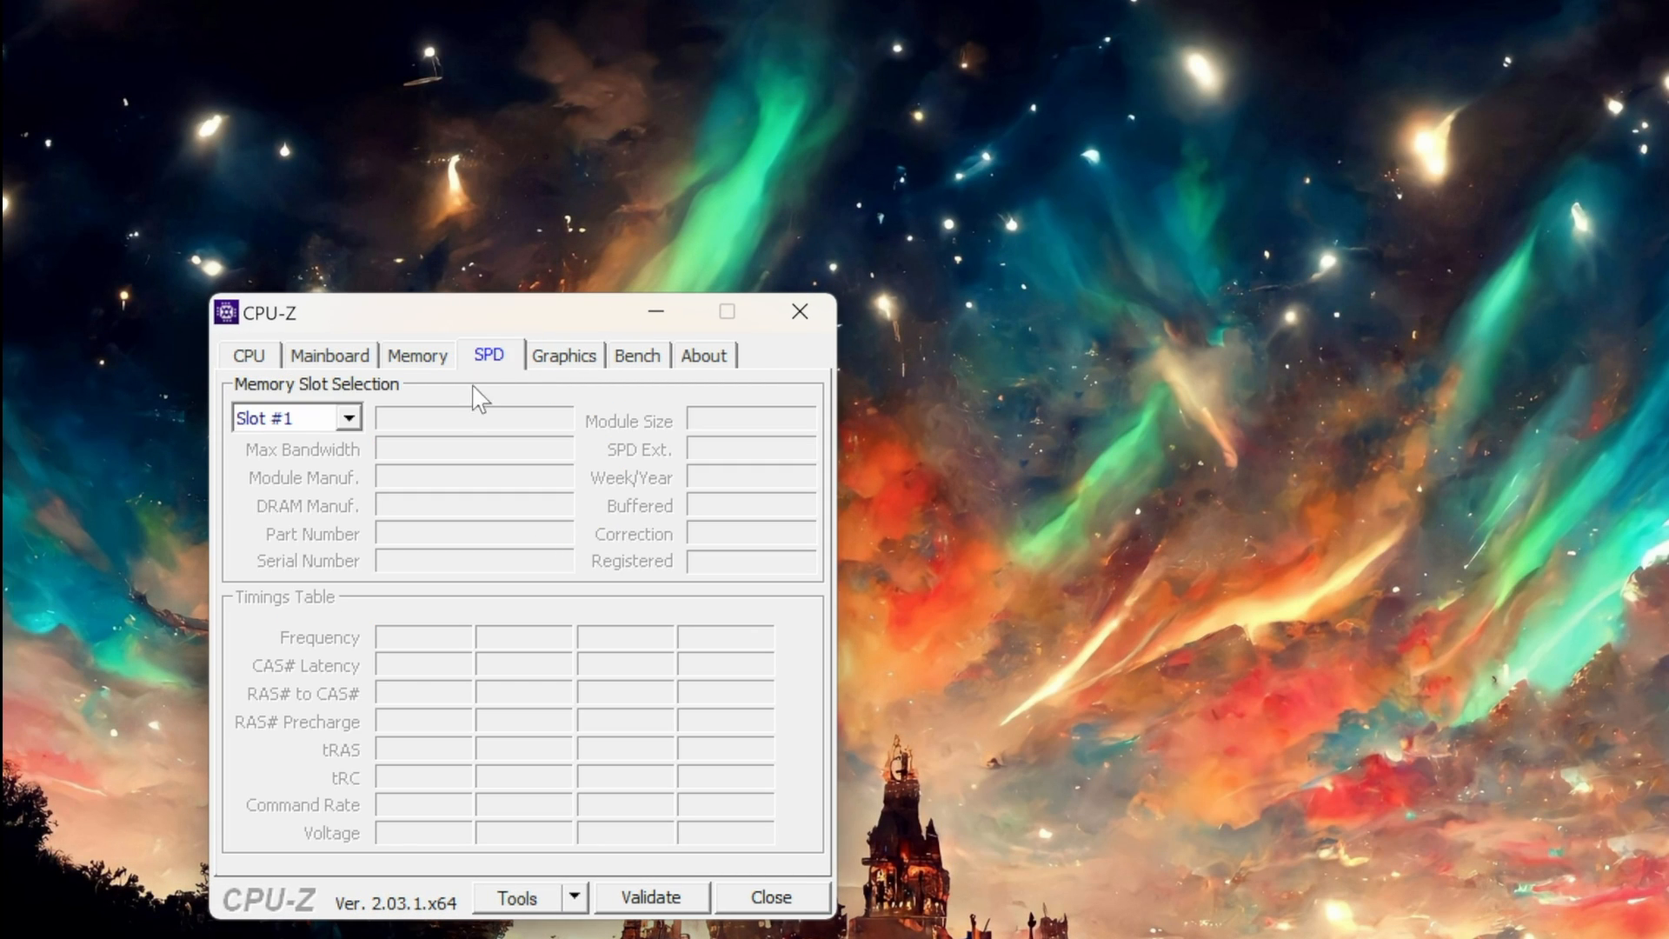
{"action": "left_click", "coordinate": [296, 417]}
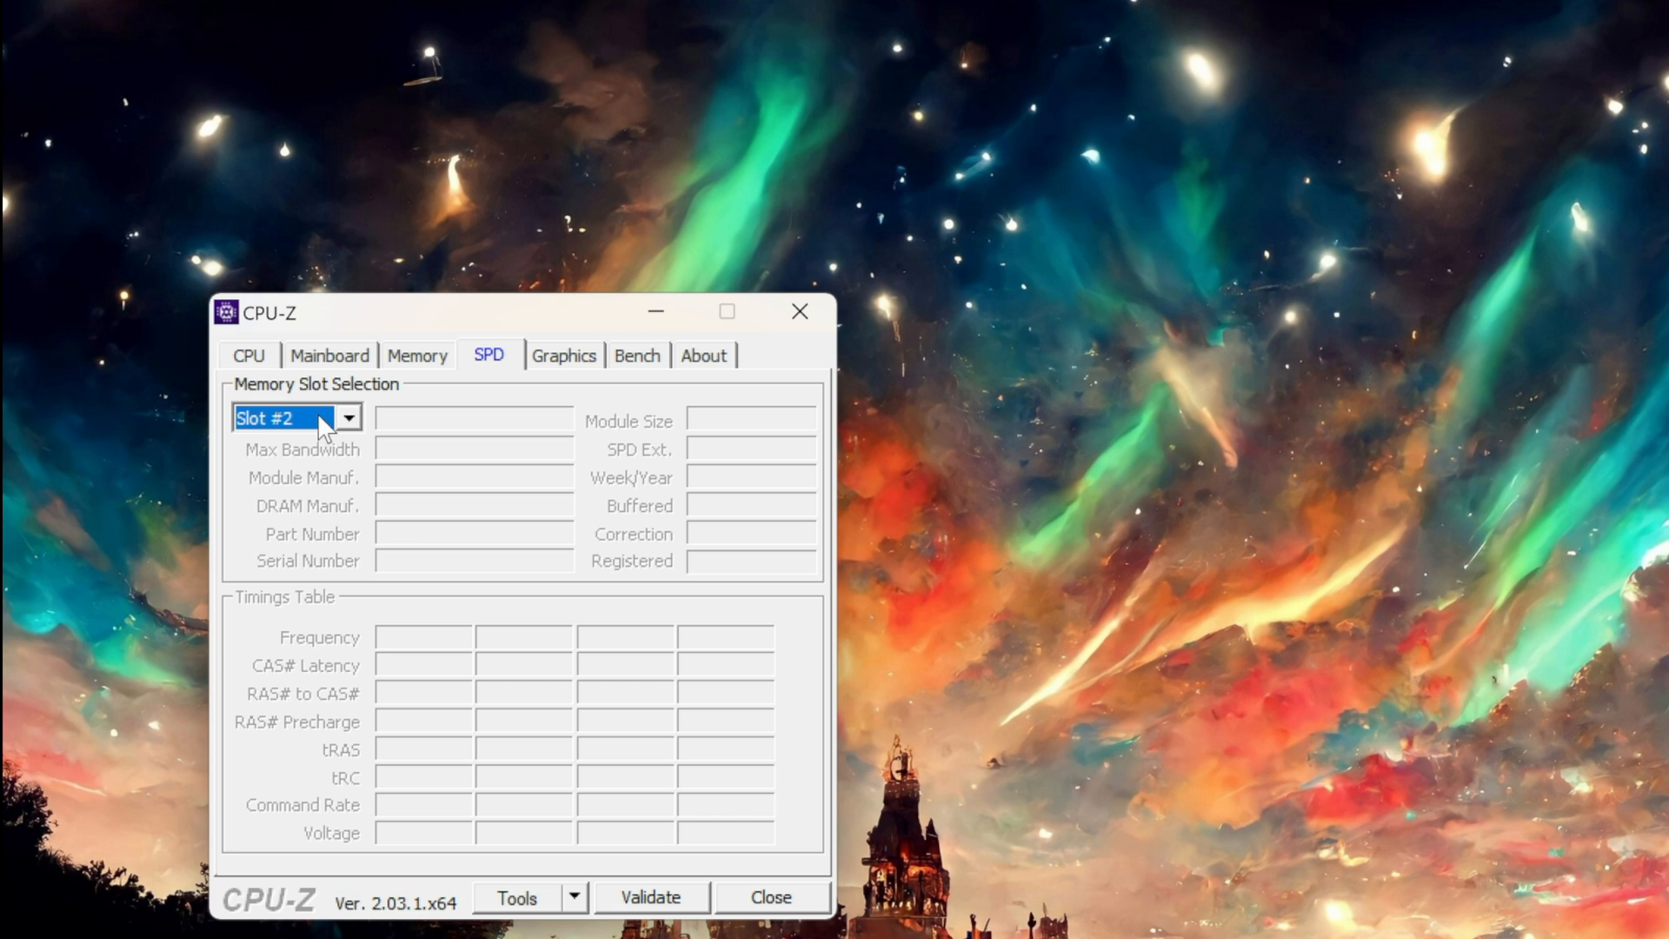
{"action": "left_click", "coordinate": [347, 417]}
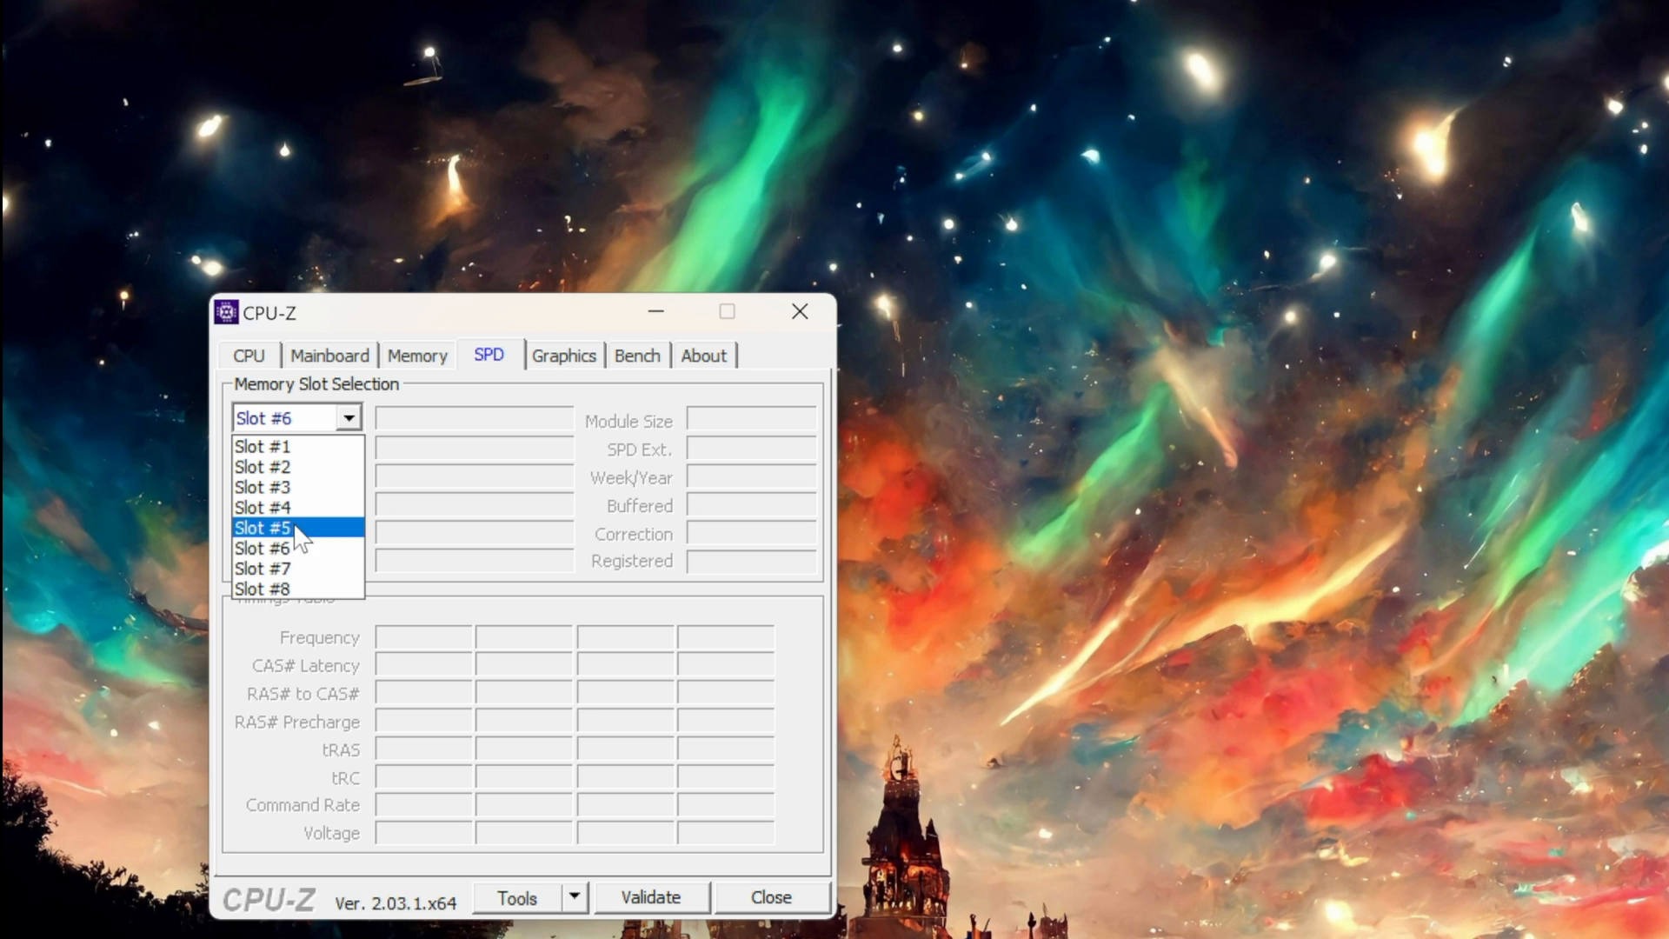
{"action": "left_click", "coordinate": [263, 566]}
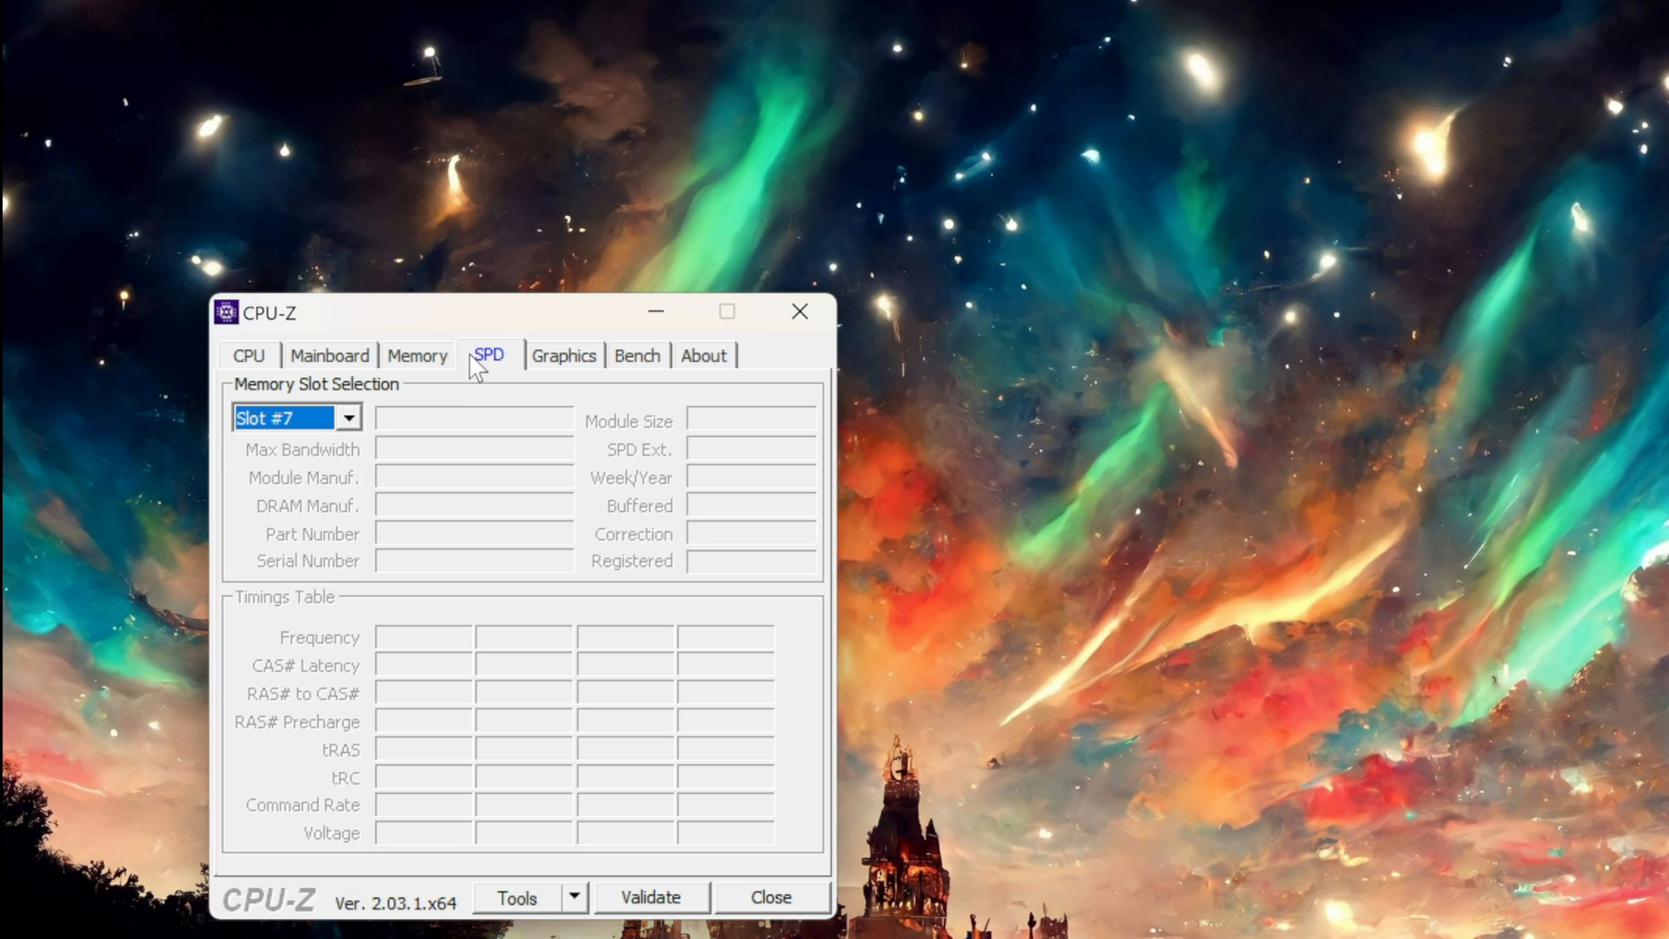
{"action": "left_click", "coordinate": [417, 355]}
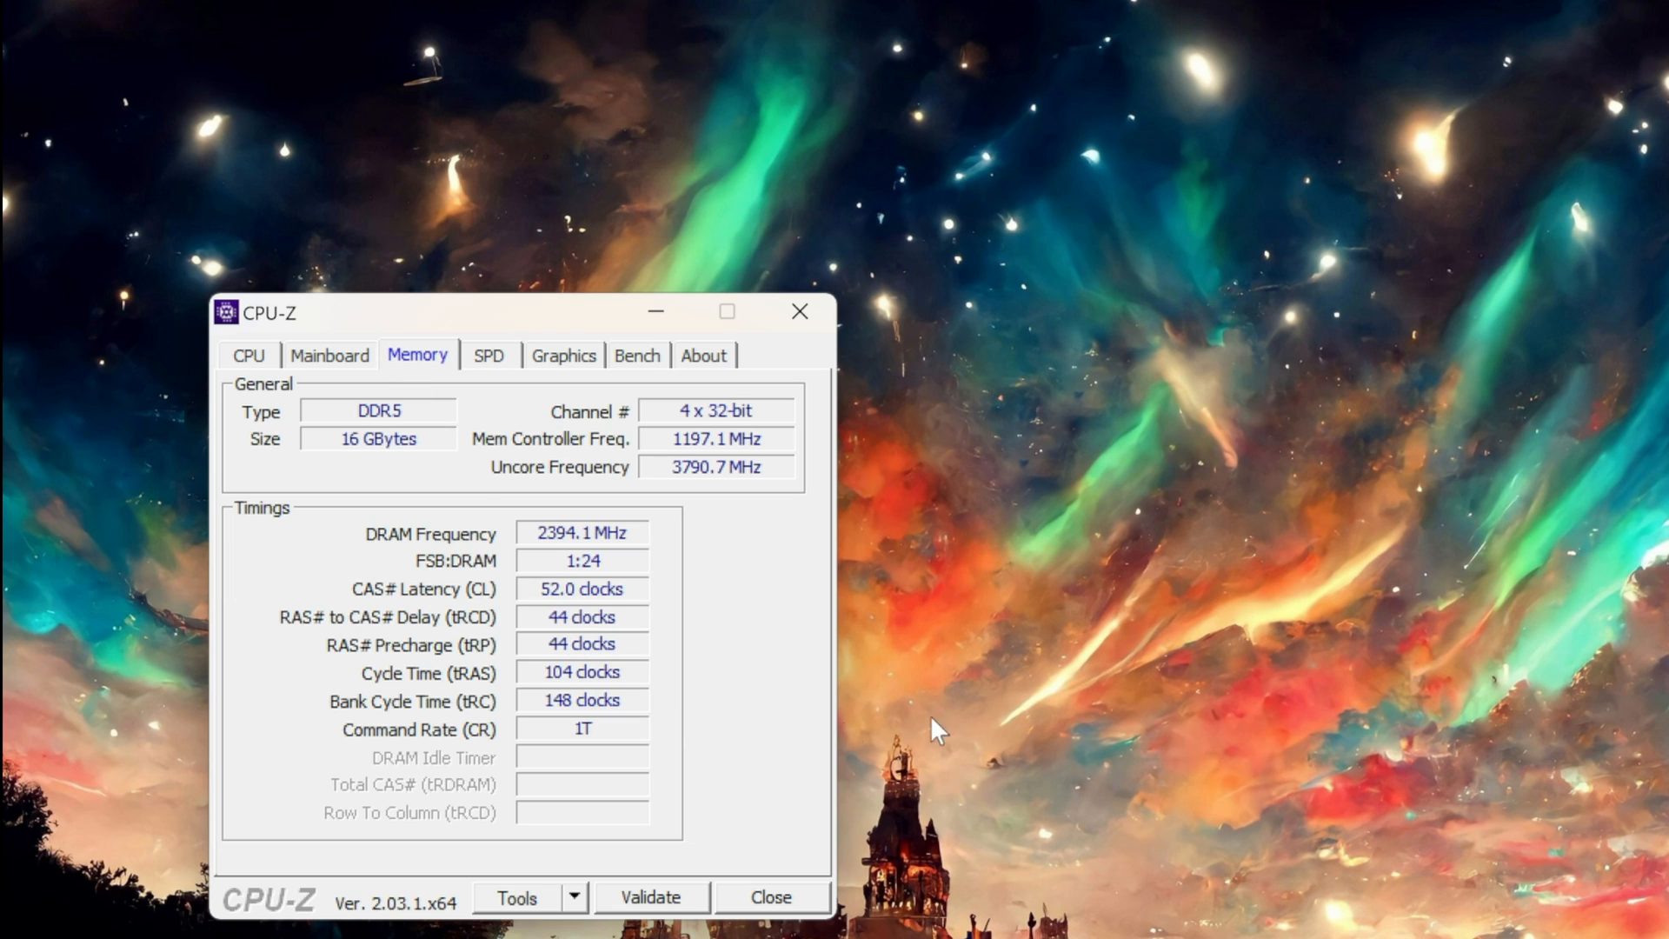
{"action": "mouse_move", "coordinate": [1289, 684]}
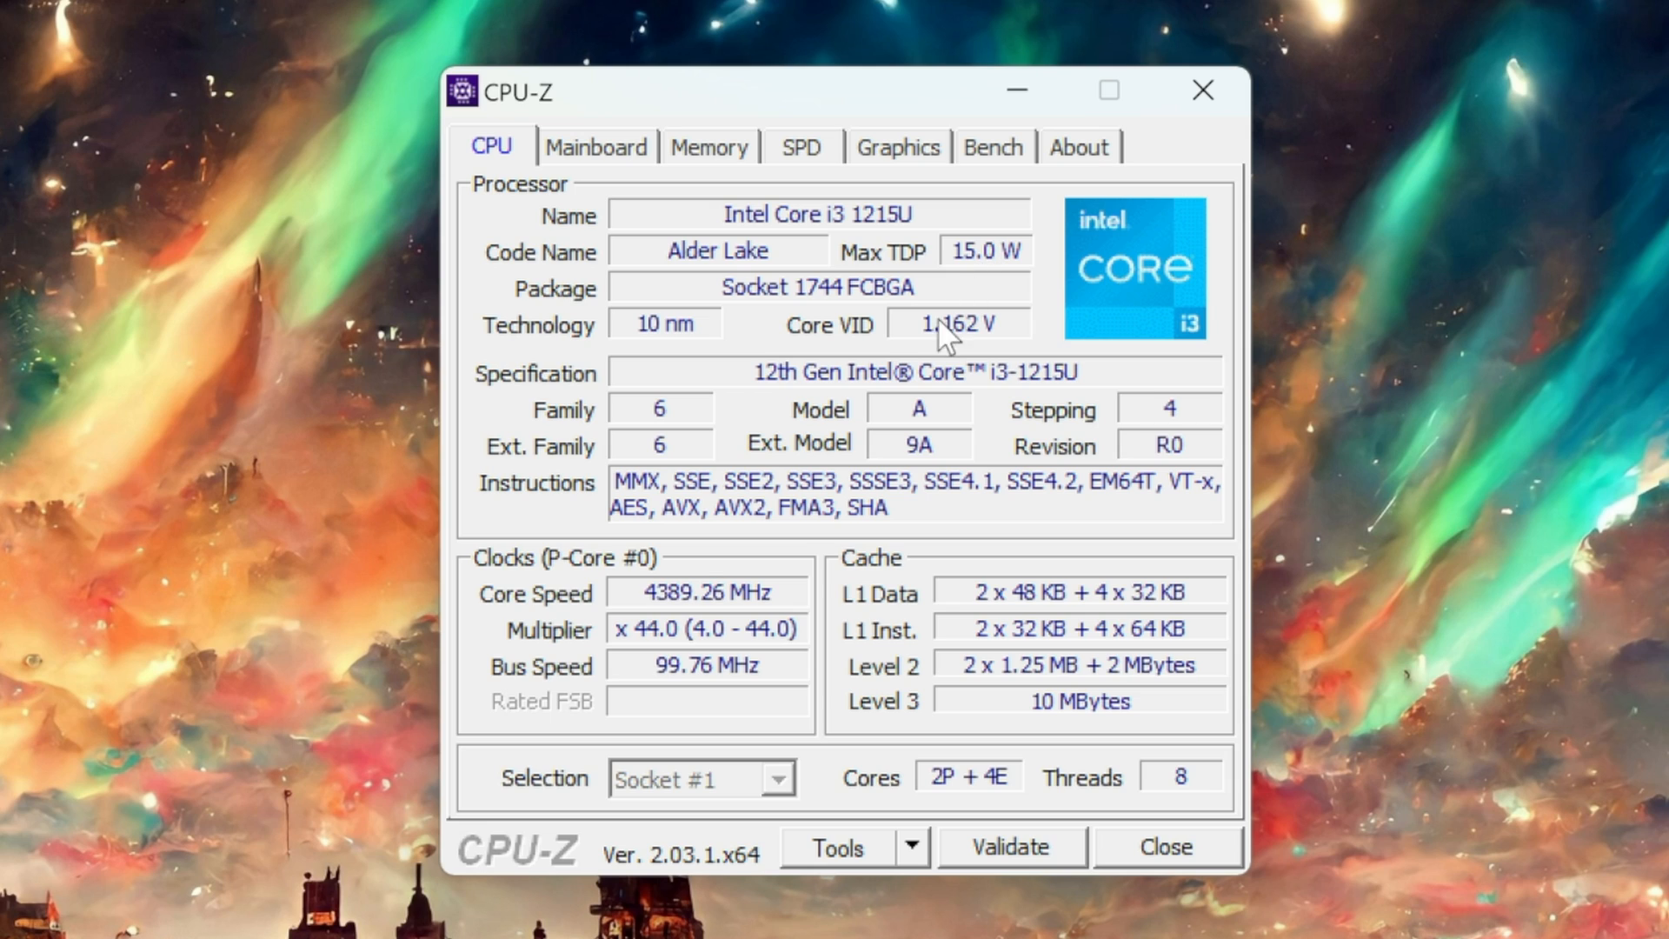
{"action": "mouse_move", "coordinate": [660, 622]}
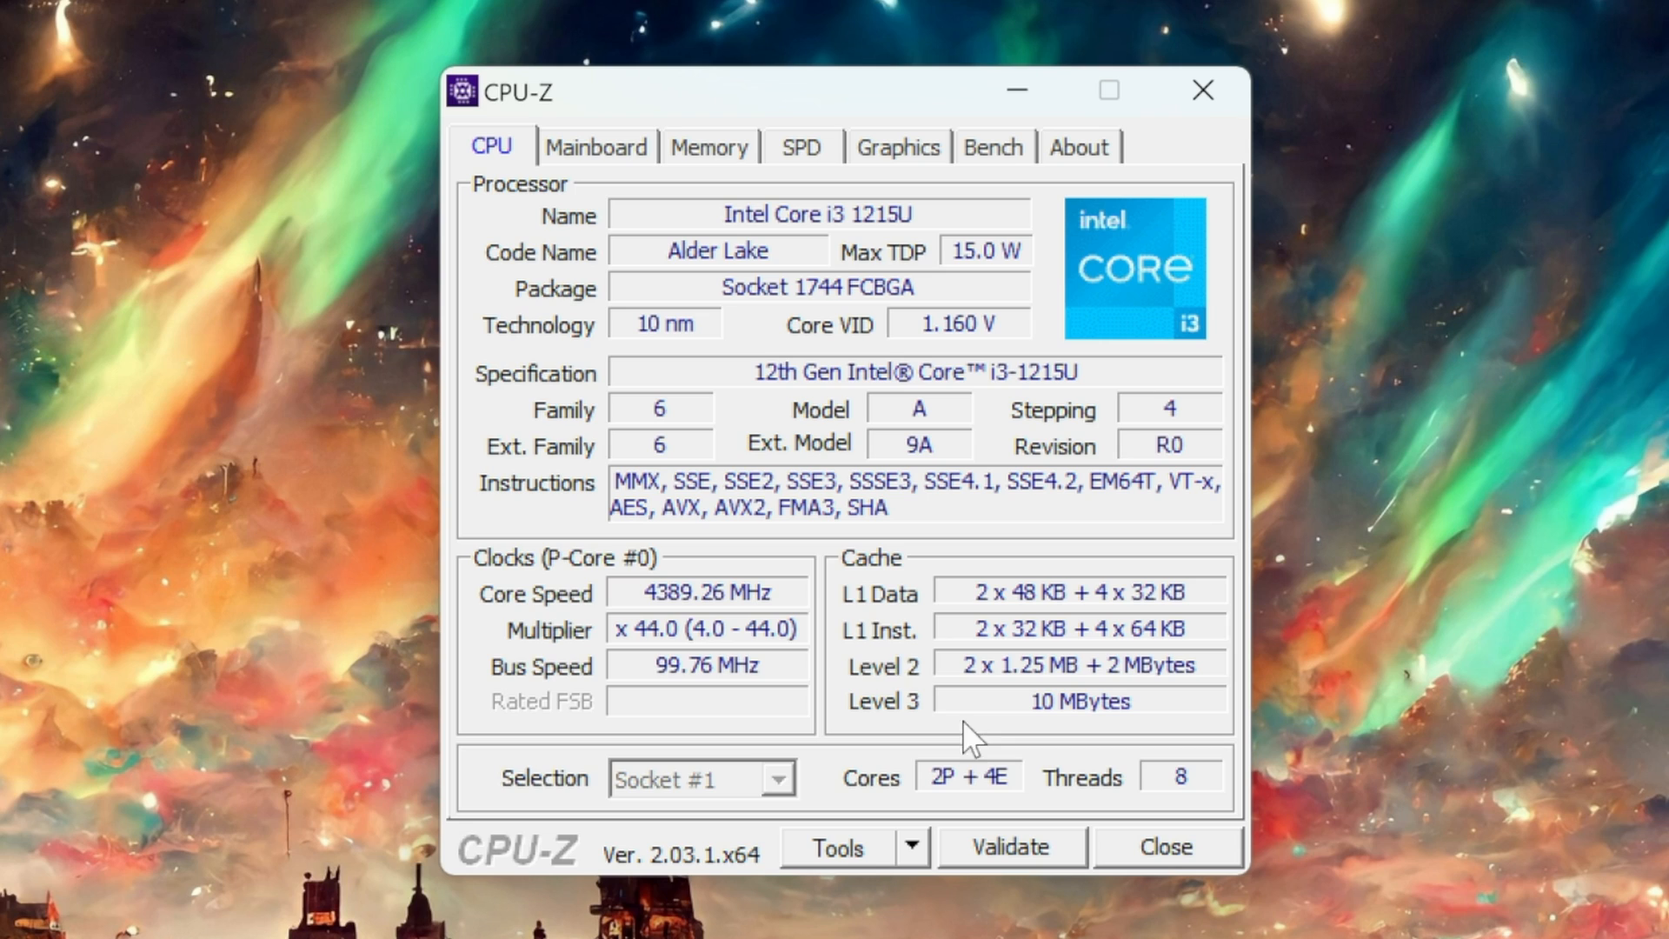
{"action": "left_click", "coordinate": [595, 146]}
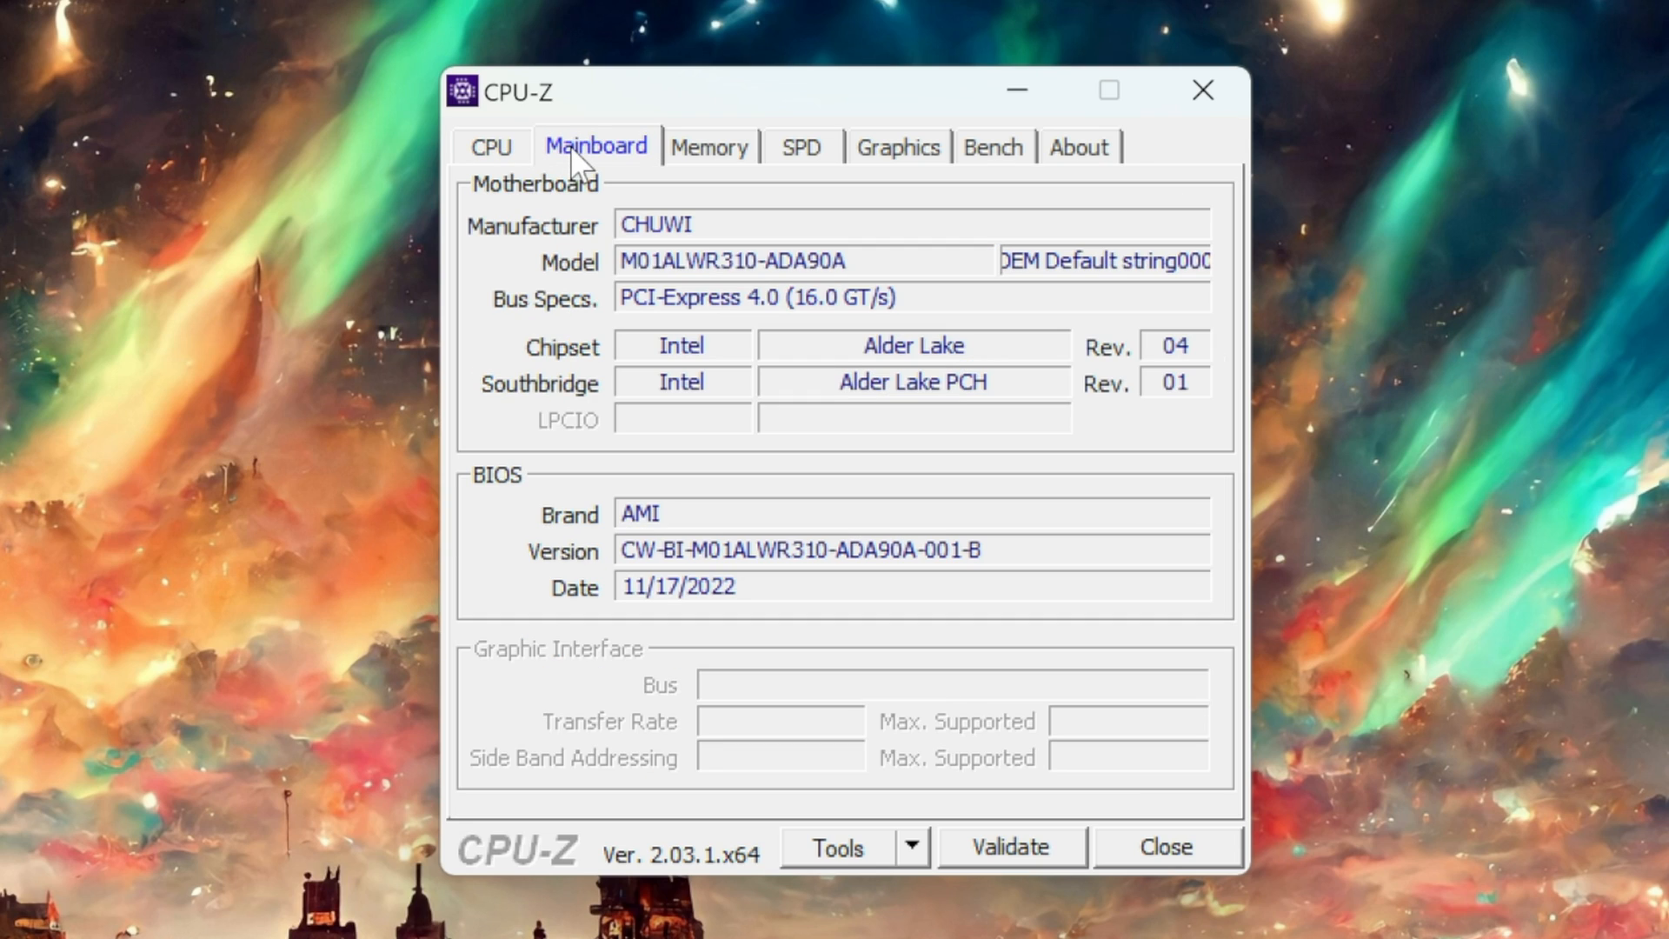
{"action": "mouse_move", "coordinate": [792, 451]}
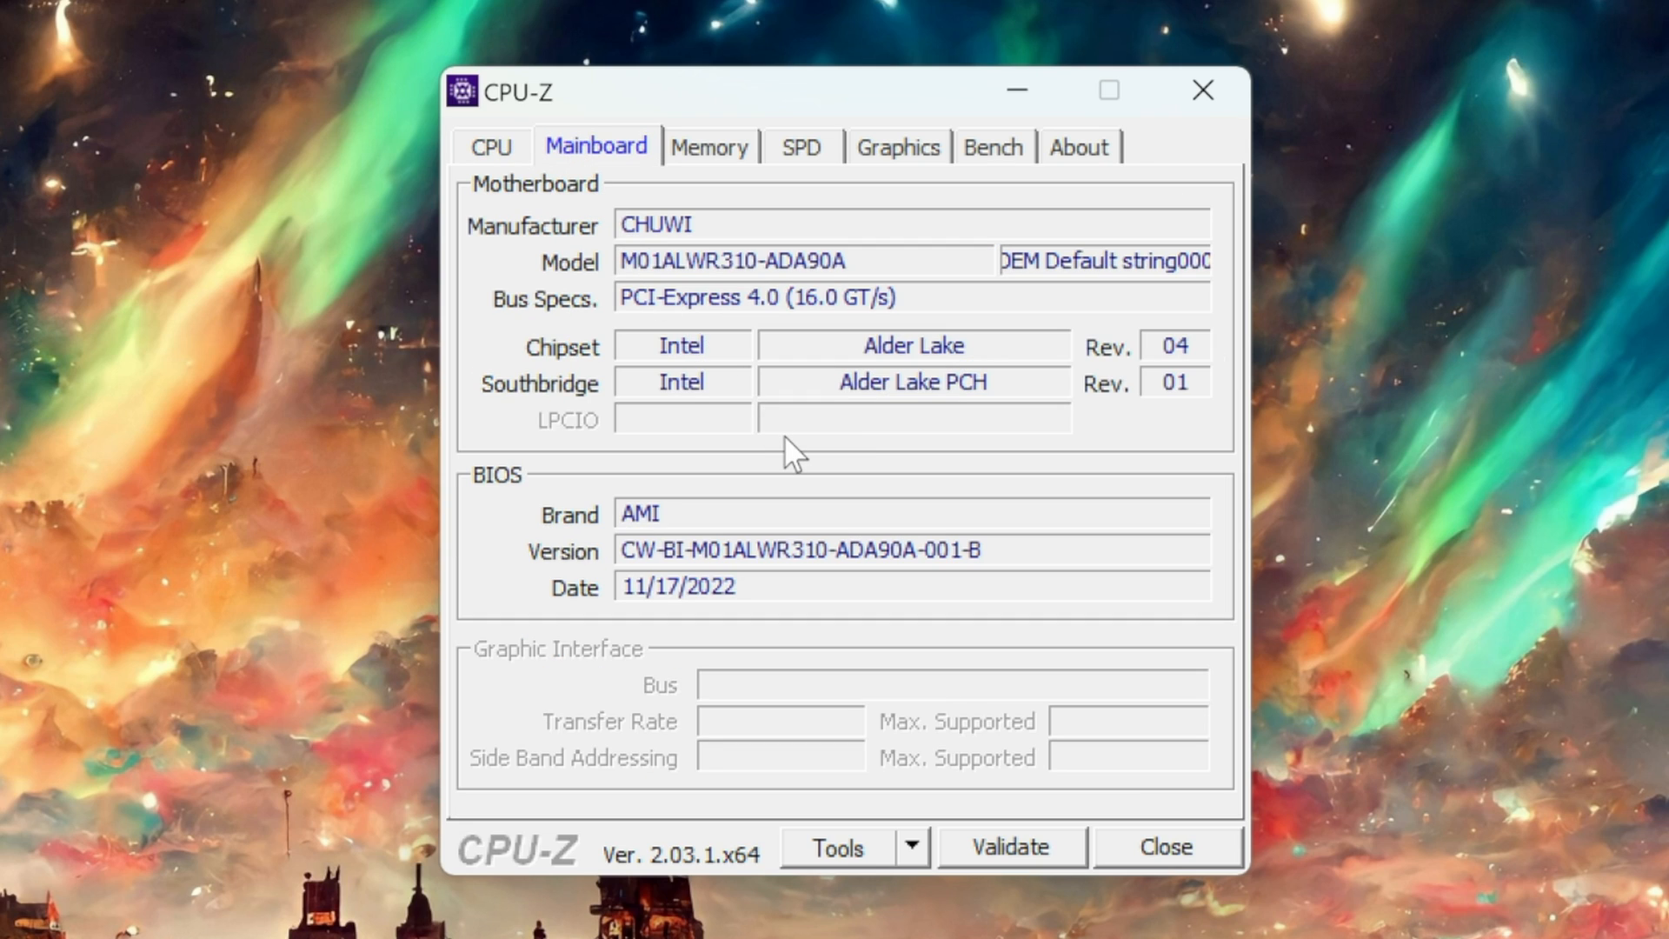
{"action": "mouse_move", "coordinate": [864, 330]}
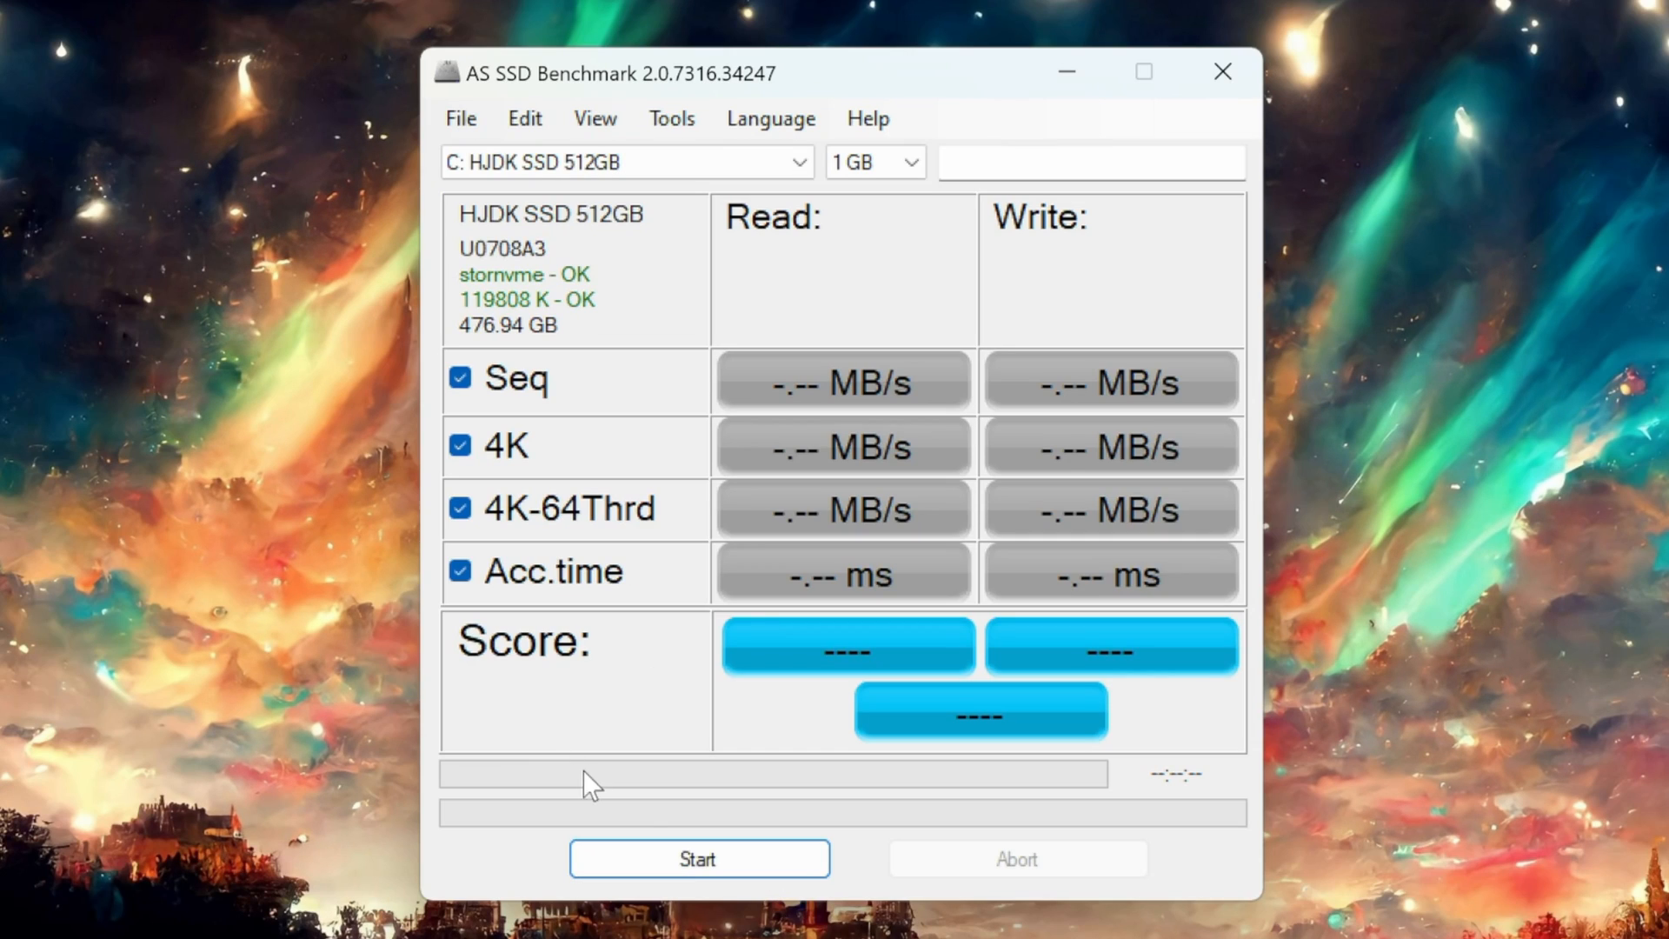
{"action": "left_click", "coordinate": [699, 857]}
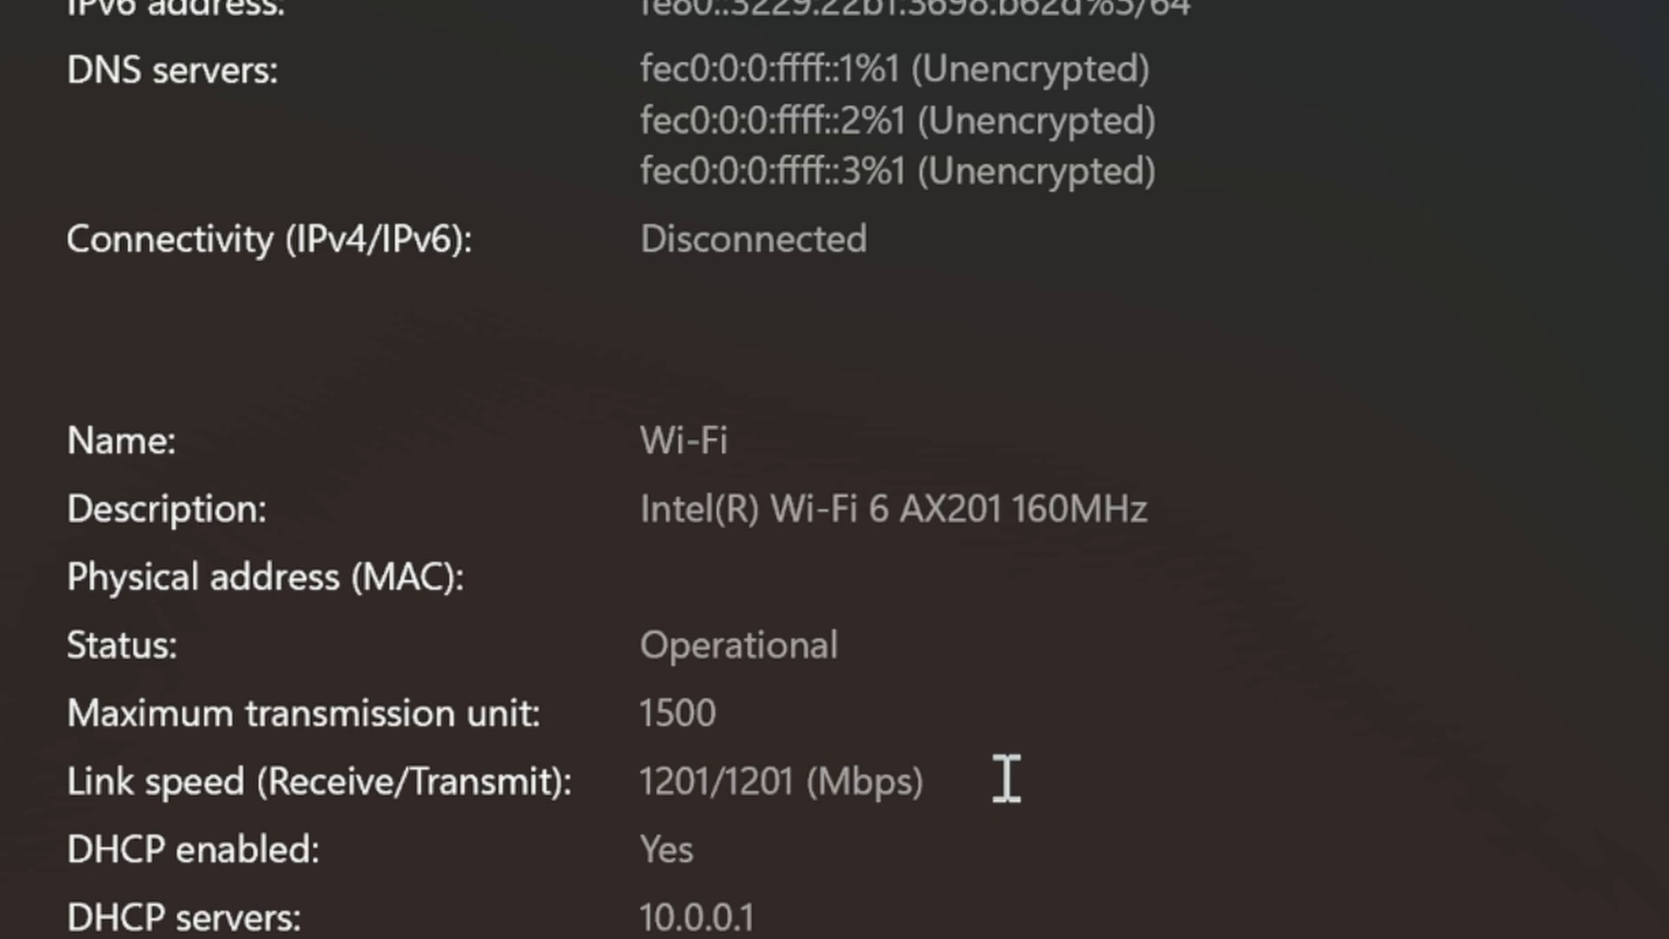
Show the Intel Wi-Fi 6 AX201 adapter's hardware properties with its 1201/1201 Mbps link
{"action": "double_click", "coordinate": [678, 711]}
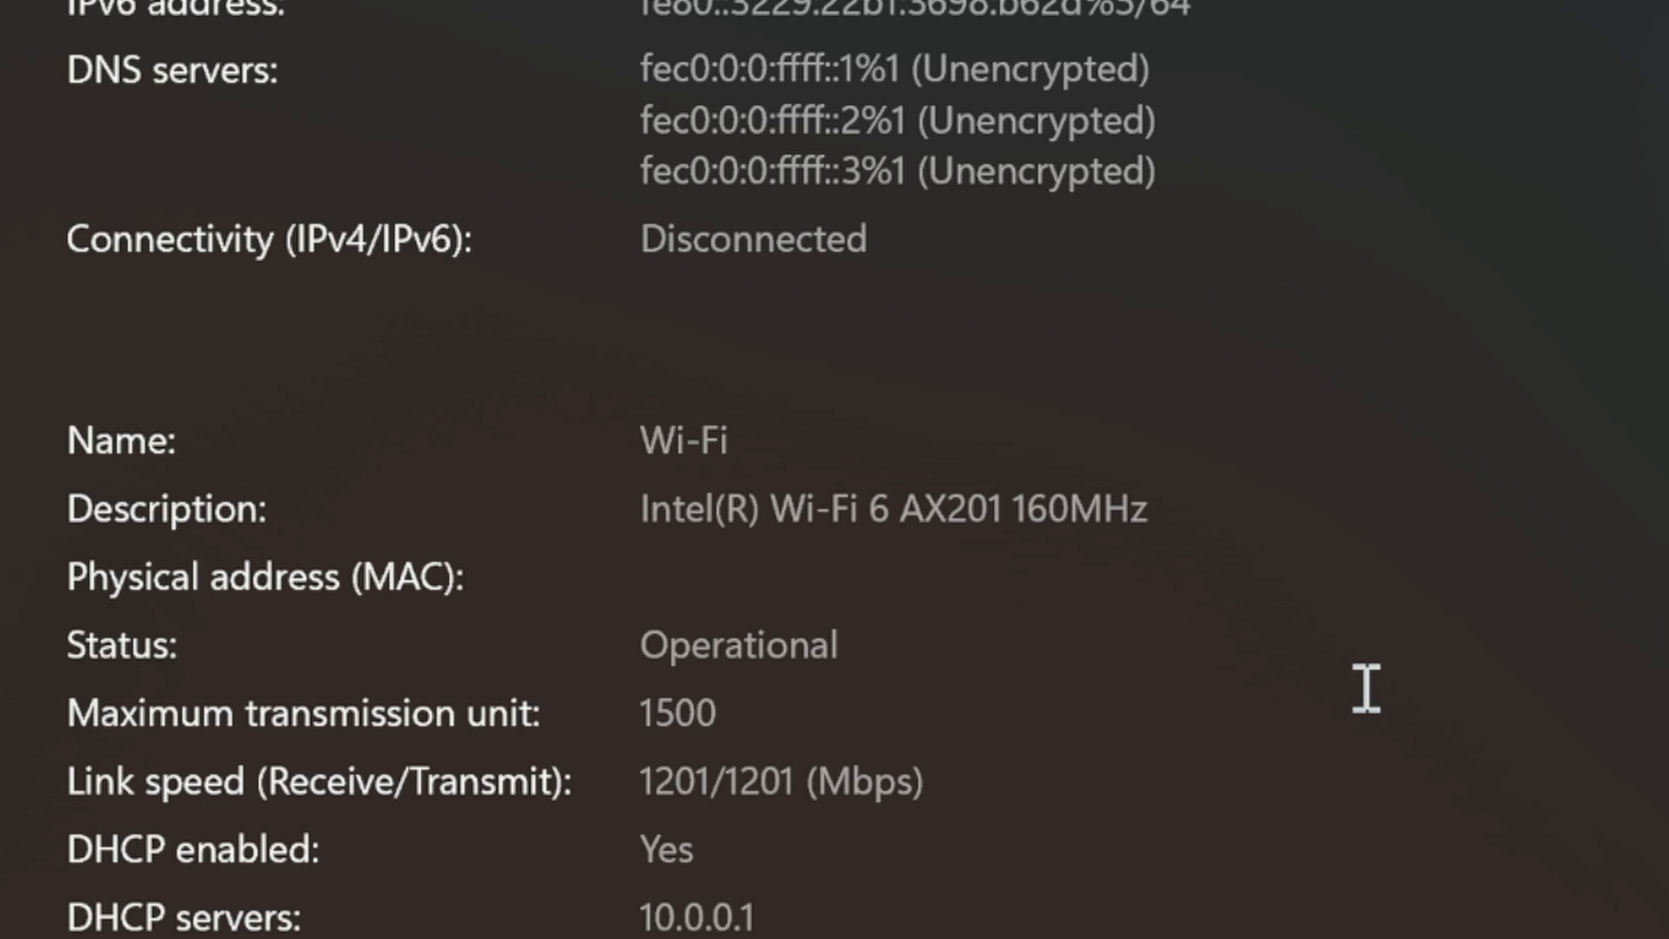
{"action": "mouse_move", "coordinate": [897, 718]}
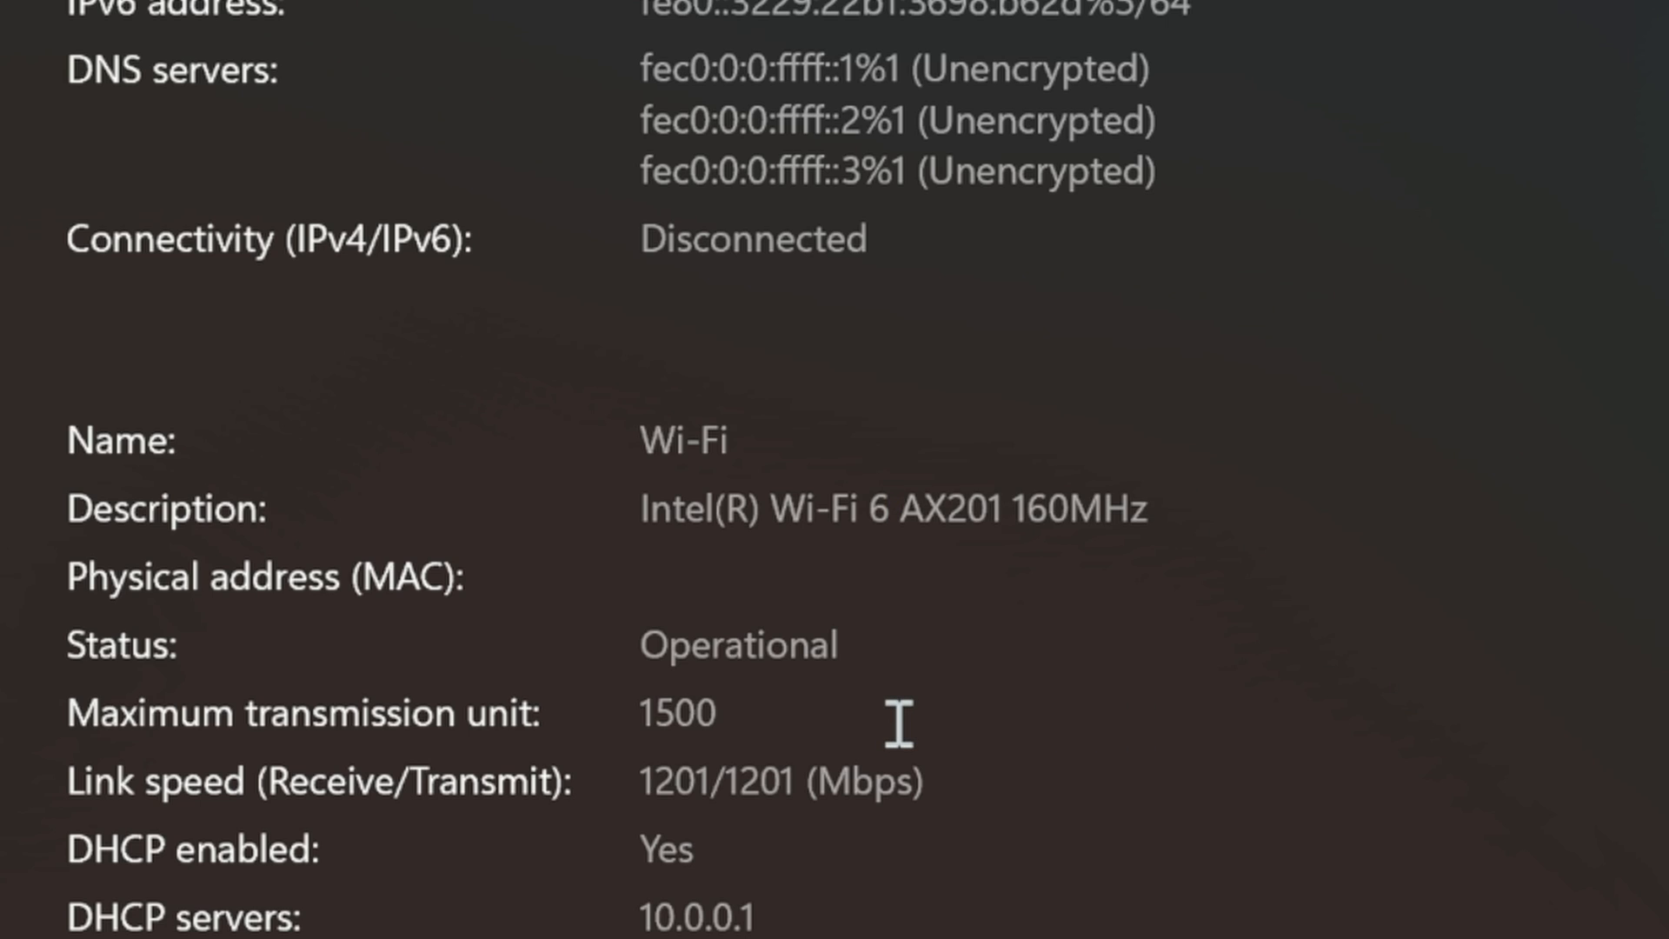
{"action": "mouse_move", "coordinate": [904, 718]}
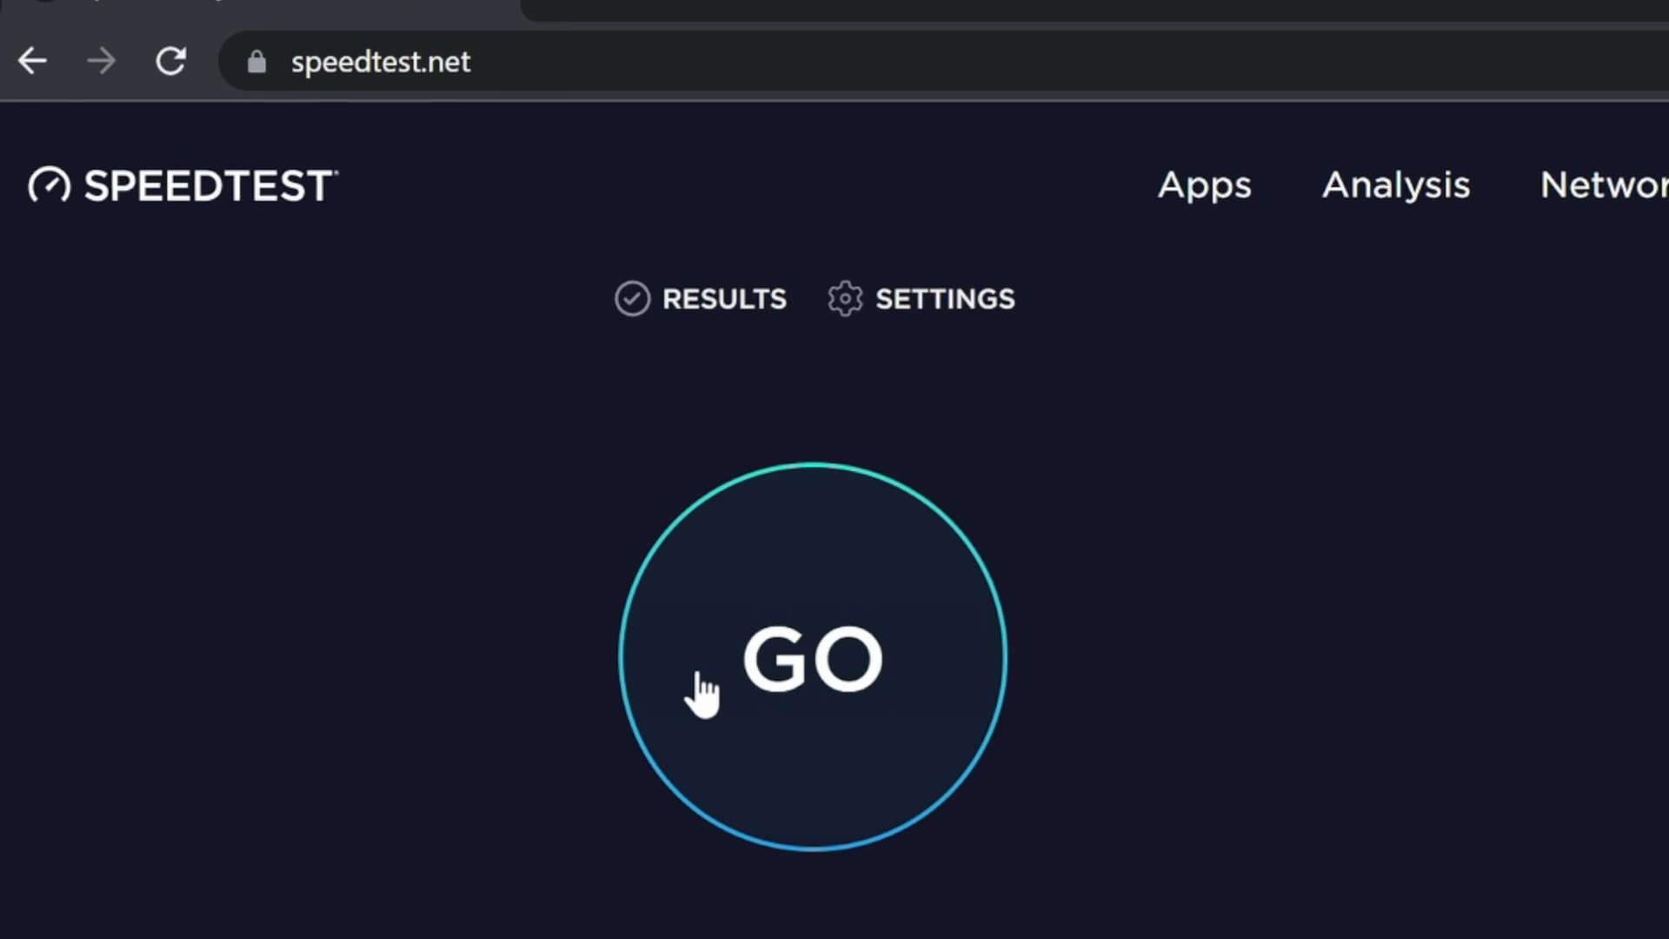
Start the internet speed test with the GO button on speedtest.net
{"action": "left_click", "coordinate": [811, 657]}
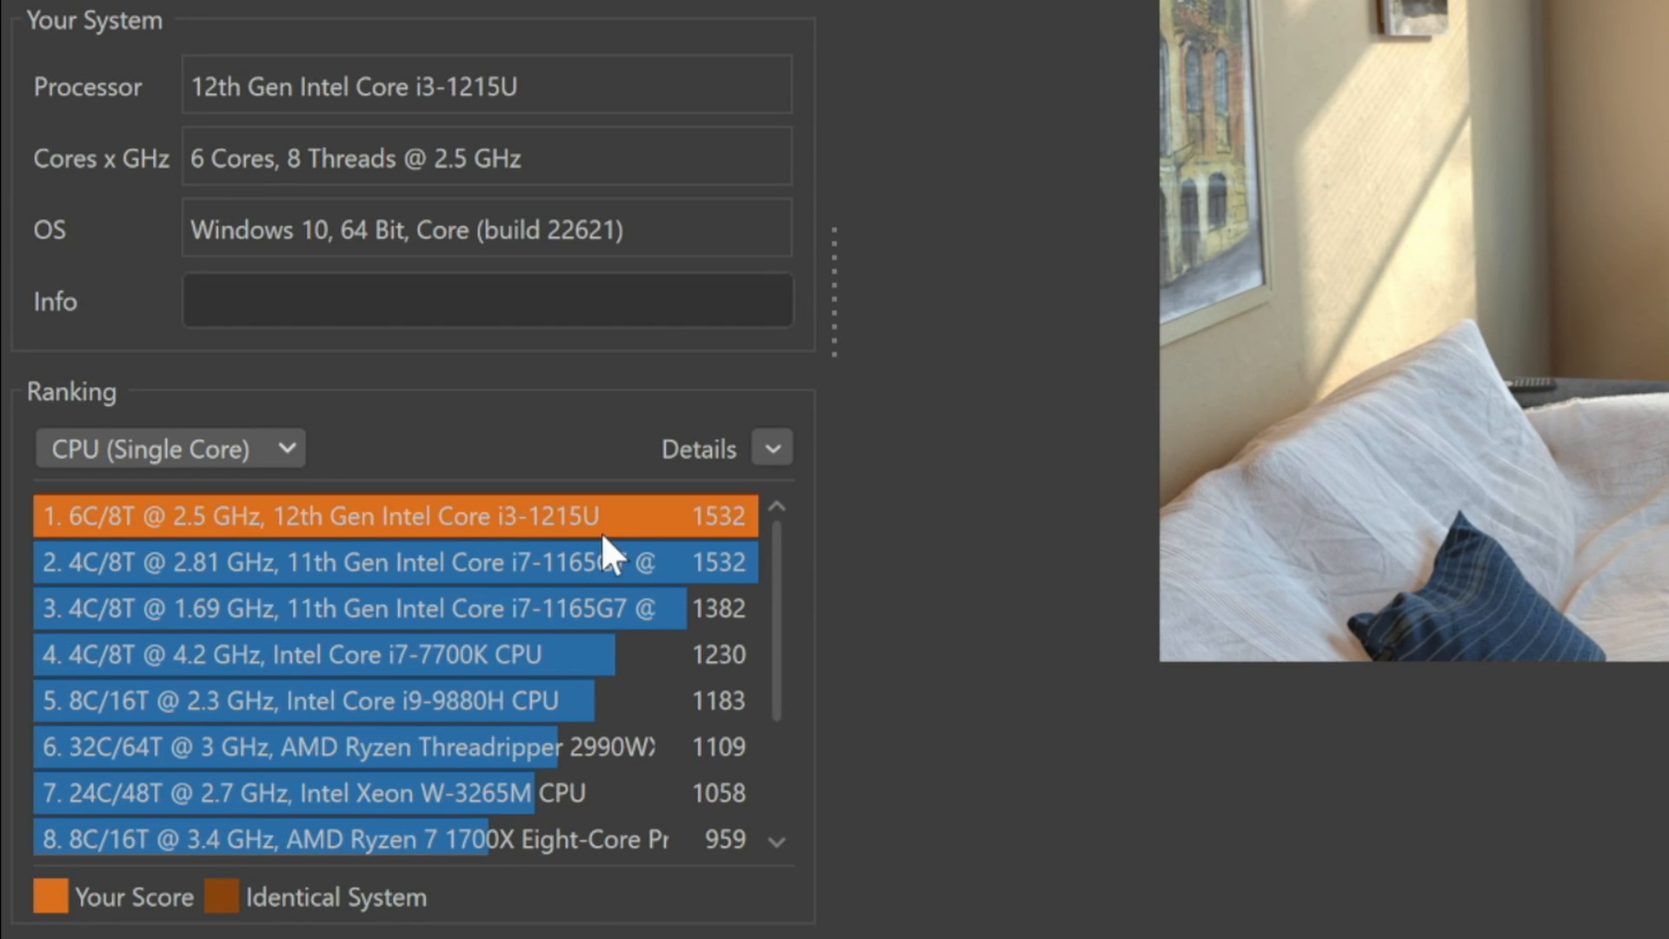
{"action": "mouse_move", "coordinate": [676, 564]}
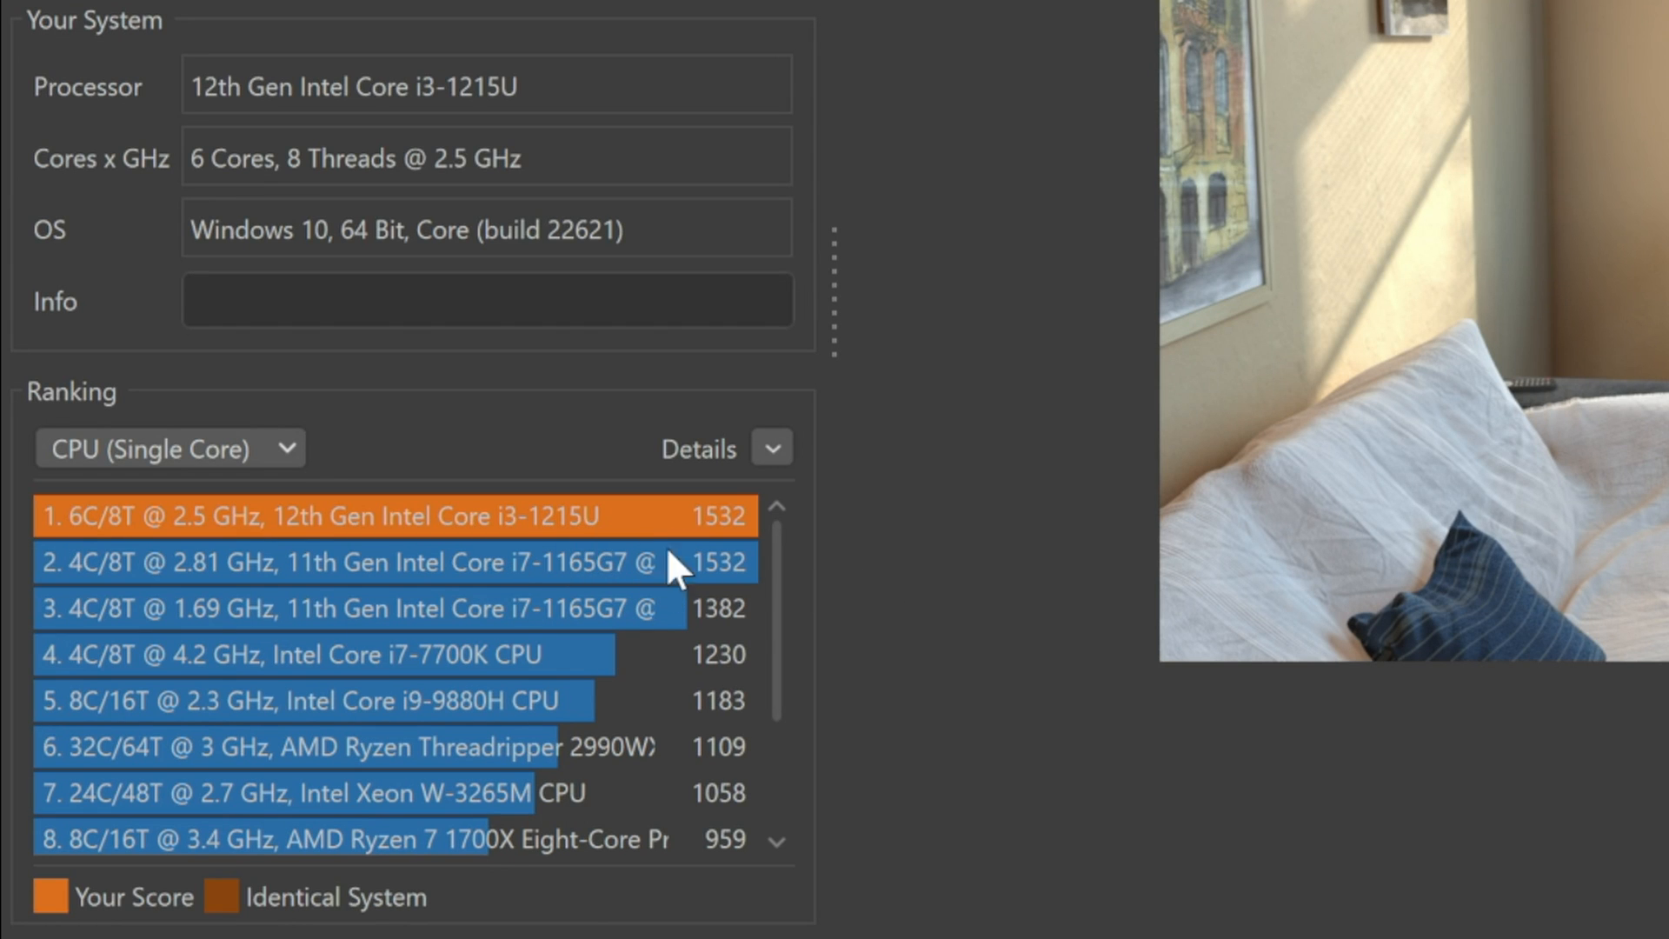
{"action": "mouse_move", "coordinate": [805, 621]}
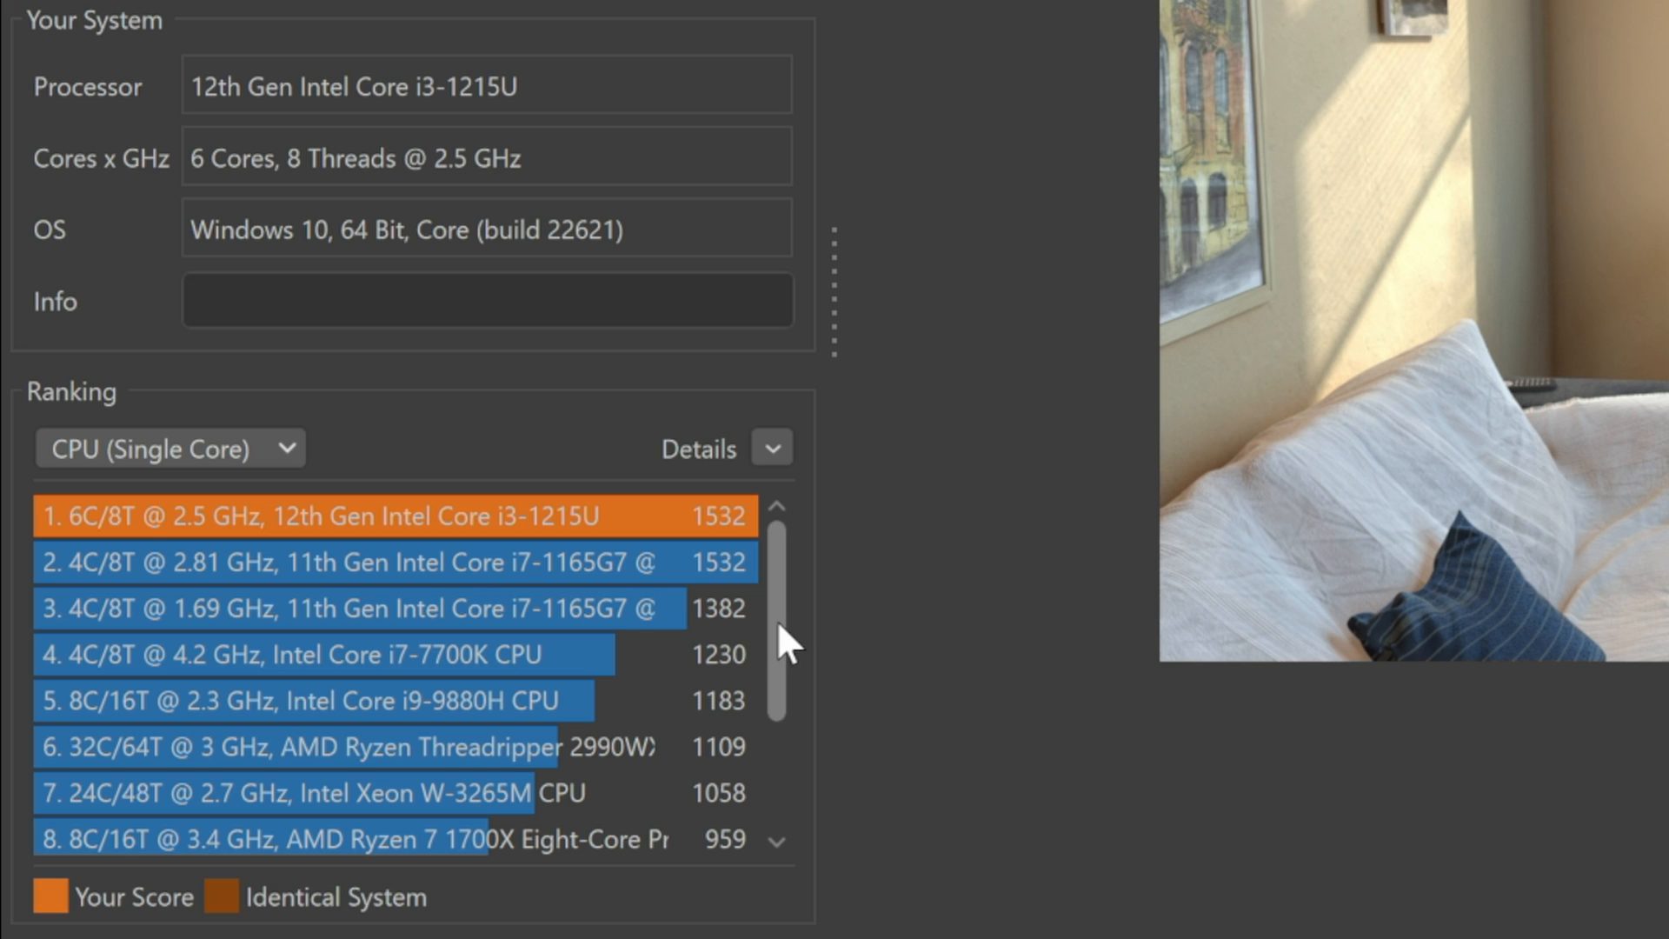
Switch the Cinebench ranking to CPU (Multi Core), where the i3-1215U sits ninth at 5362
{"action": "scroll", "scroll_direction": "down", "scroll_amount": 3}
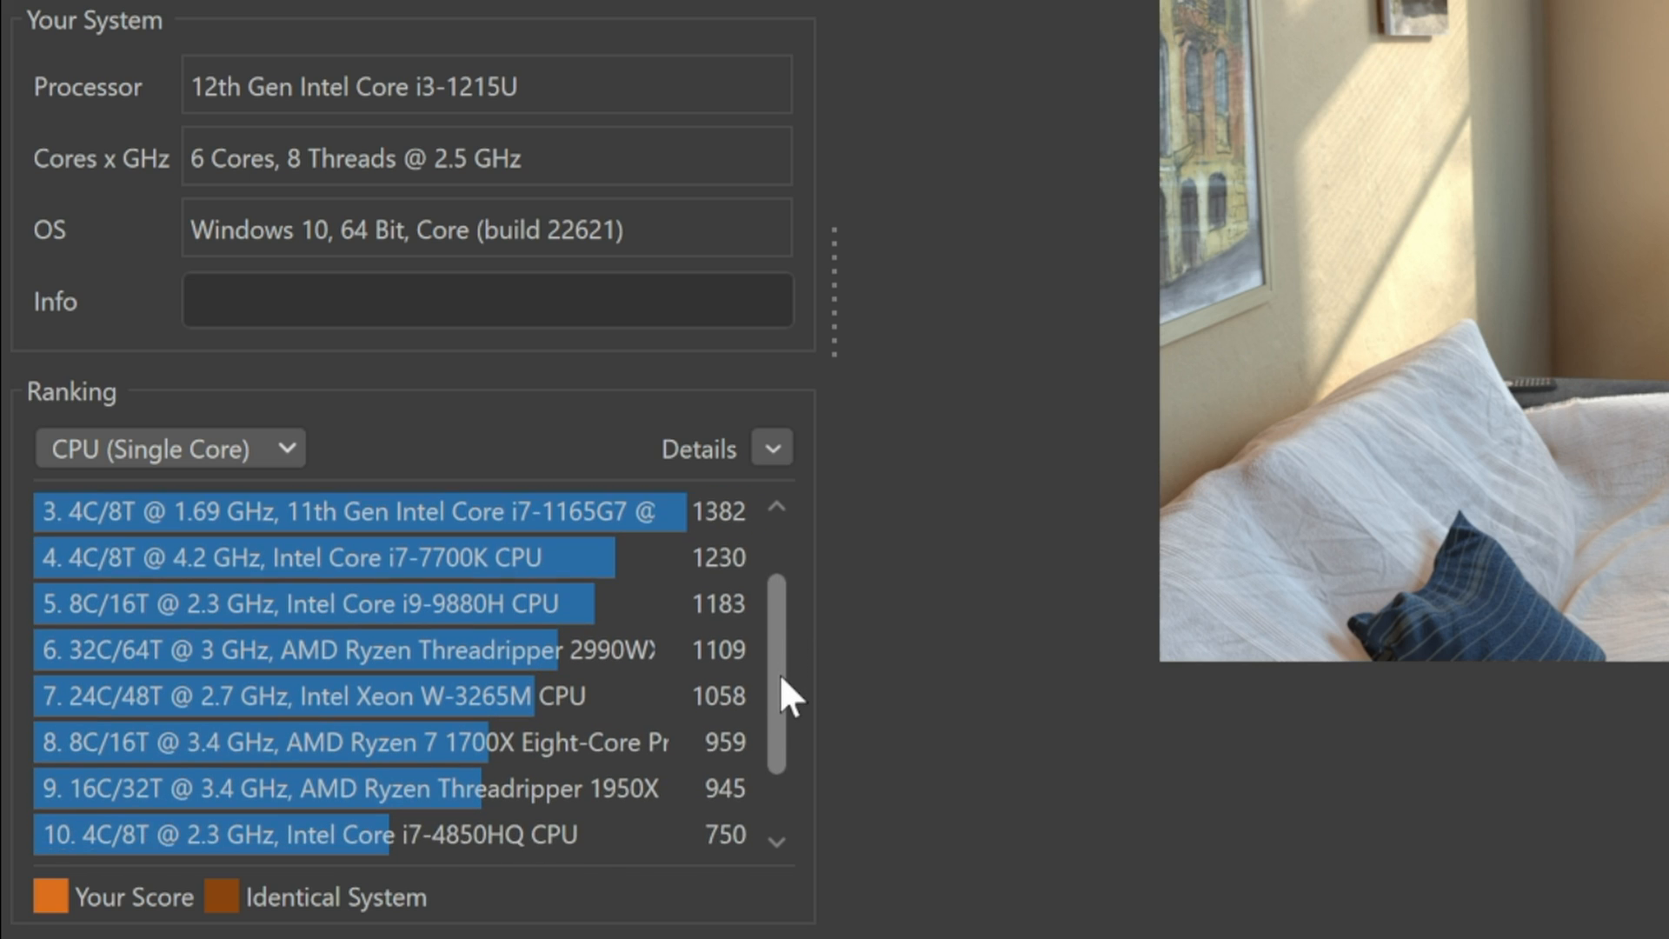
{"action": "scroll", "scroll_direction": "up", "scroll_amount": 3}
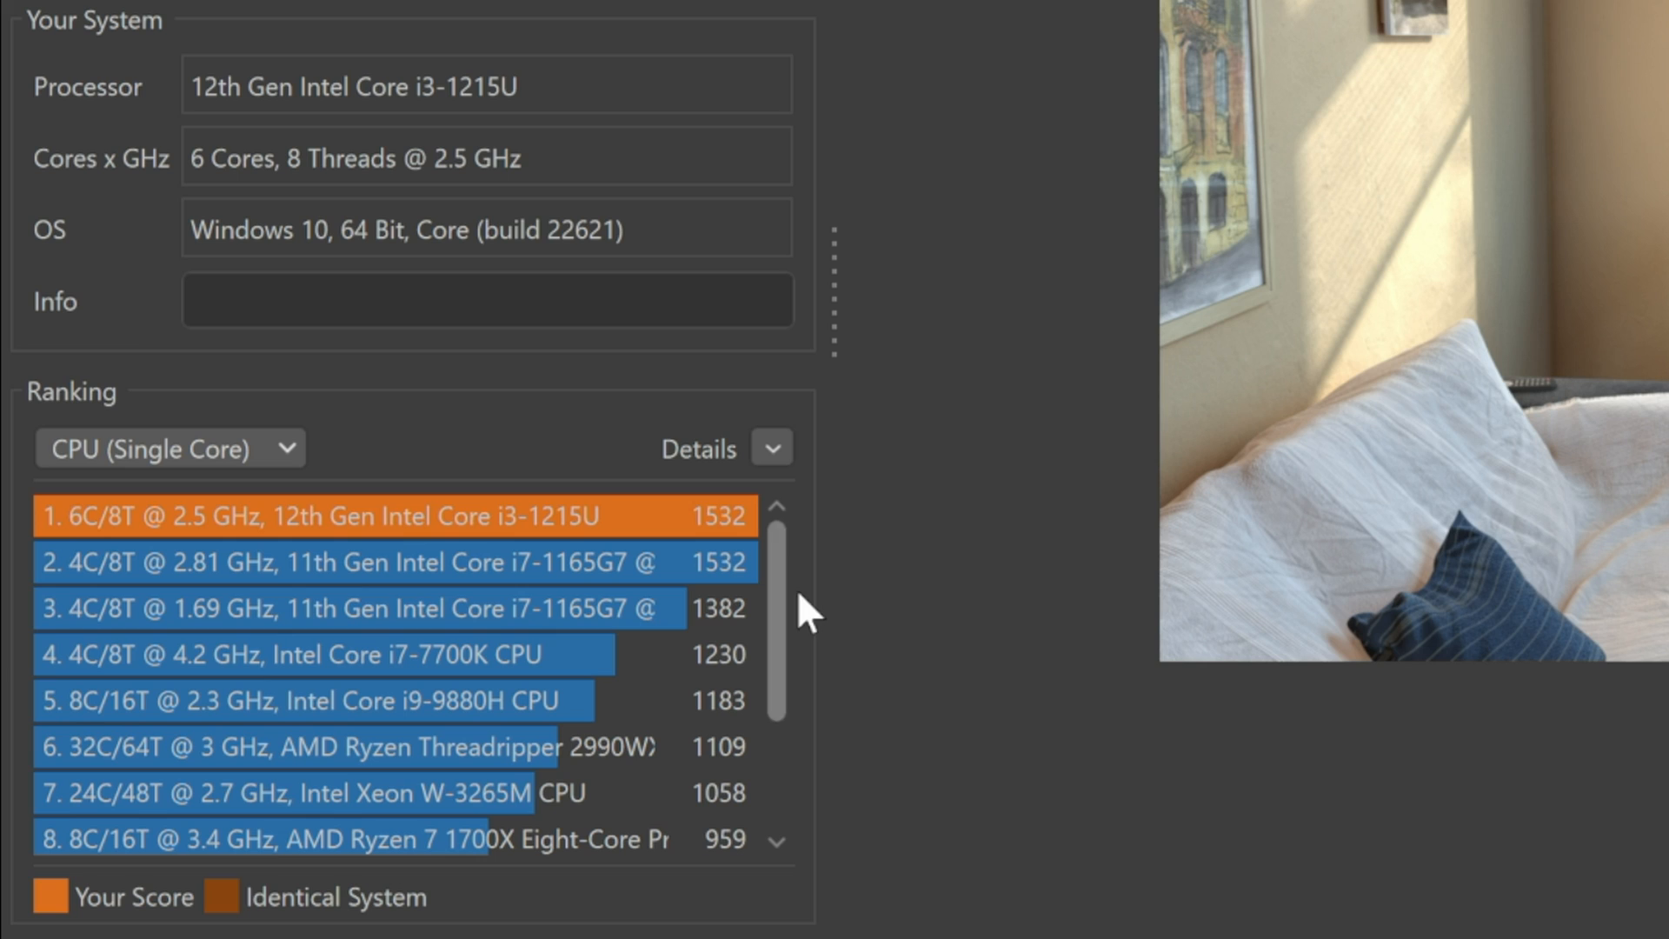
{"action": "left_click", "coordinate": [169, 447]}
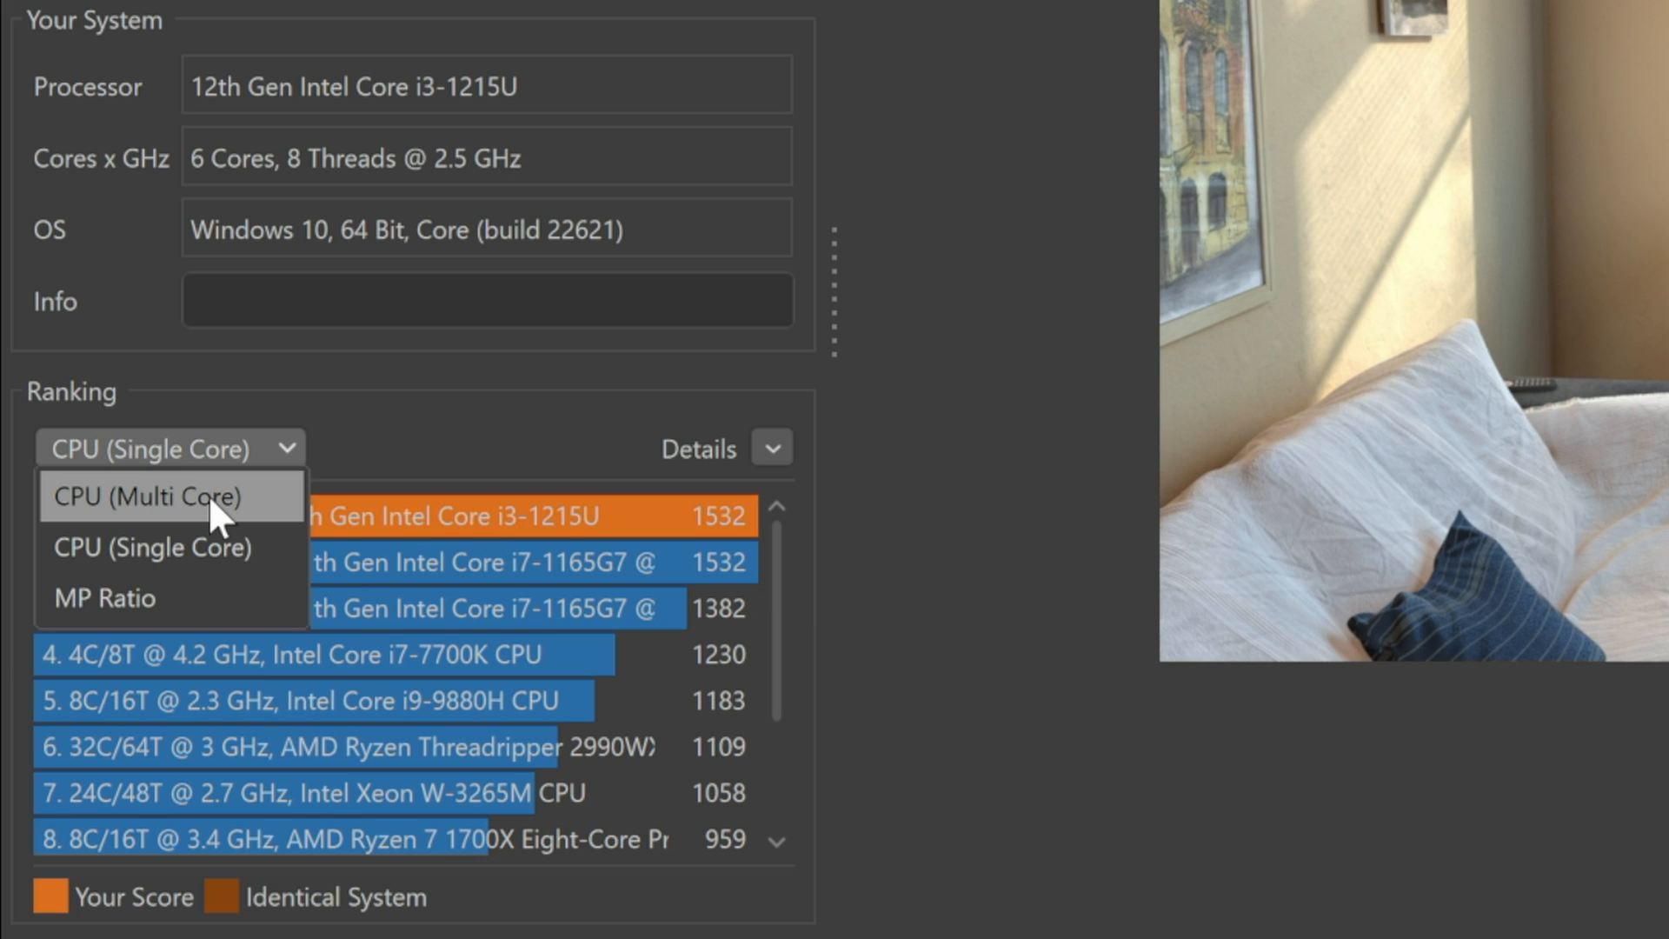
{"action": "left_click", "coordinate": [149, 495]}
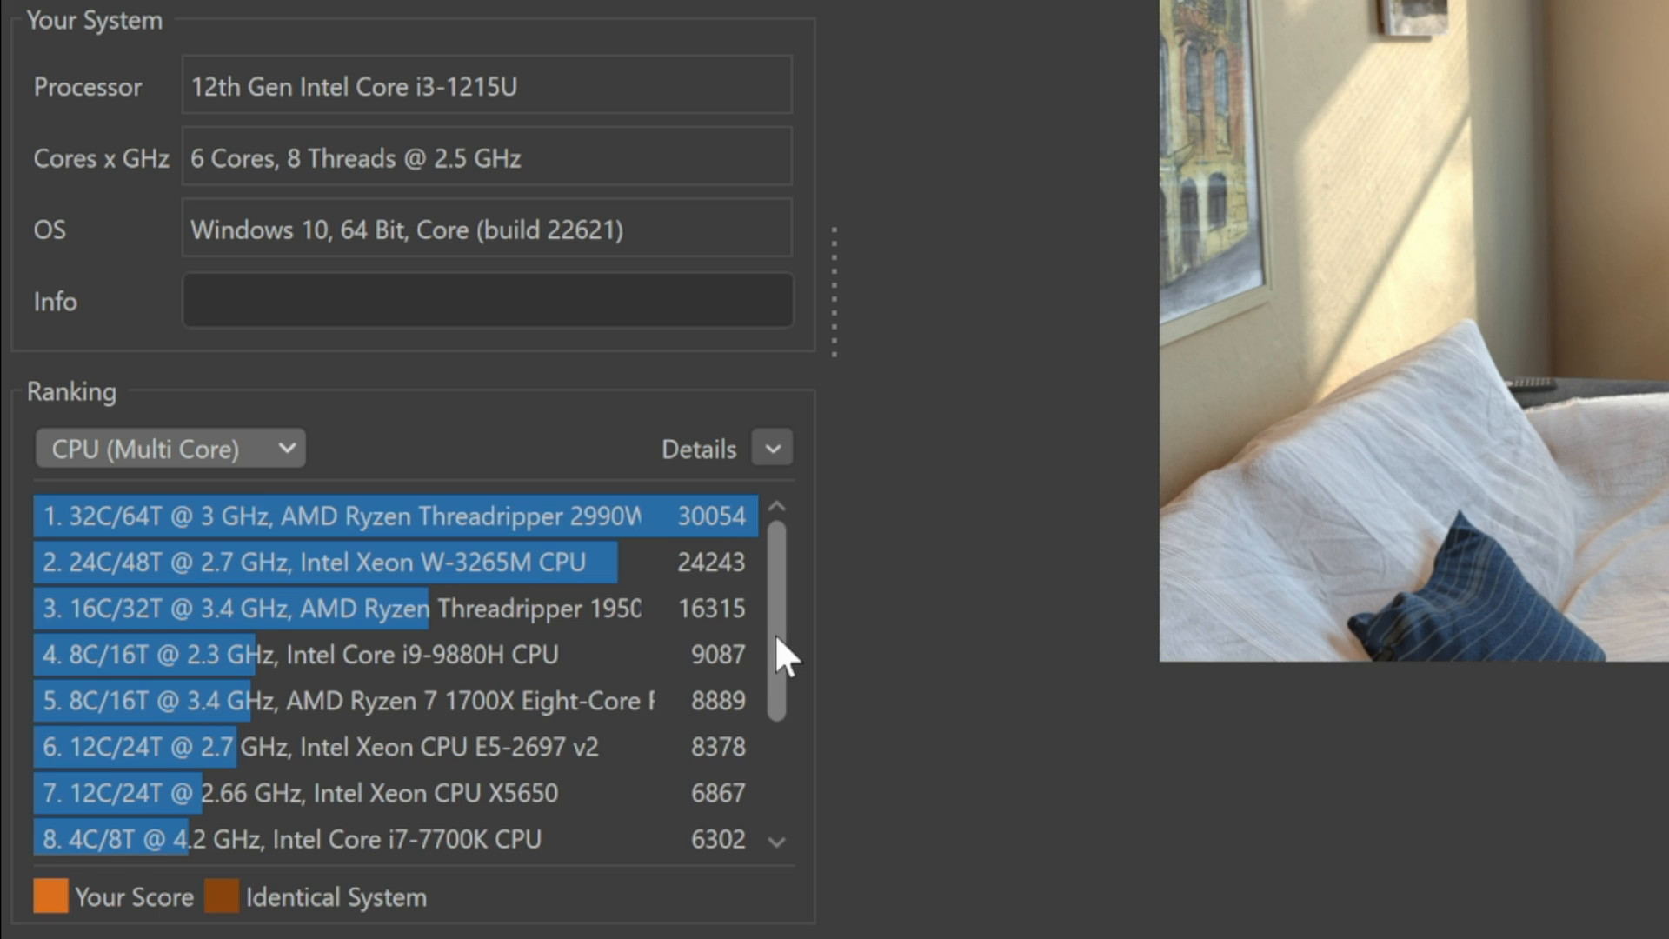
{"action": "scroll", "scroll_direction": "down", "scroll_amount": 3}
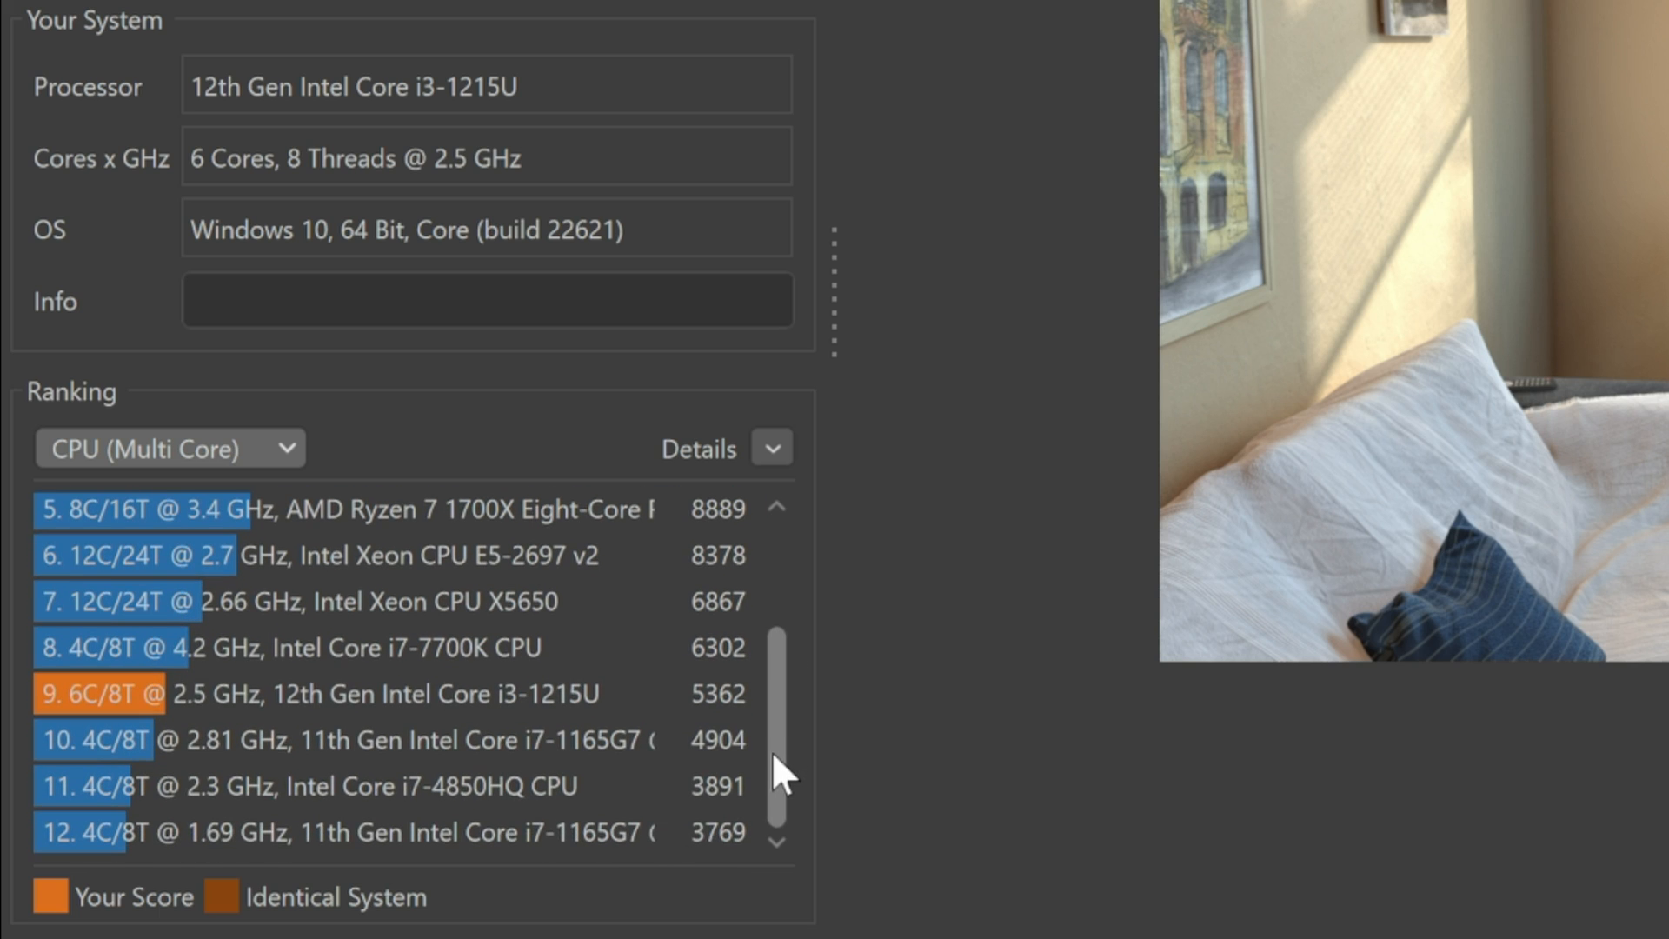
{"action": "mouse_move", "coordinate": [607, 708]}
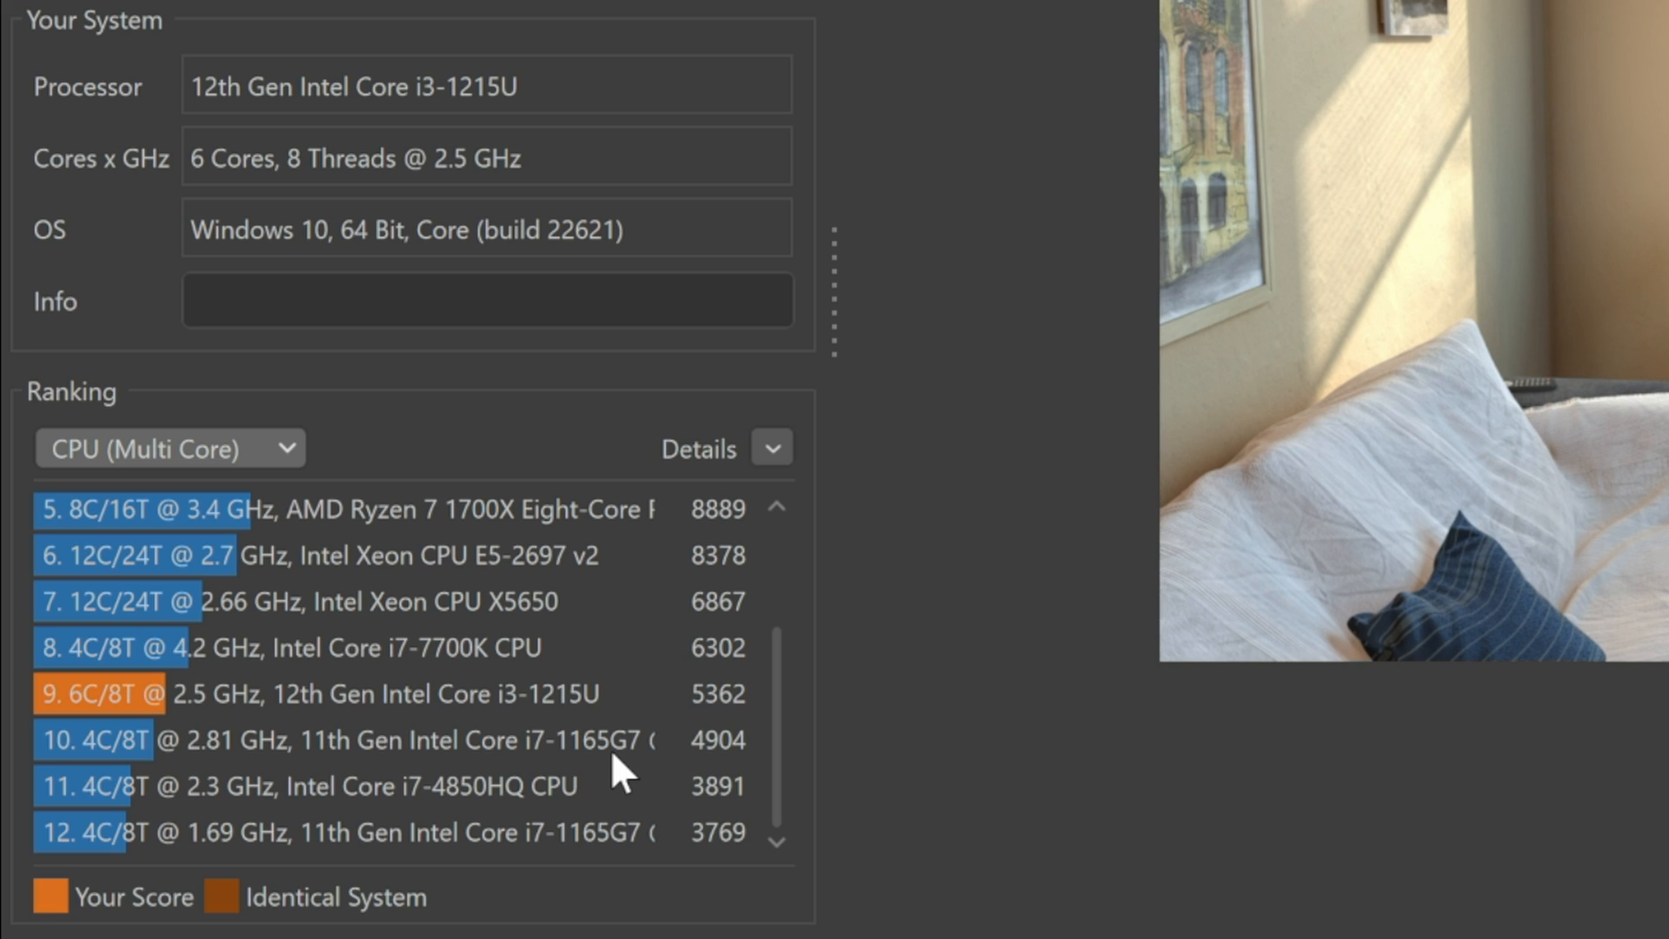
{"action": "mouse_move", "coordinate": [1055, 729]}
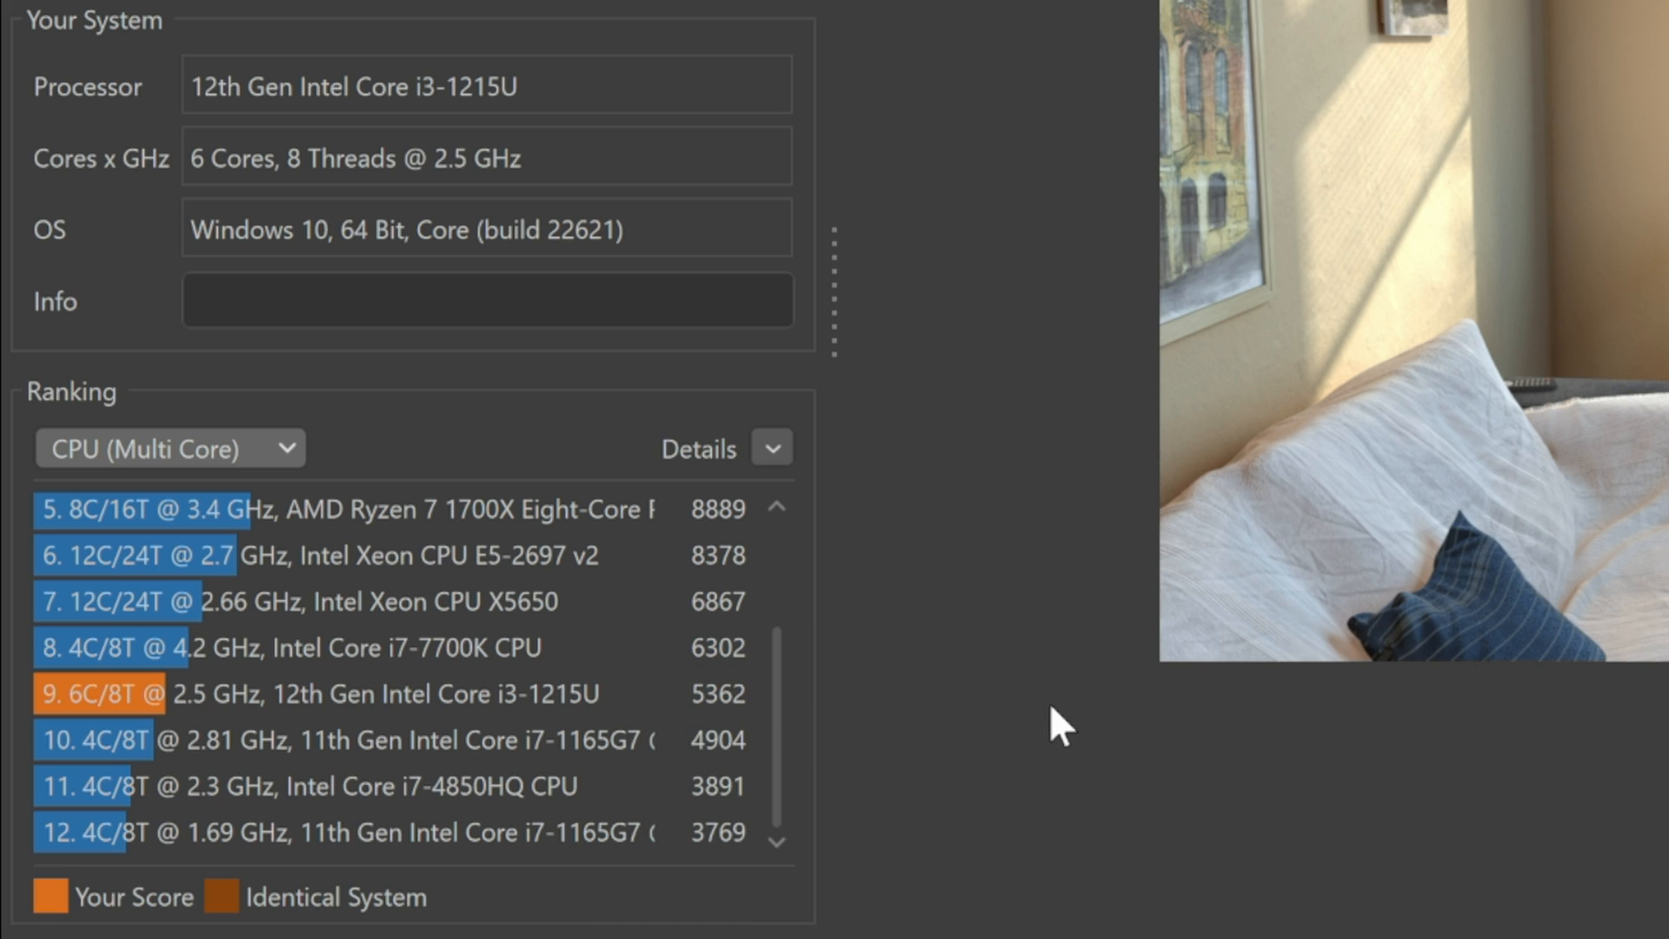
{"action": "mouse_move", "coordinate": [1054, 734]}
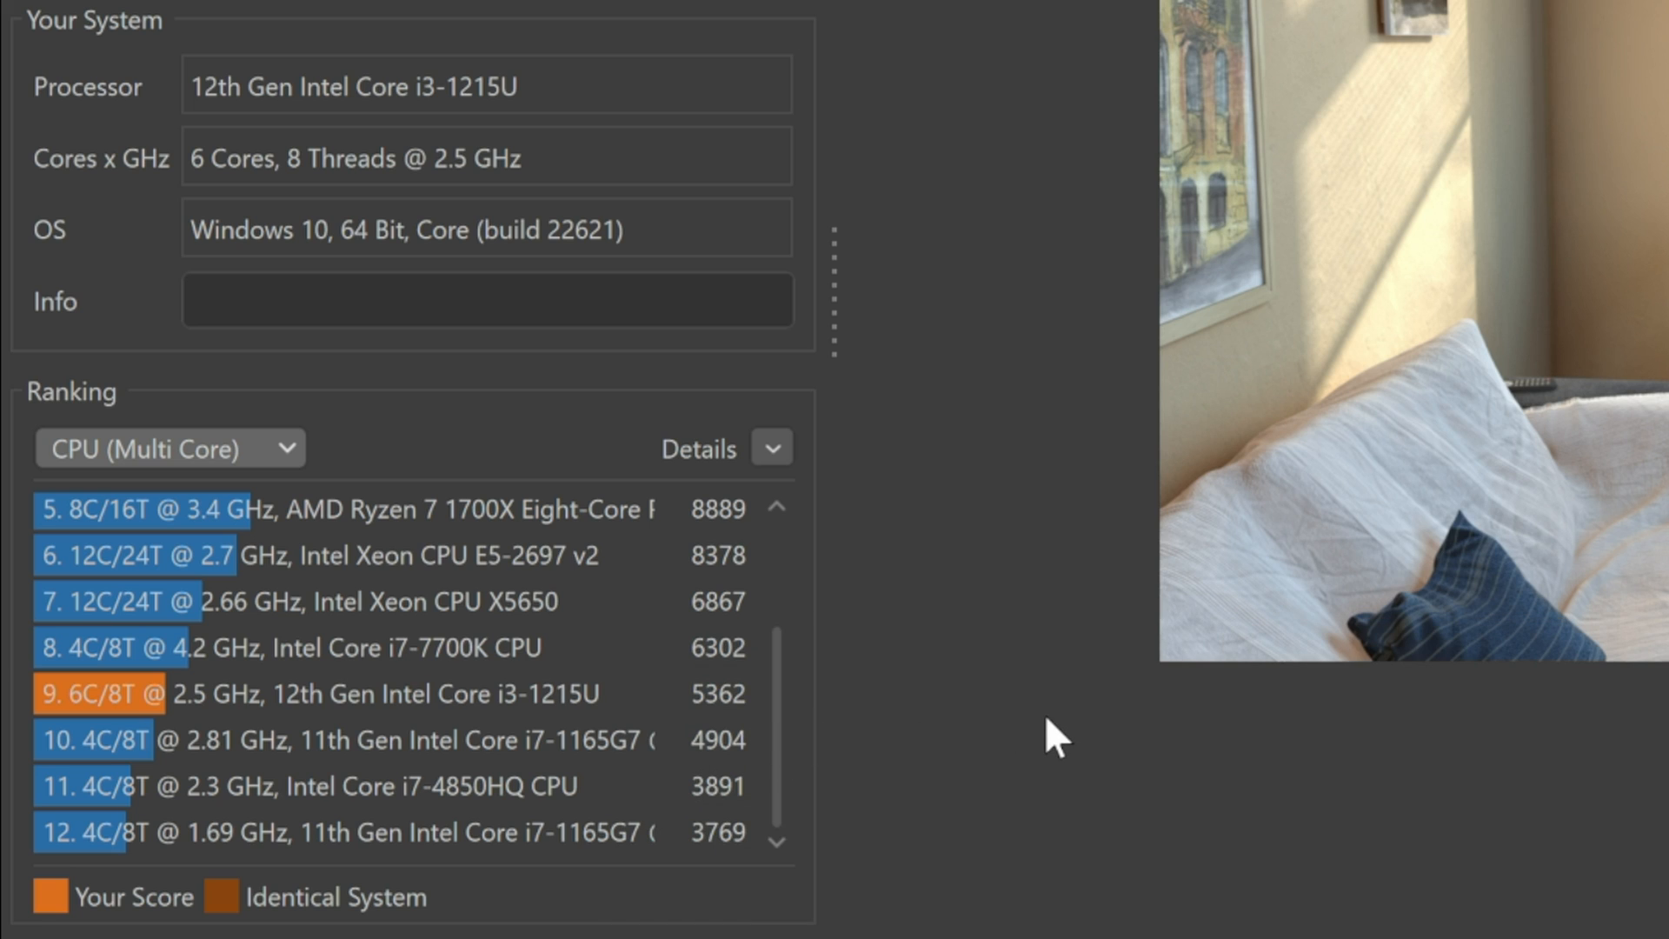
{"action": "mouse_move", "coordinate": [6, 5]}
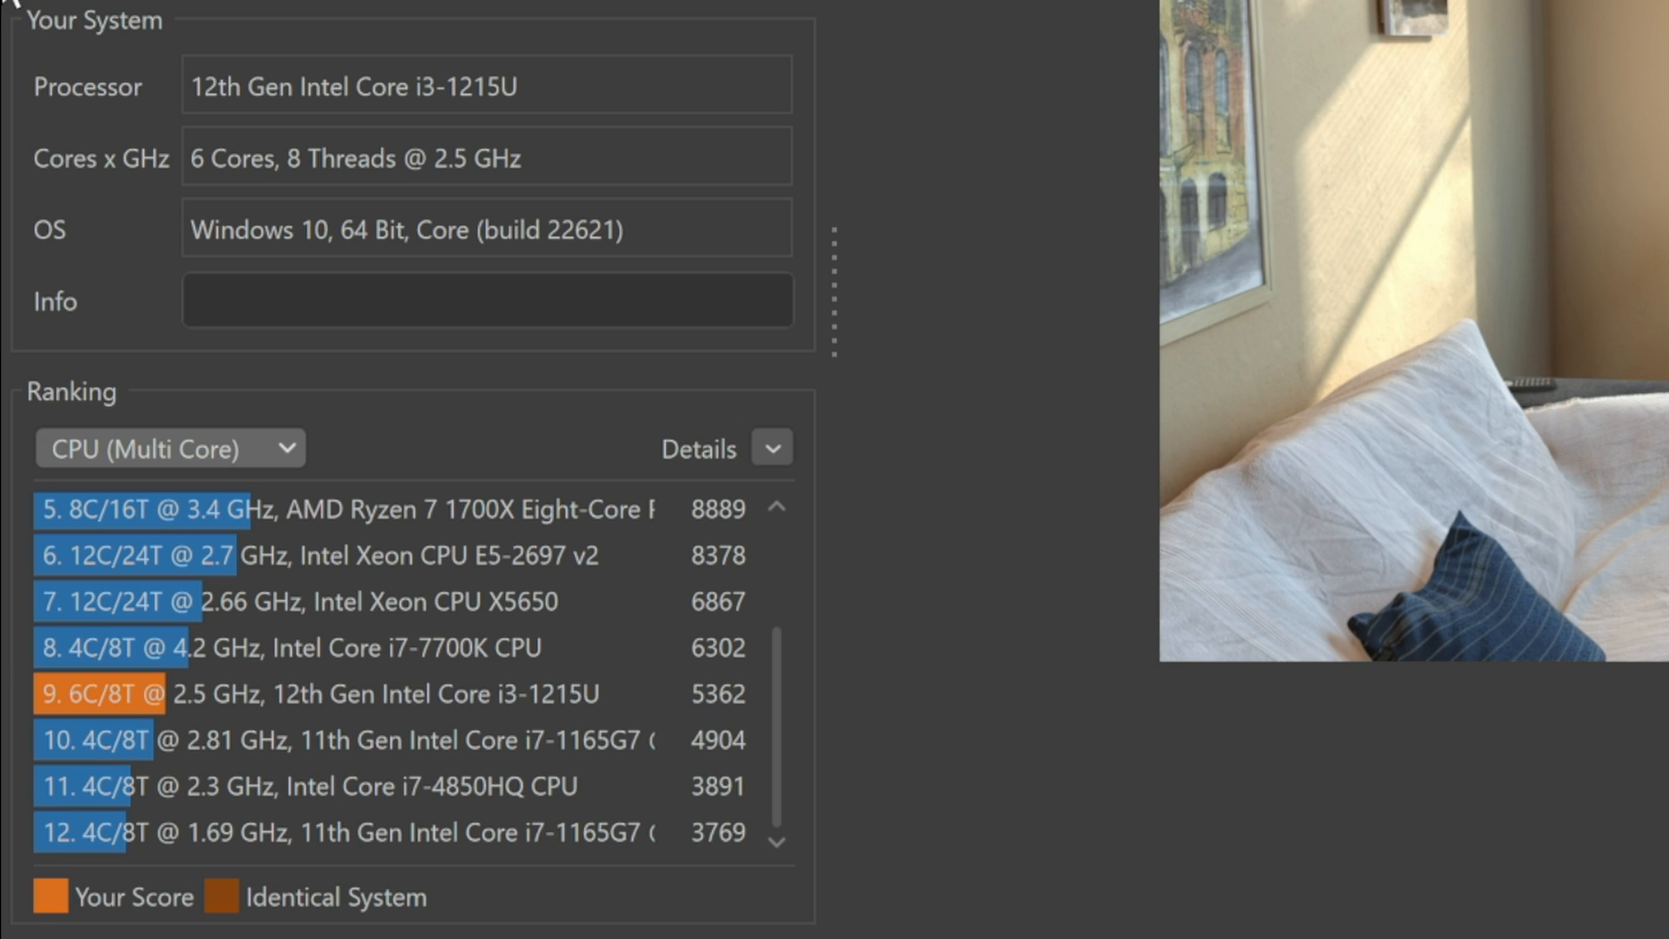
Switch the ranking to MP Ratio, showing the i3-1215U tenth at 3.50
{"action": "left_click", "coordinate": [168, 448]}
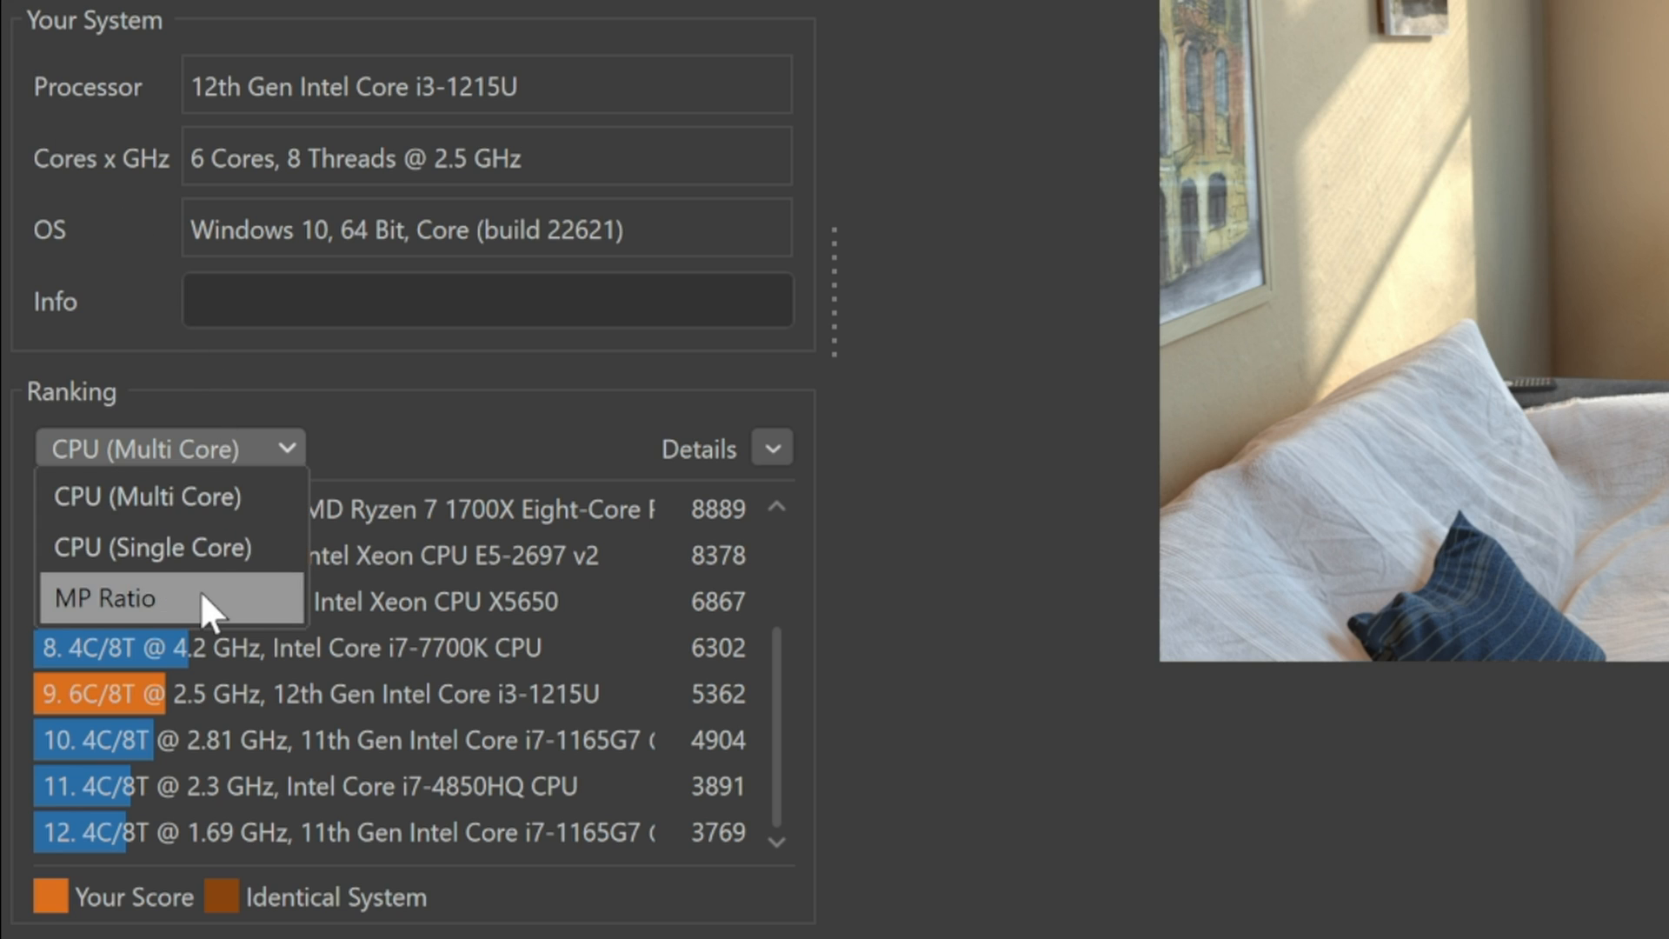
{"action": "left_click", "coordinate": [106, 597]}
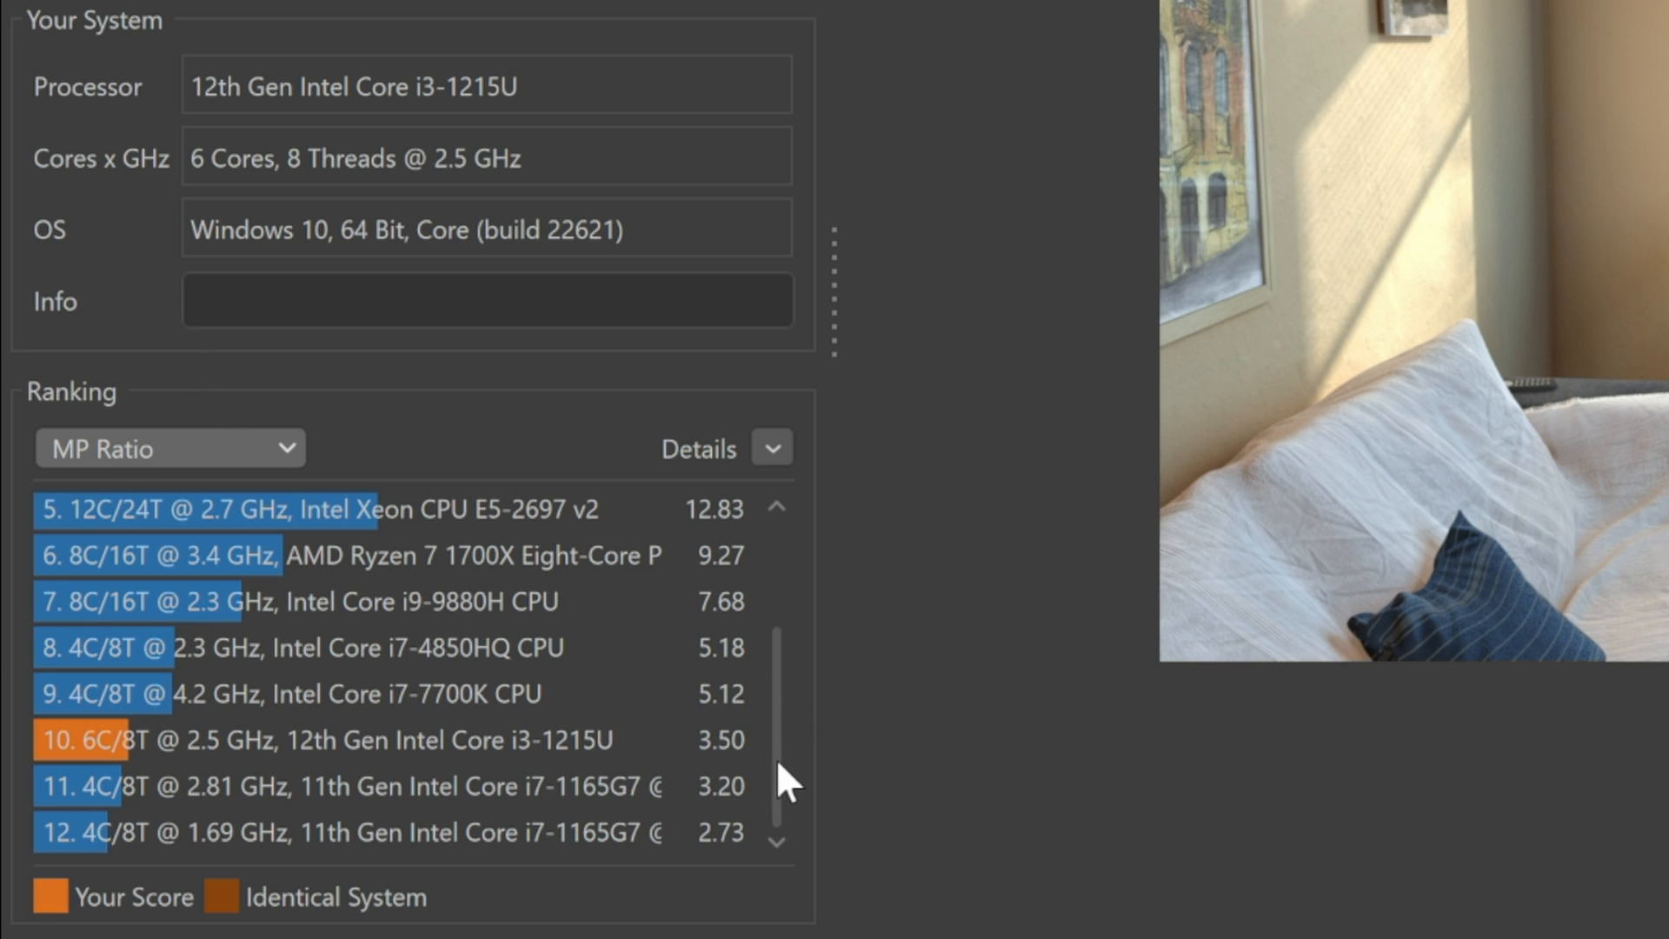
{"action": "mouse_move", "coordinate": [765, 772]}
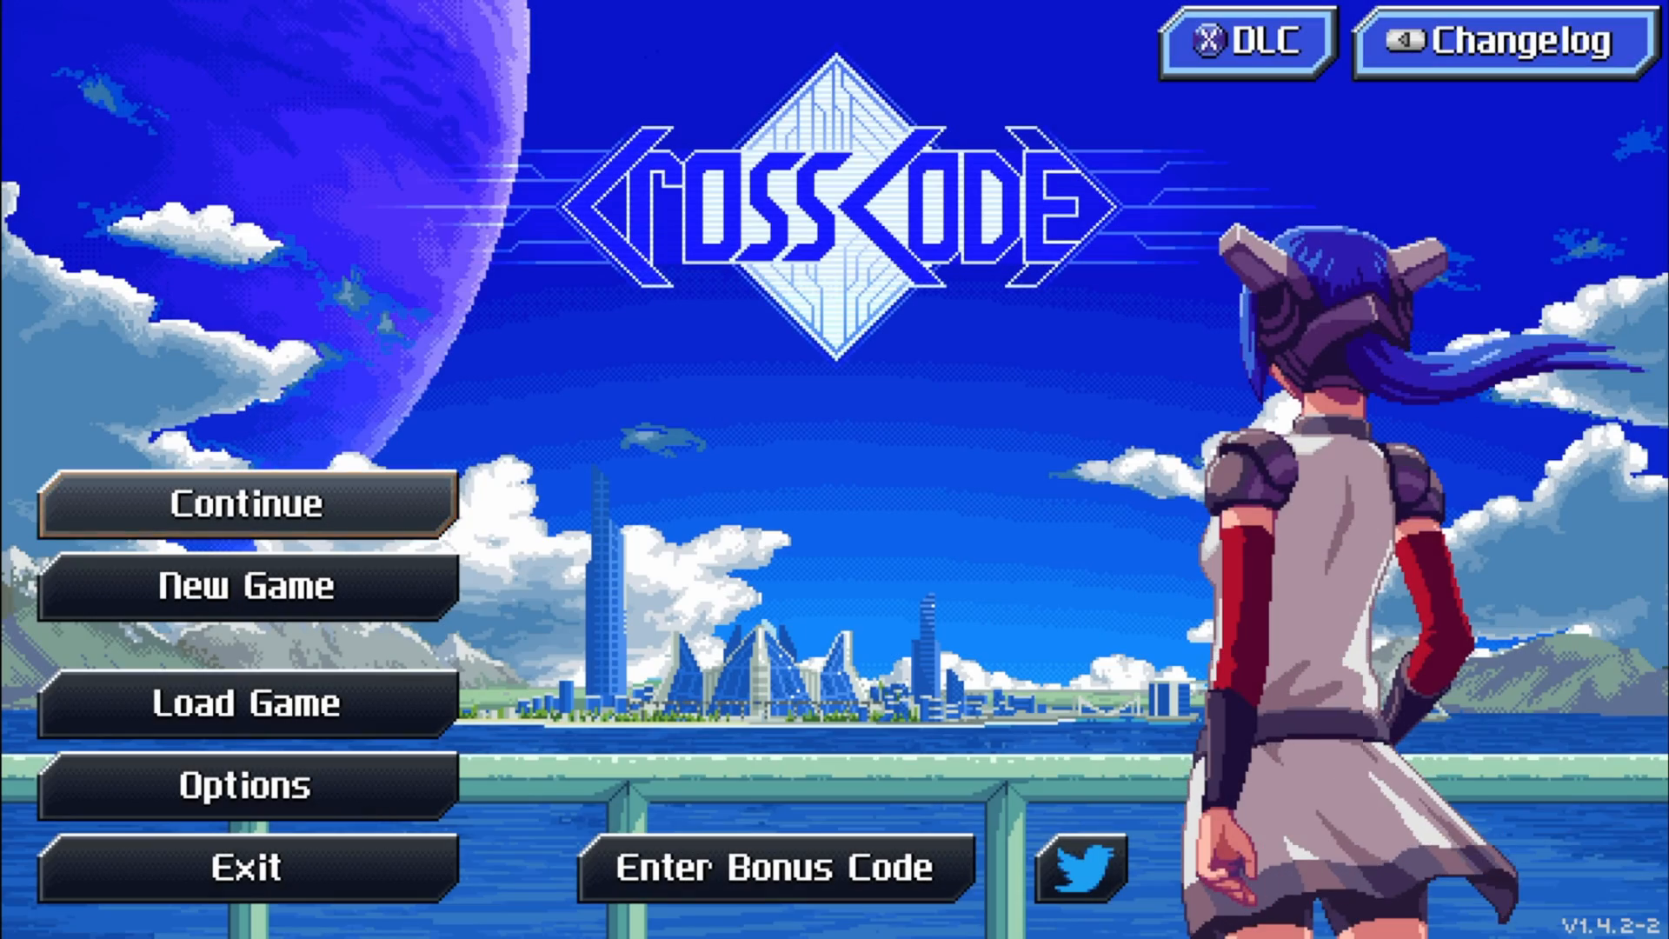
{"action": "left_click", "coordinate": [246, 504]}
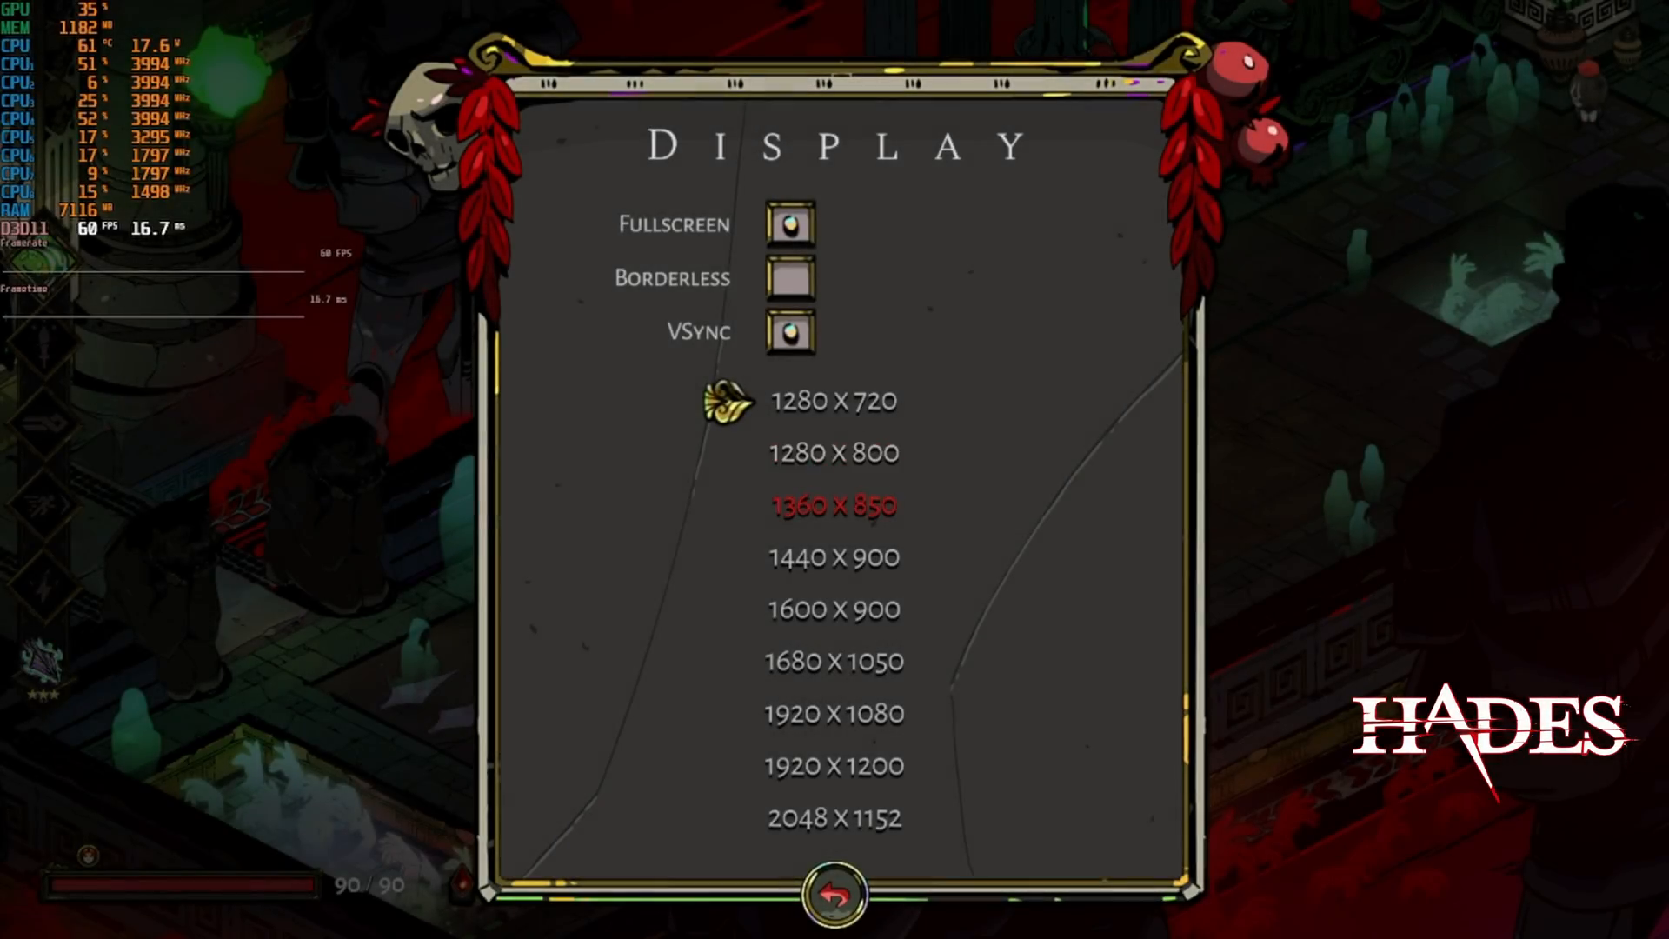
Select 1920 x 1080 in Hades and confirm keeping the new display settings
{"action": "left_click", "coordinate": [833, 894]}
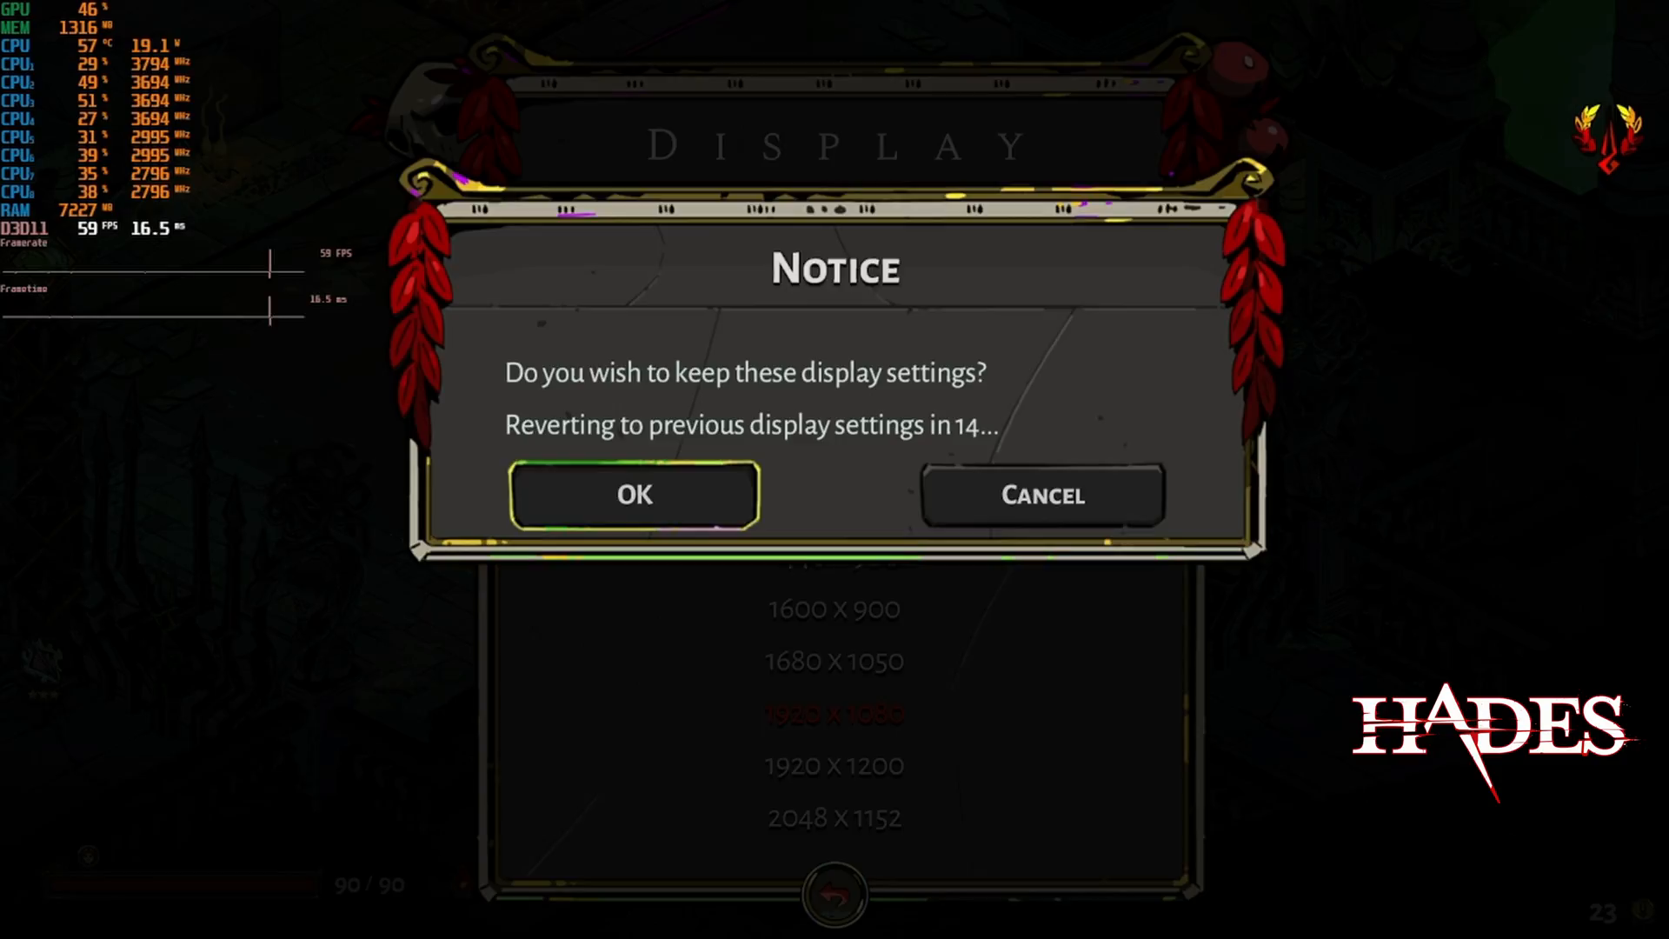
{"action": "left_click", "coordinate": [633, 496]}
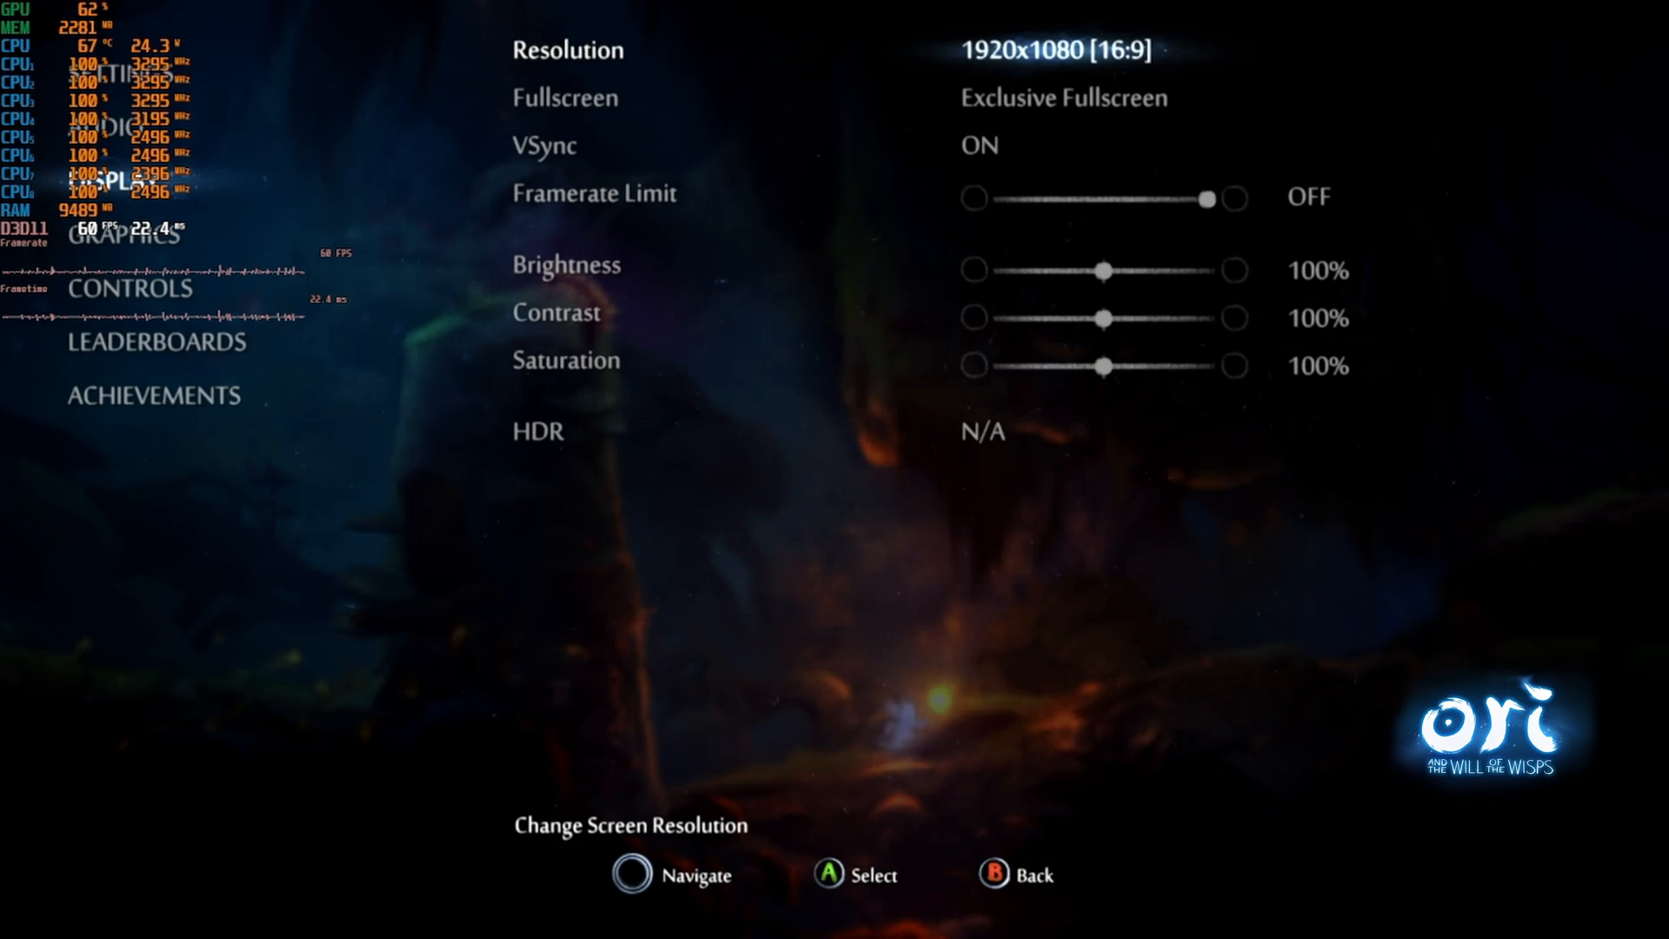
Show Ori's Display settings: 1920x1080, exclusive fullscreen, VSync on
{"action": "left_click", "coordinate": [125, 235]}
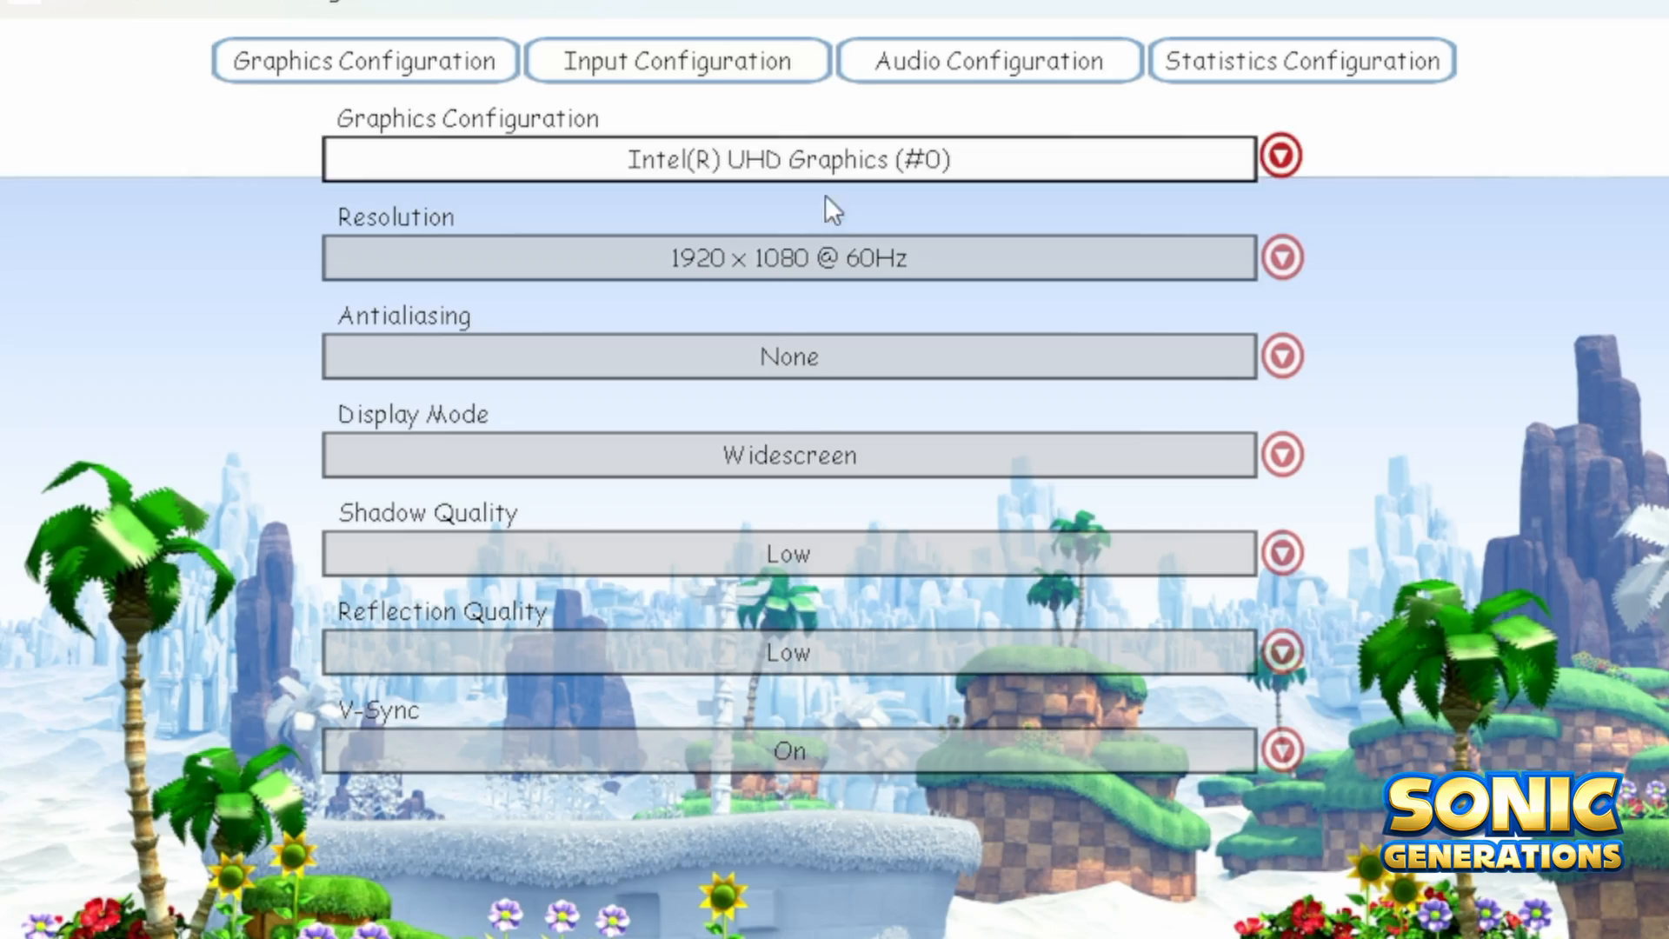
{"action": "mouse_move", "coordinate": [1017, 511]}
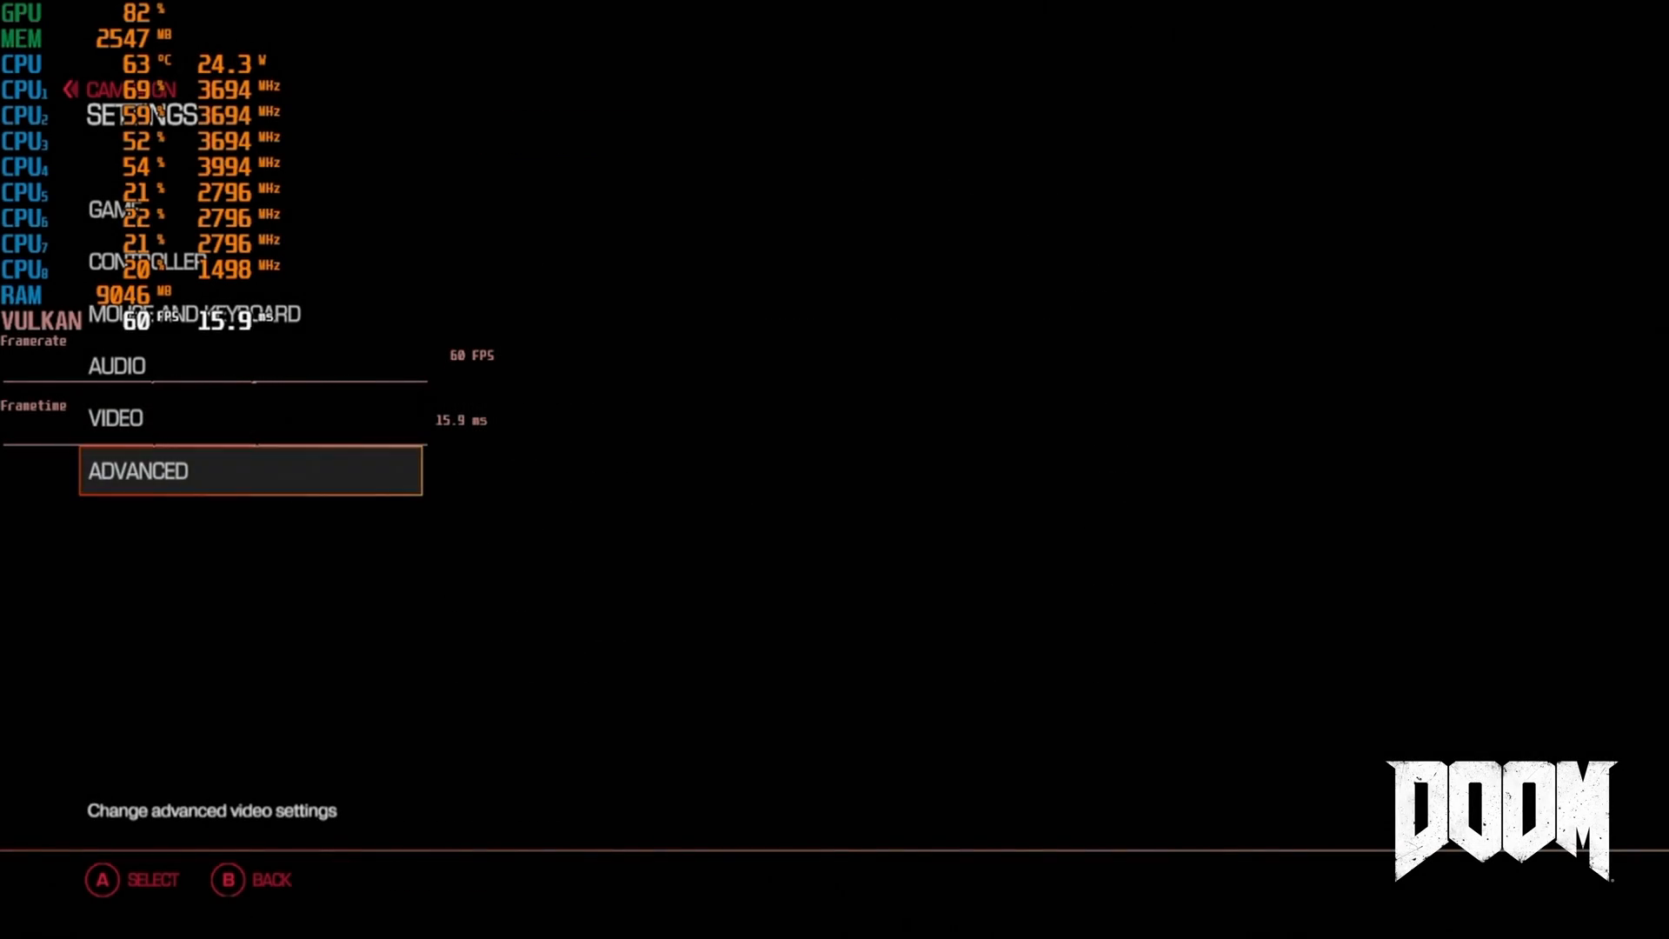
Show DOOM's advanced video settings: Vulkan API, Low overall quality, 100% resolution scale
{"action": "left_click", "coordinate": [250, 471]}
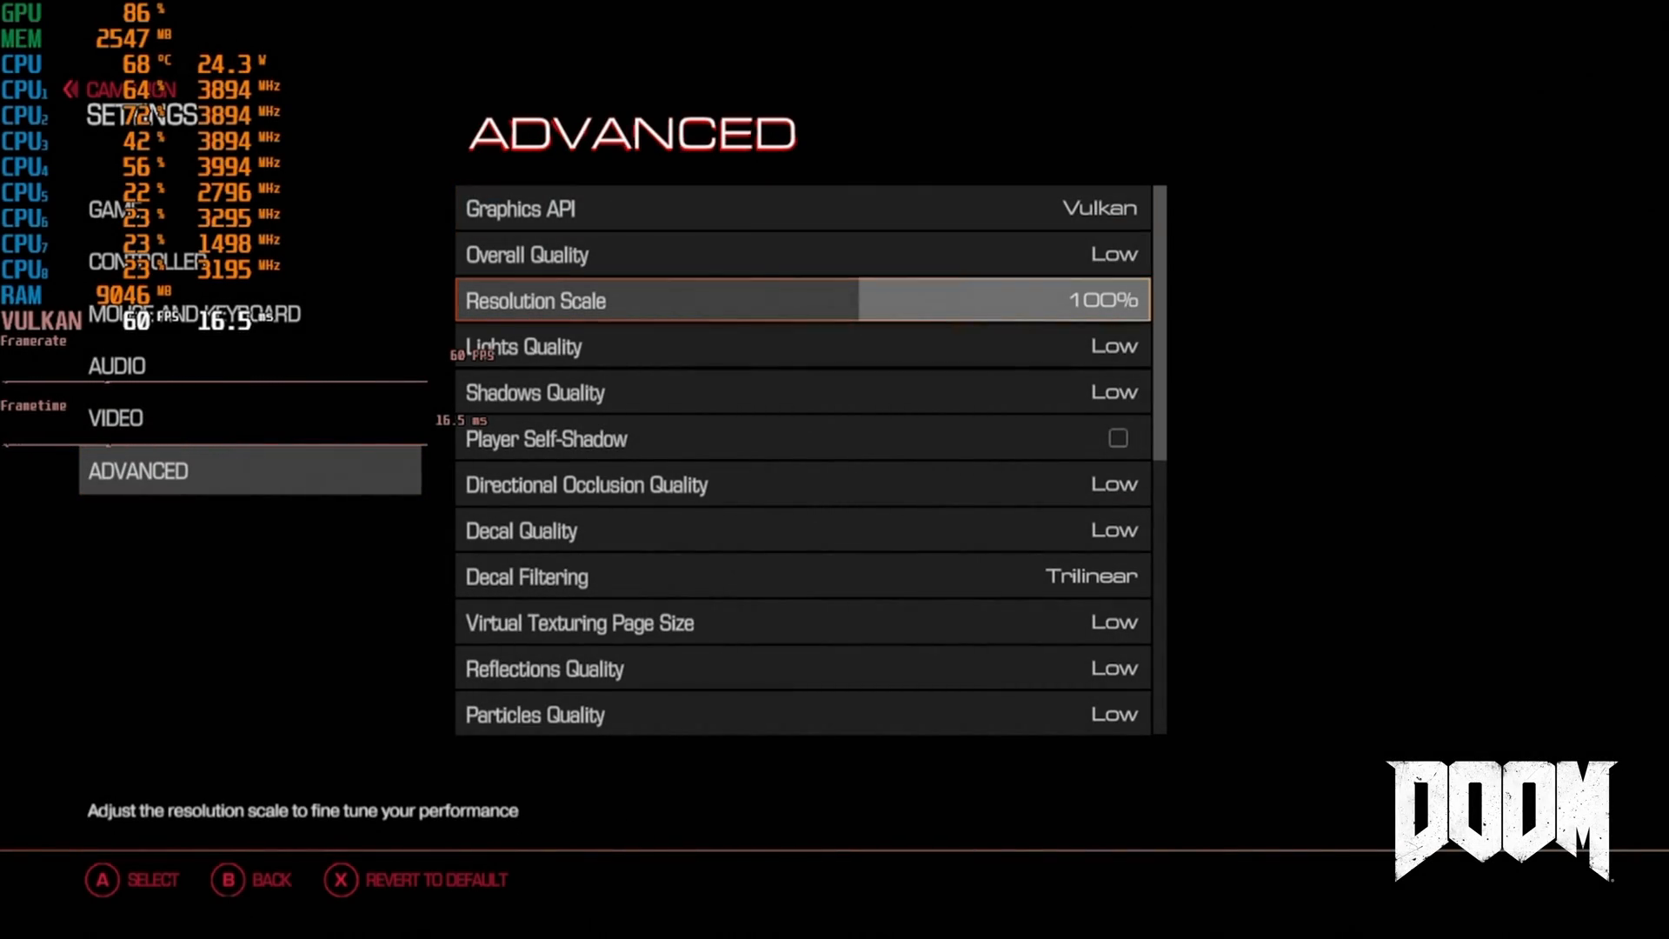